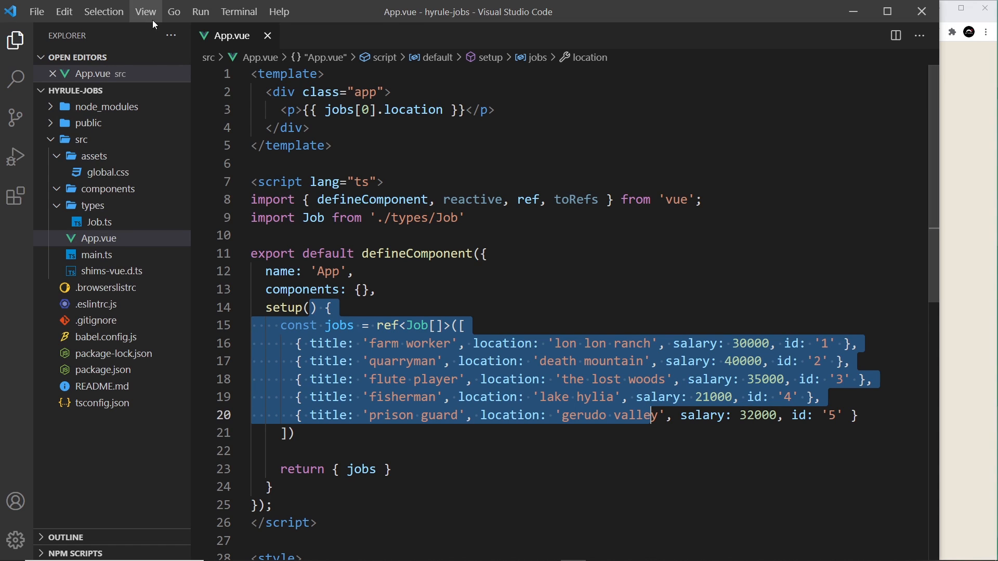
mouse_move(667, 226)
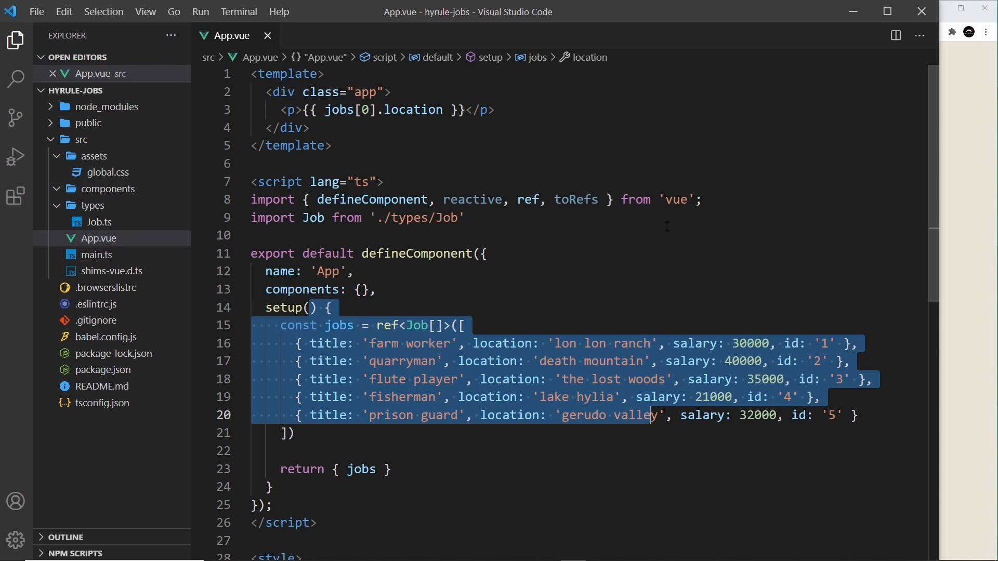
View the installed Vetur extension's details page, close it, and open the Manage menu
click(267, 235)
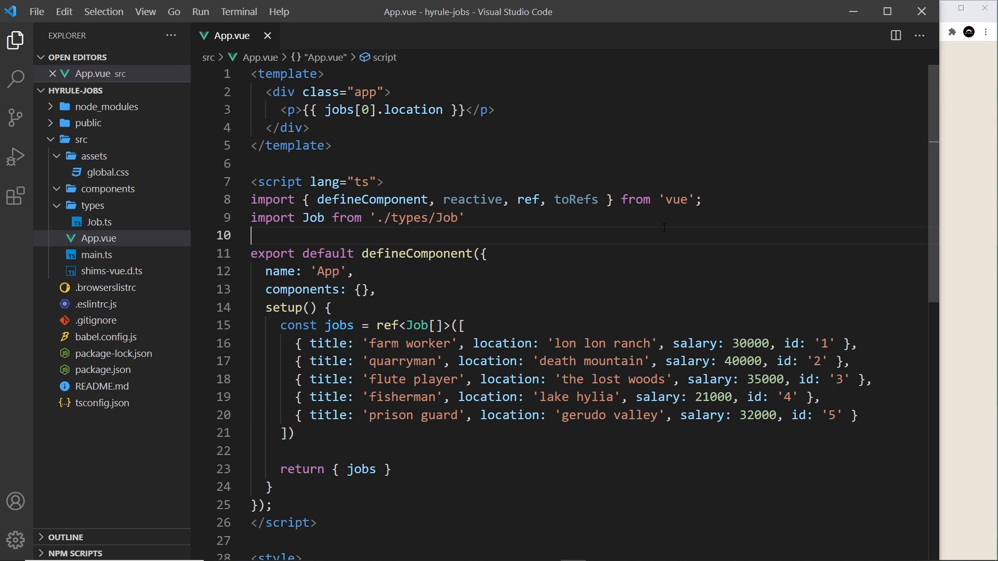
click(15, 196)
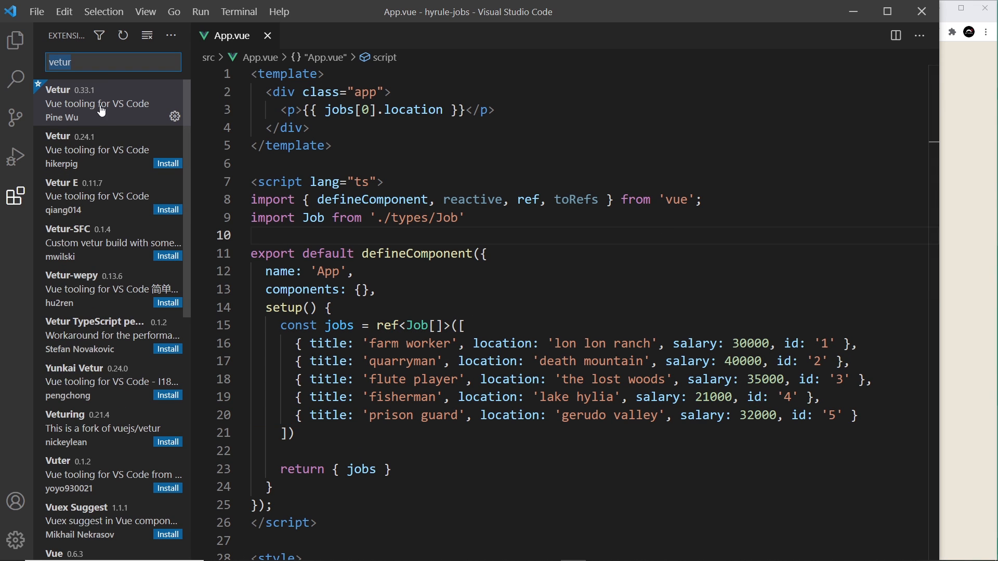
click(97, 103)
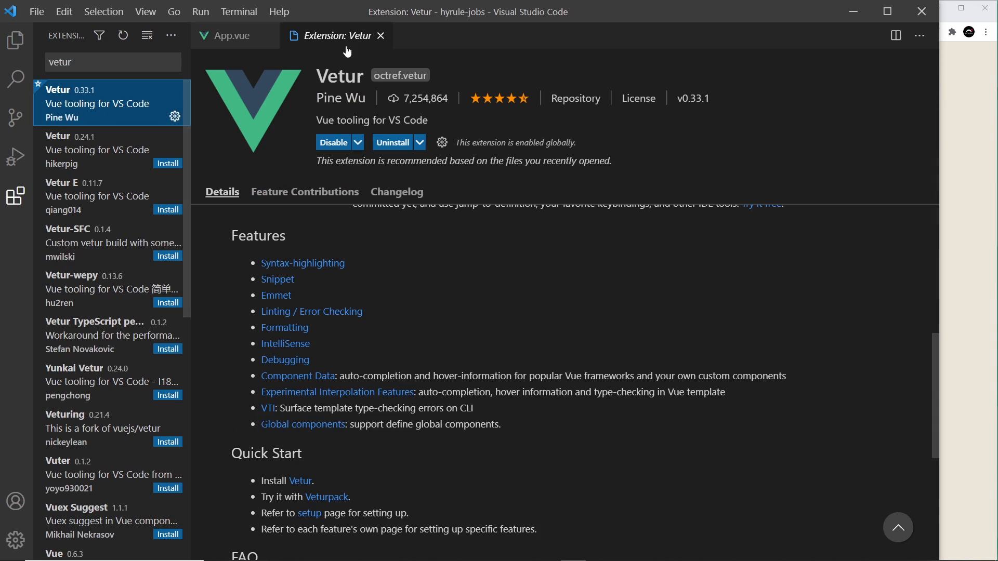
click(229, 35)
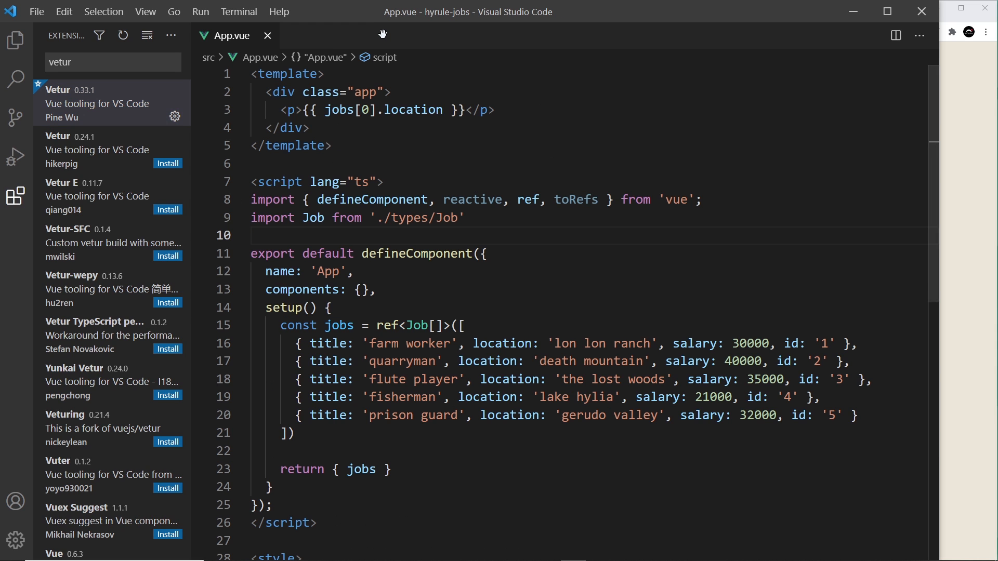
click(15, 541)
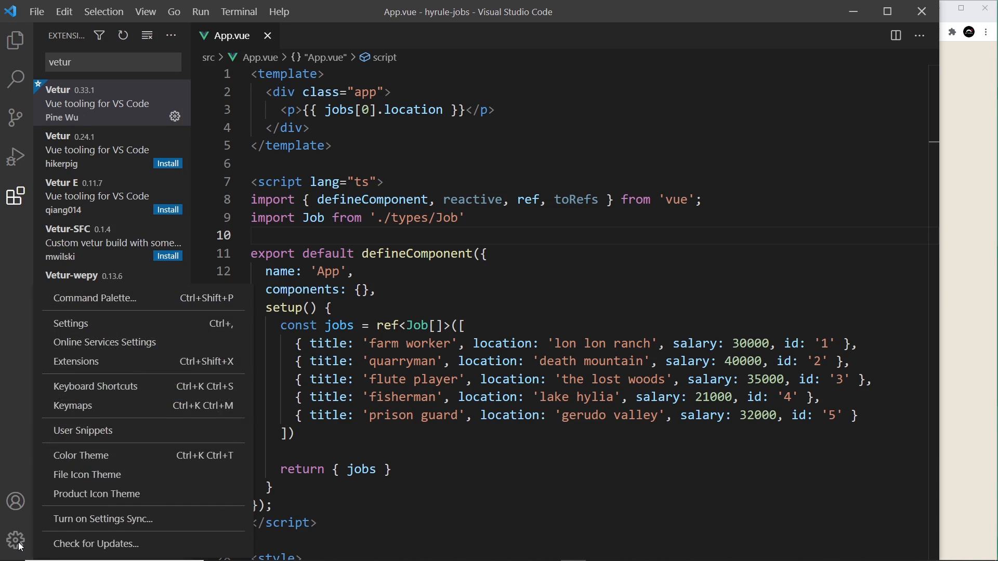
Search settings for 'vetur template', keep Template Interpolation Service checked, and close Settings
click(71, 323)
text(v)
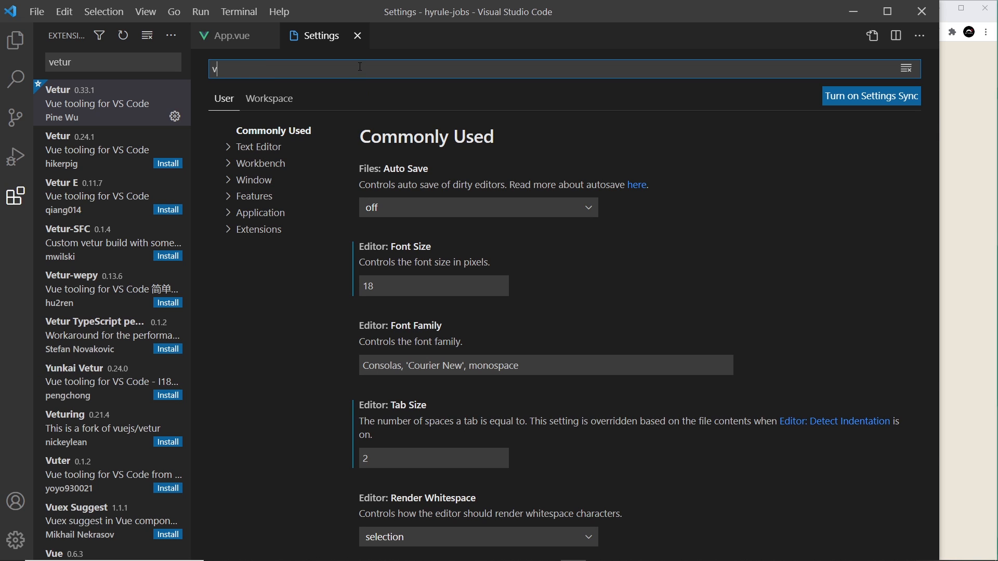
text(etur template)
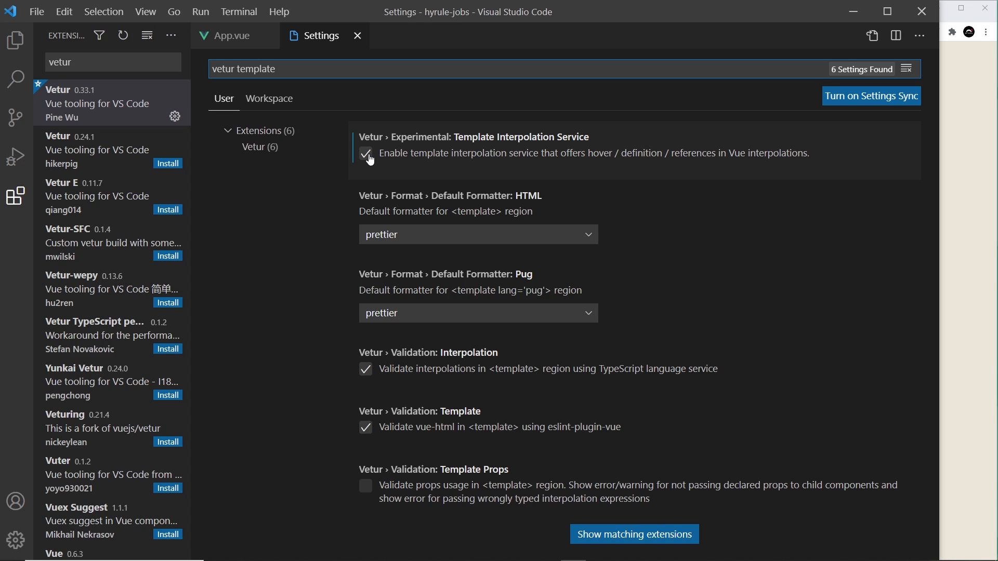
mouse_move(485, 163)
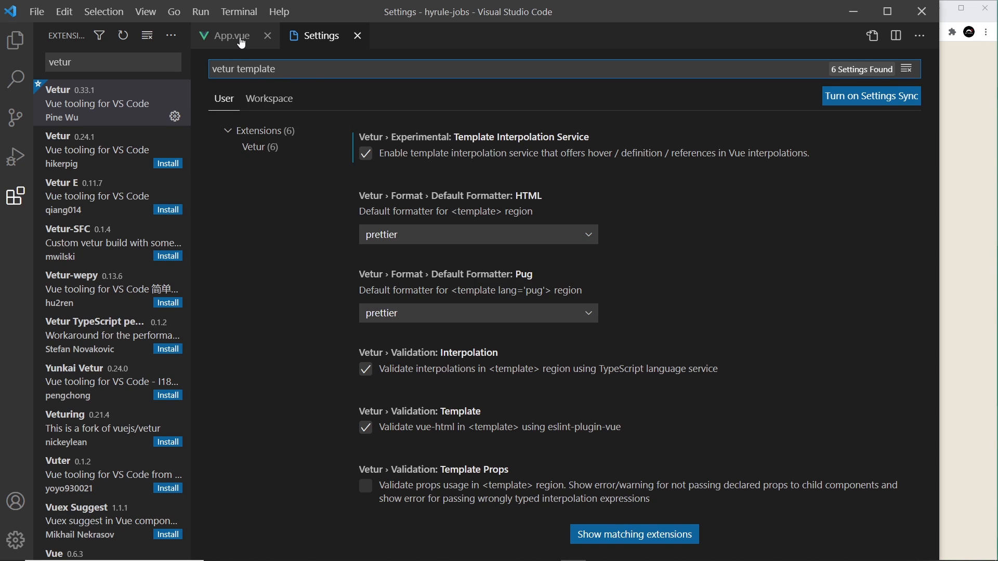
click(230, 35)
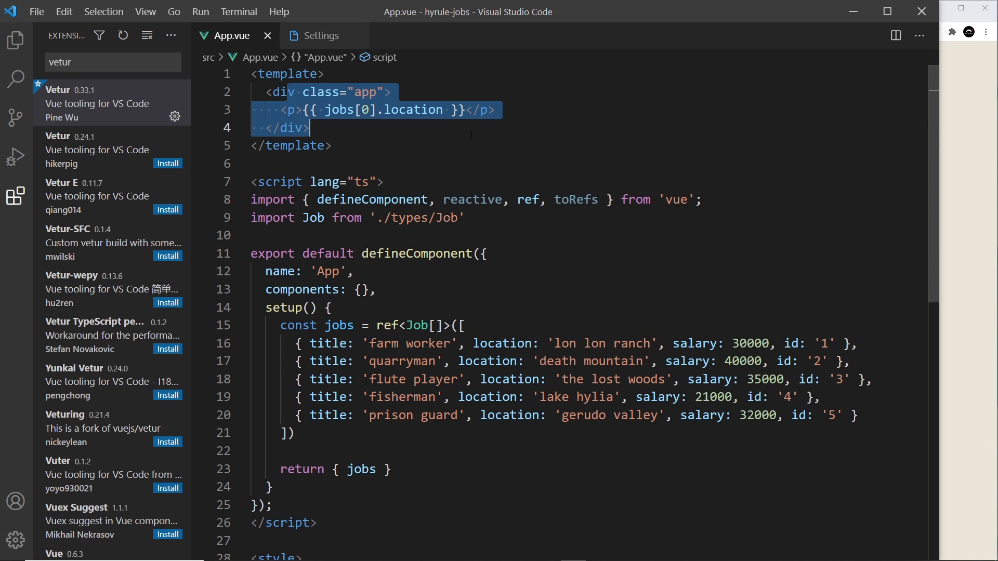
click(600, 142)
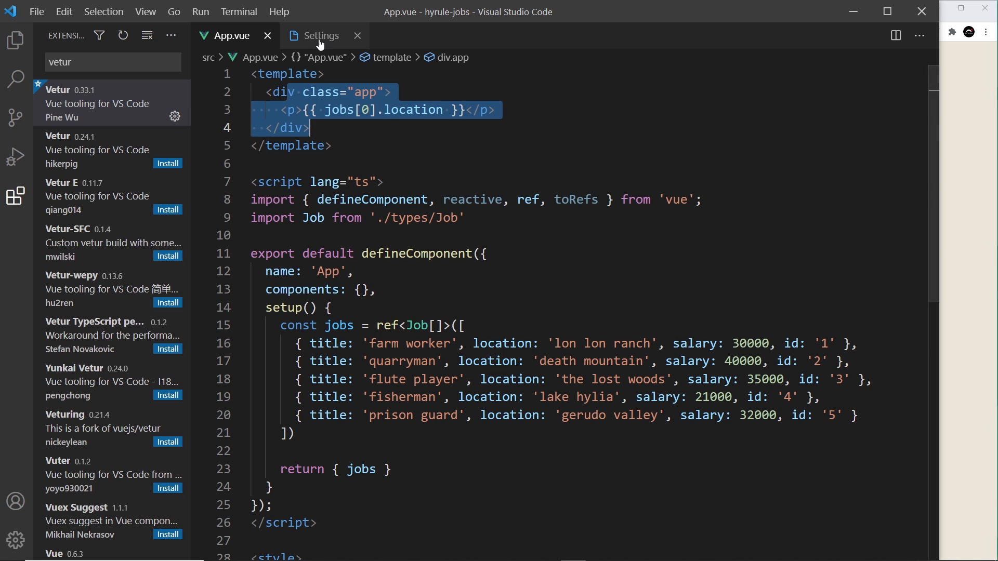
click(321, 35)
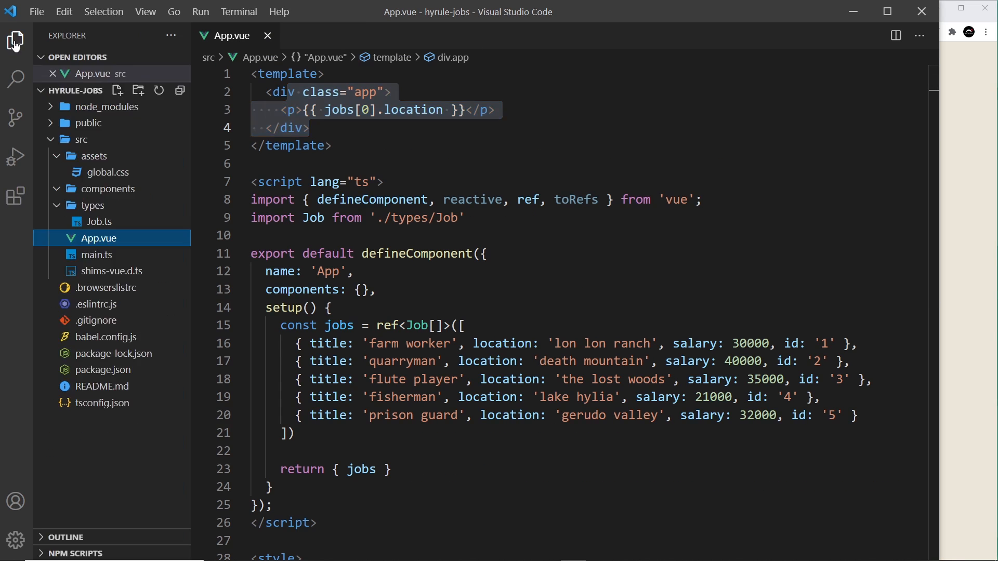
Create a new file named JobsList.vue in the components folder
click(513, 153)
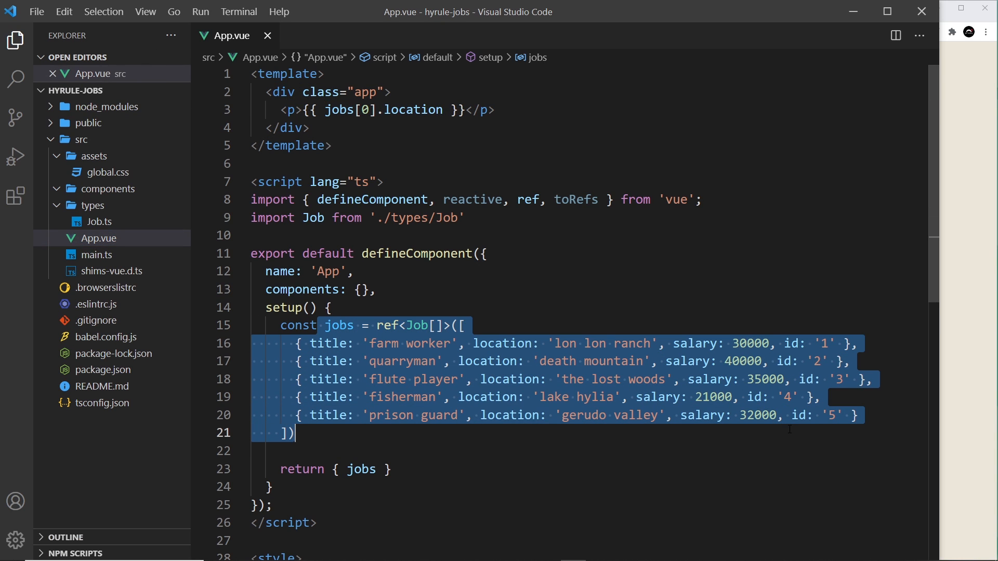
click(117, 89)
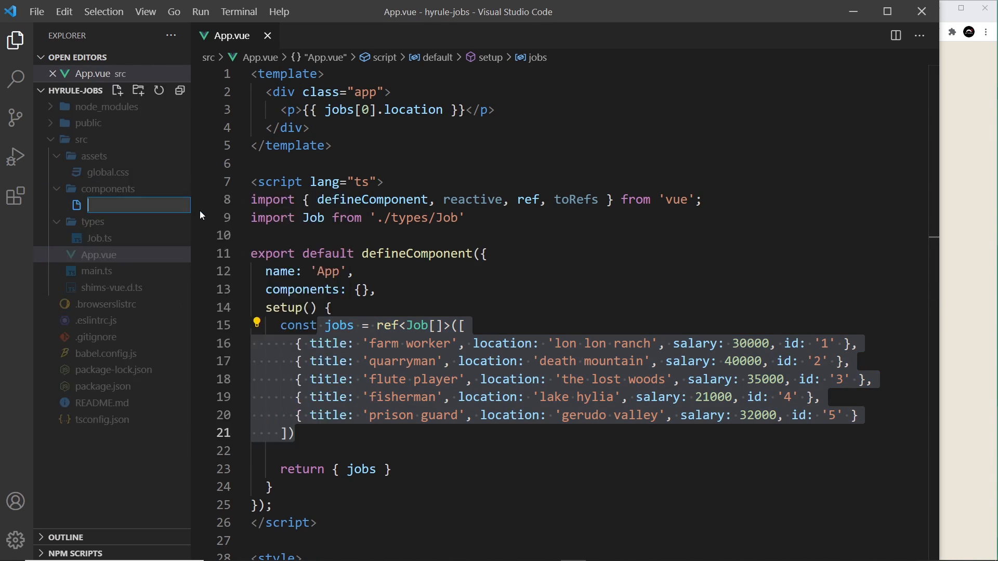
text(JobsLi)
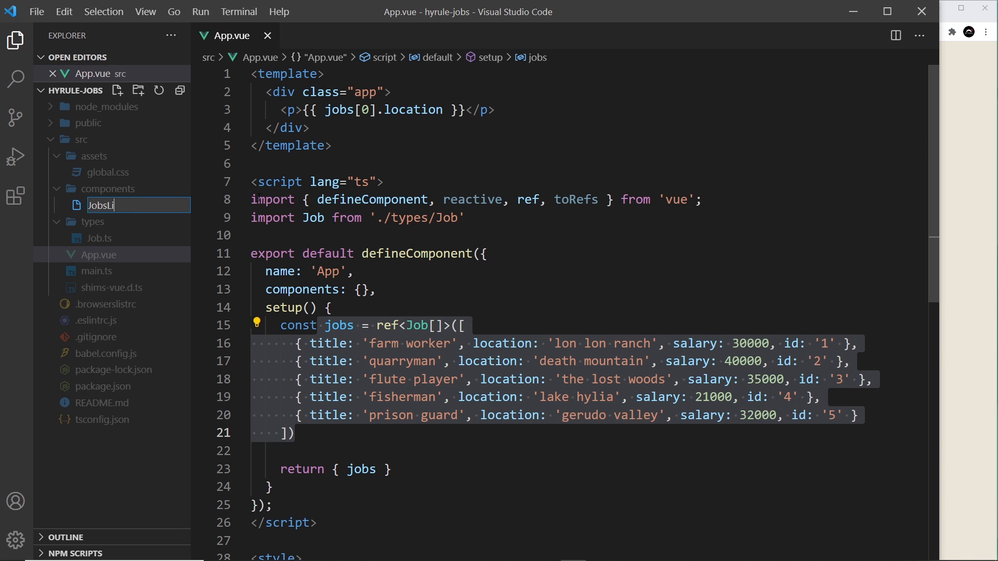
key(Enter)
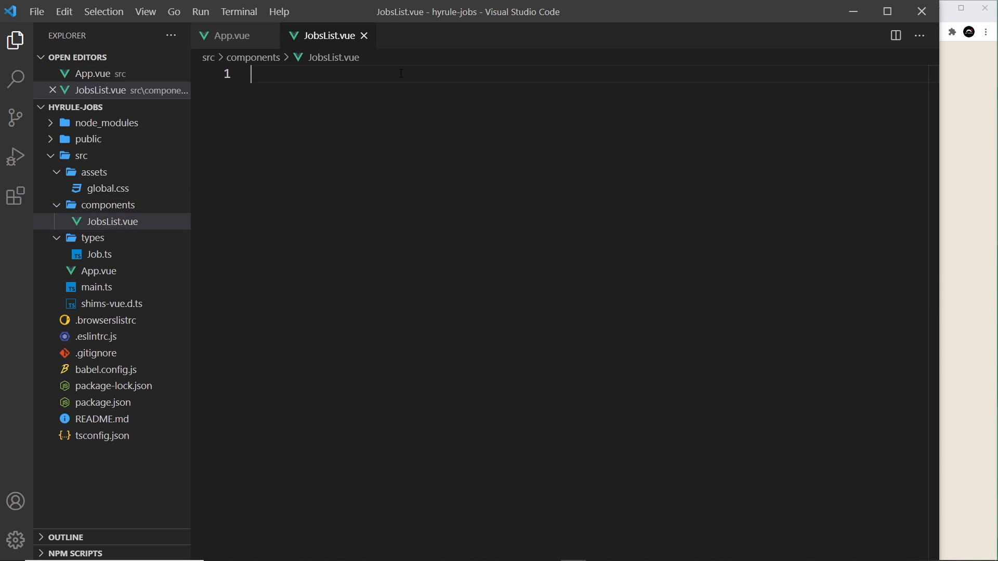
Add a setup-free TypeScript defineComponent script, empty template and scoped style, then save
text(ts)
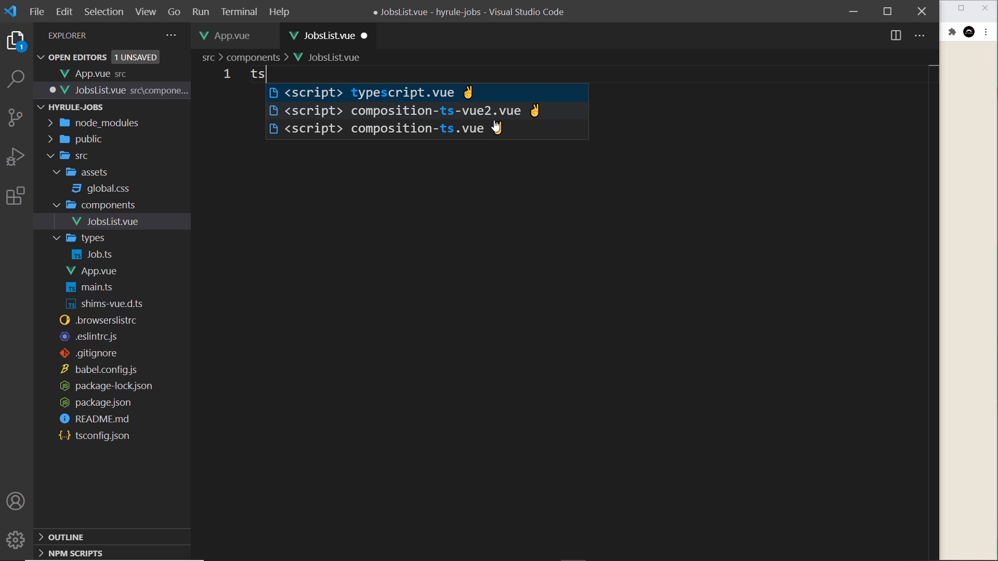
mouse_move(366, 136)
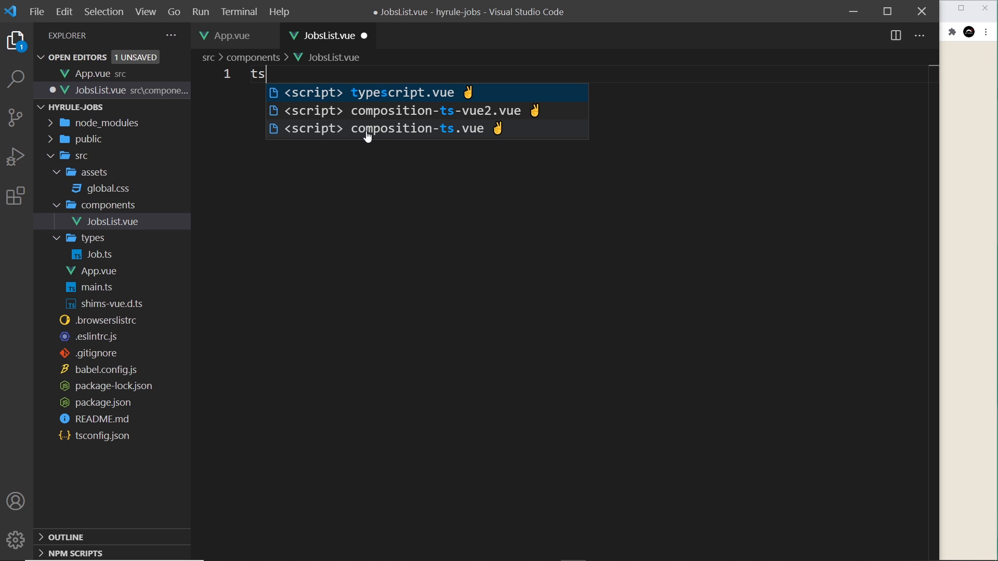
mouse_move(431, 134)
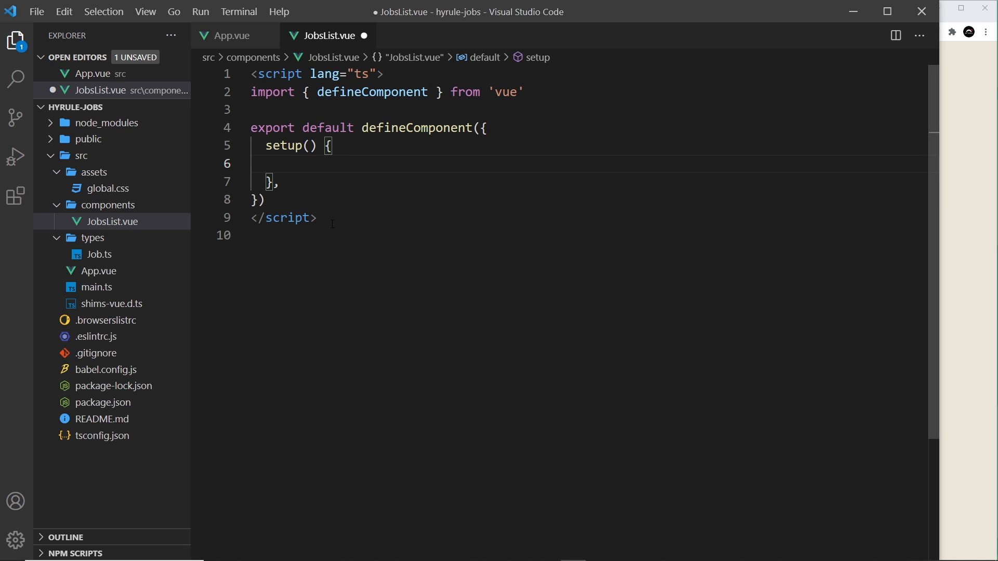
click(266, 199)
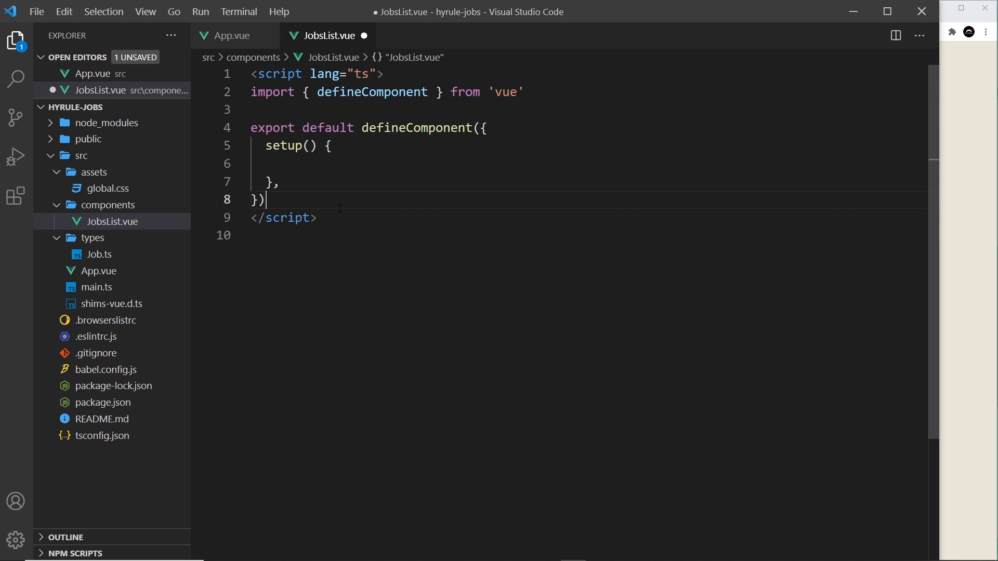
double_click(369, 92)
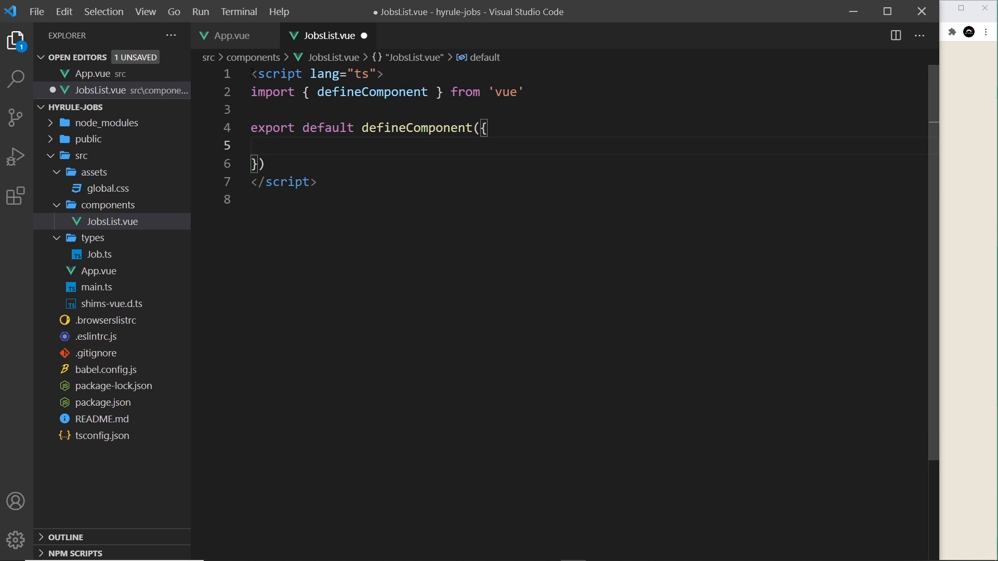
key(Enter)
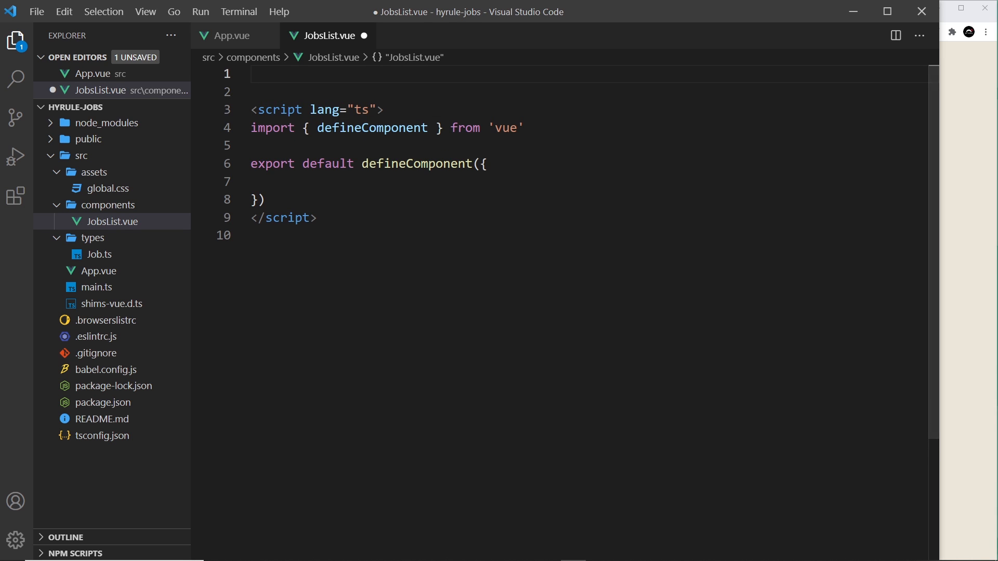
text(template>)
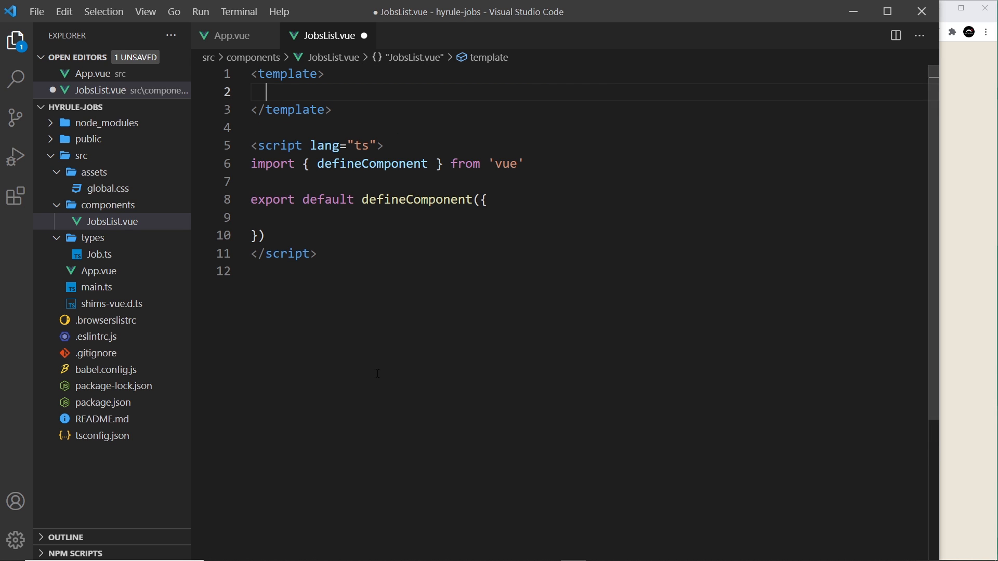
text(scr)
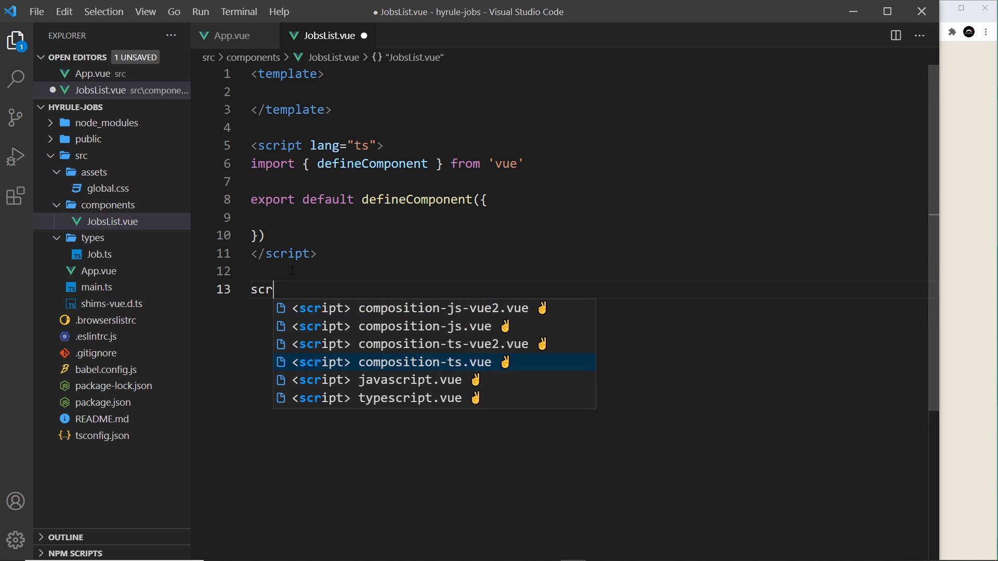
key(BackSpace)
text(<style scoped>)
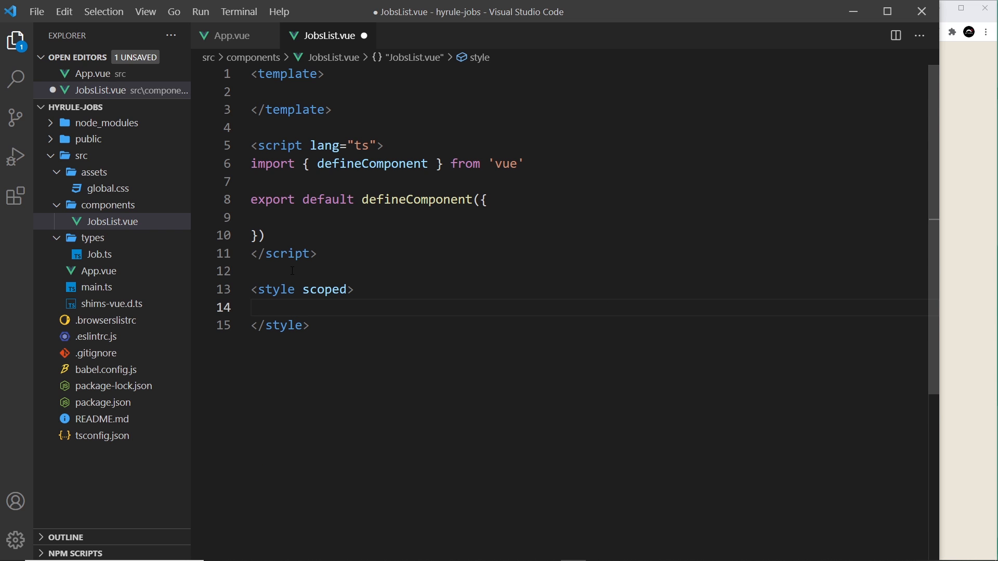
key(ctrl+s)
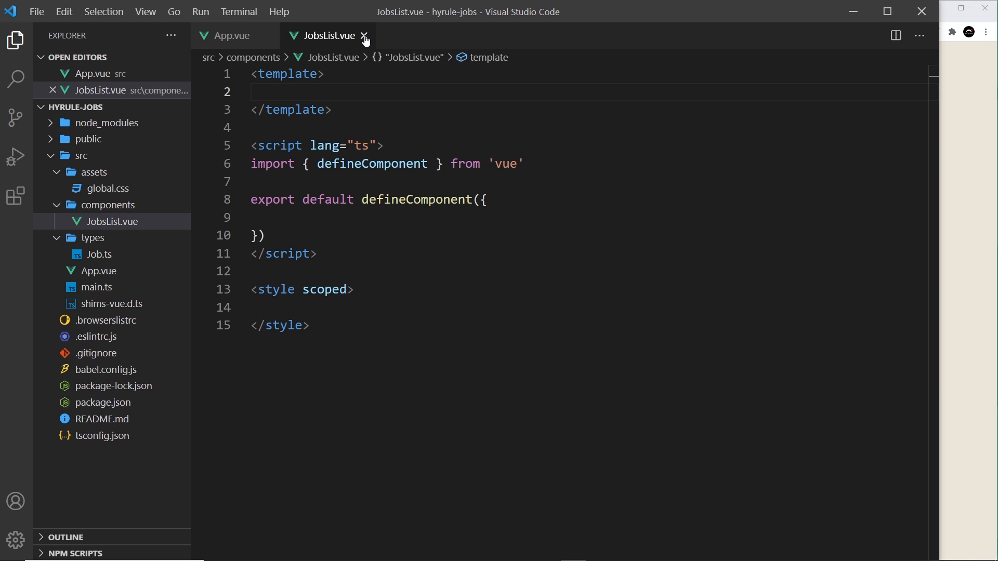
Add import JobList from './components/JobsList.vue' below the vue import in App.vue
click(365, 36)
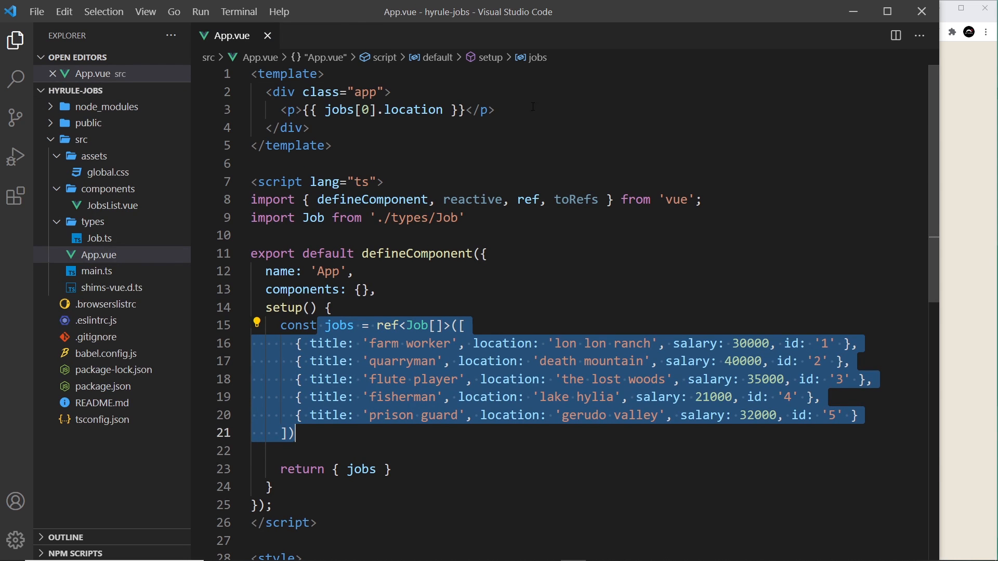
click(609, 200)
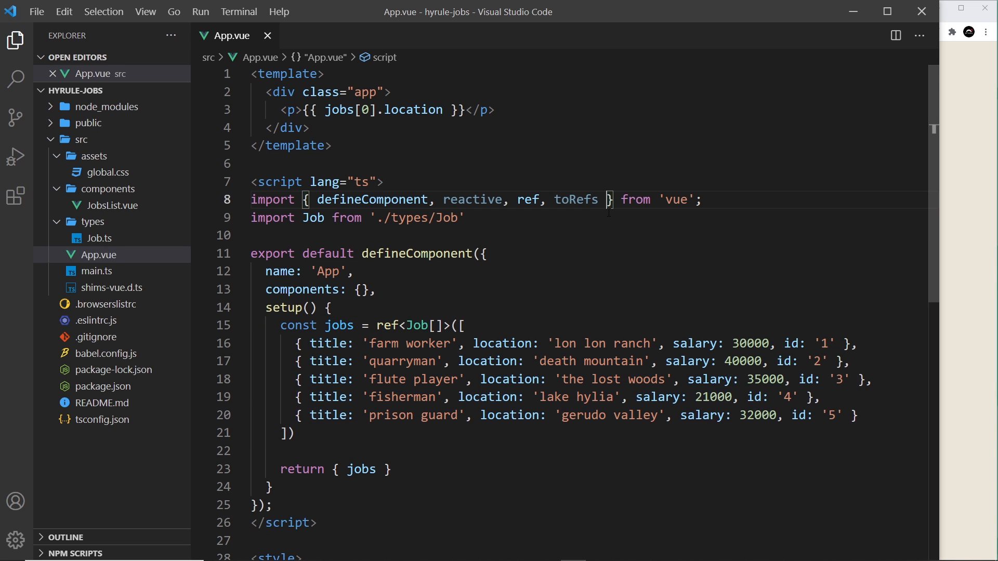
key(Enter)
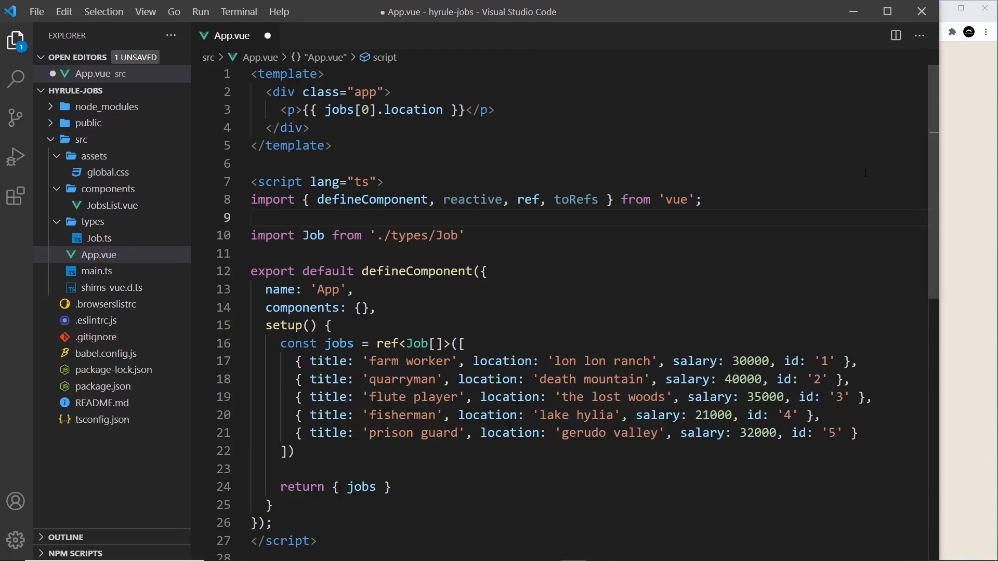
text(import)
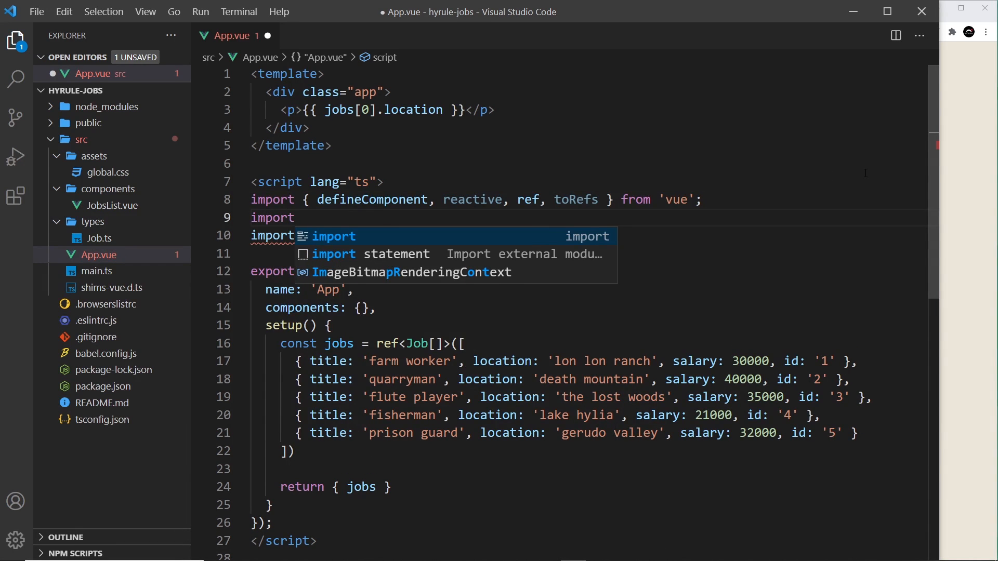
text(J)
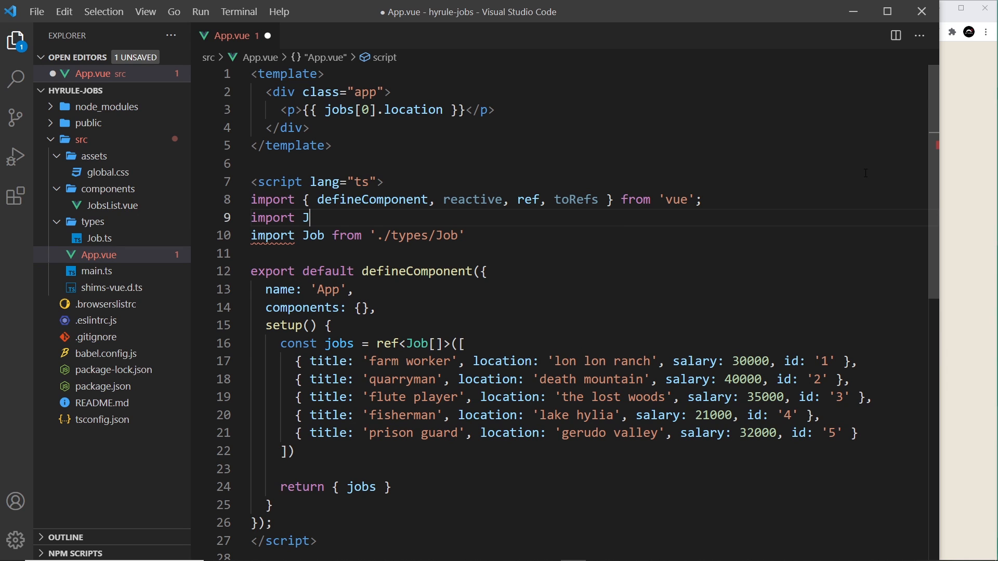
text(obList from)
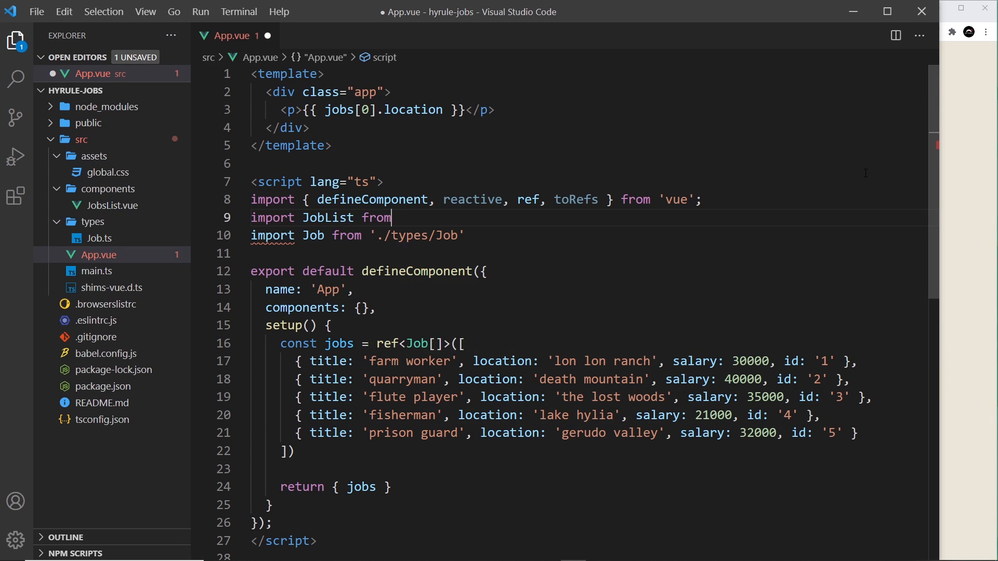
text('./components/JobsList)
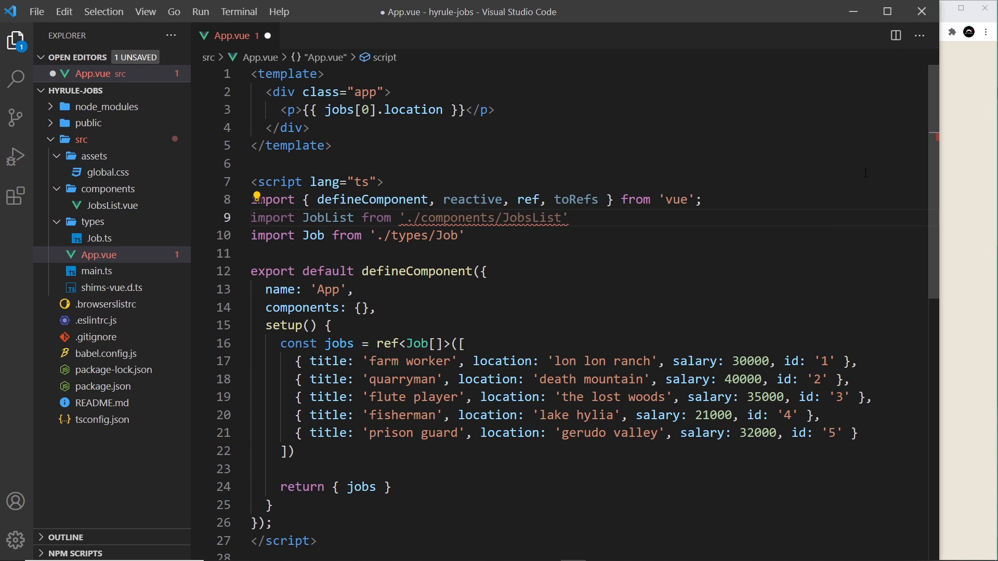
text(.vue)
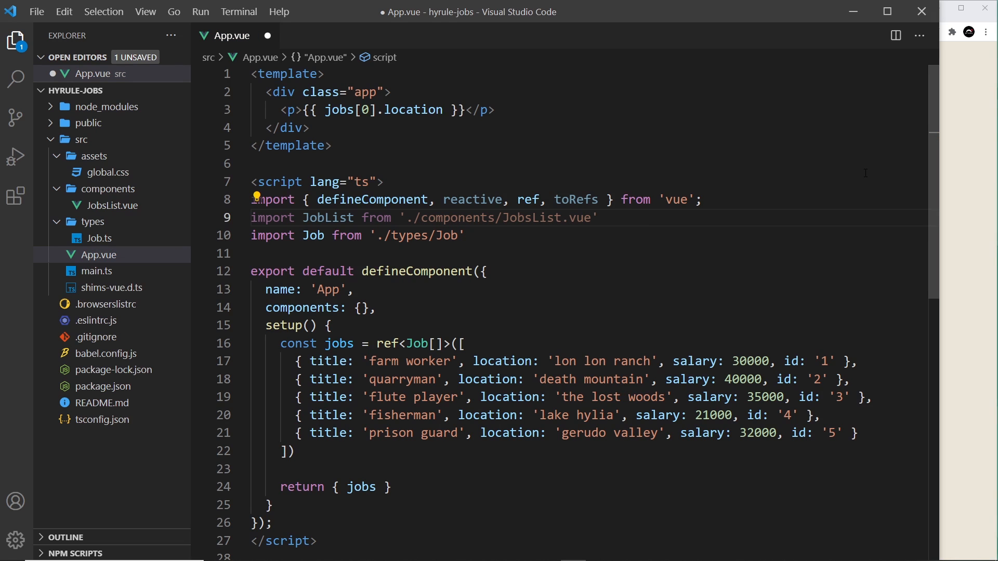
Register JobList in components and render <JobList :jobs="jobs" /> in the template
click(360, 307)
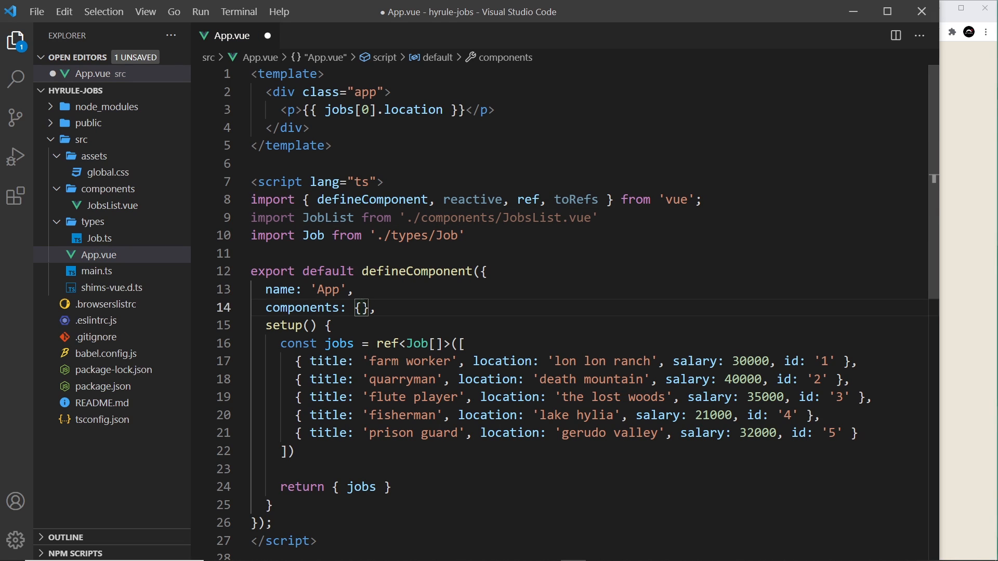
text(JobList)
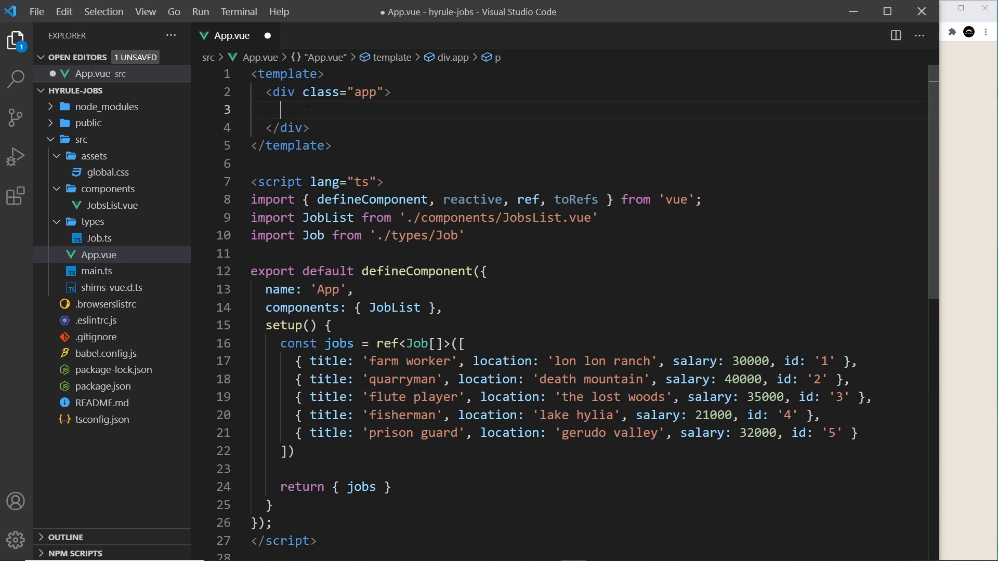
text(<JobList />)
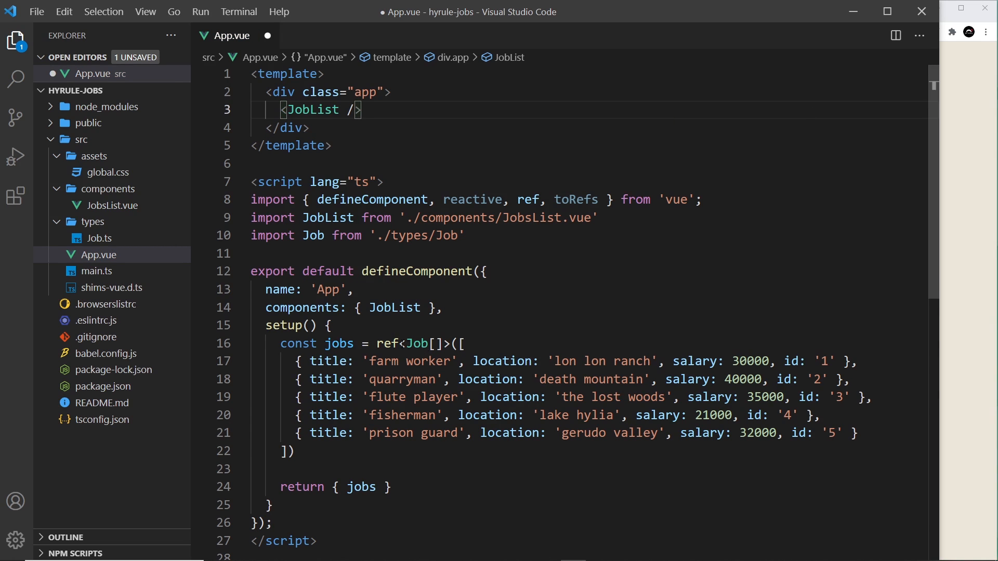
double_click(361, 487)
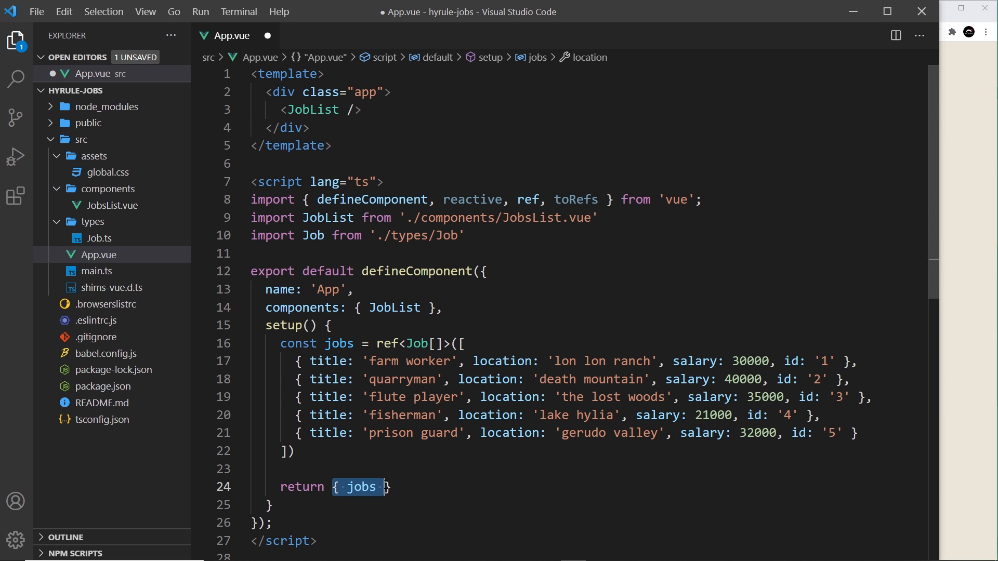
click(344, 109)
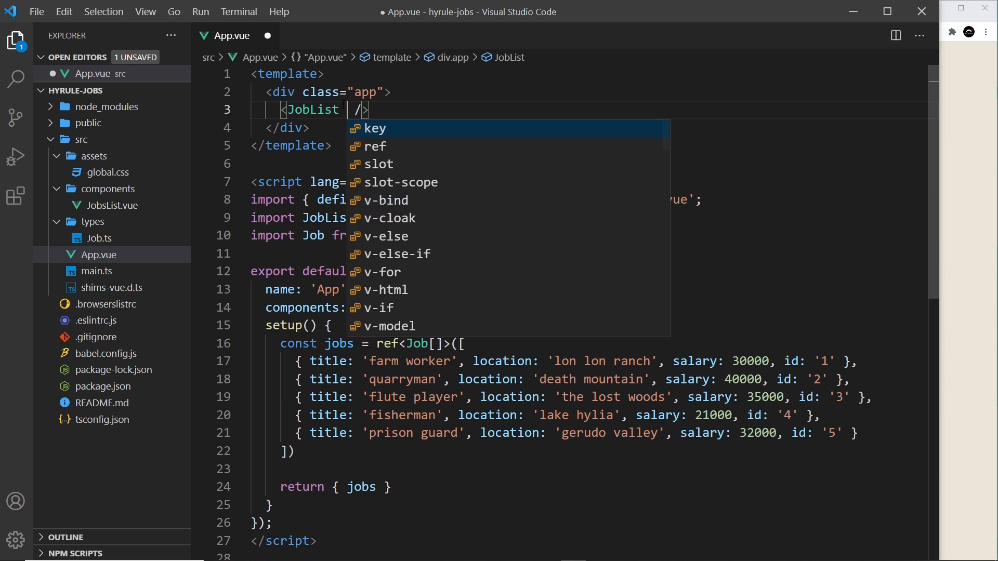
text(:)
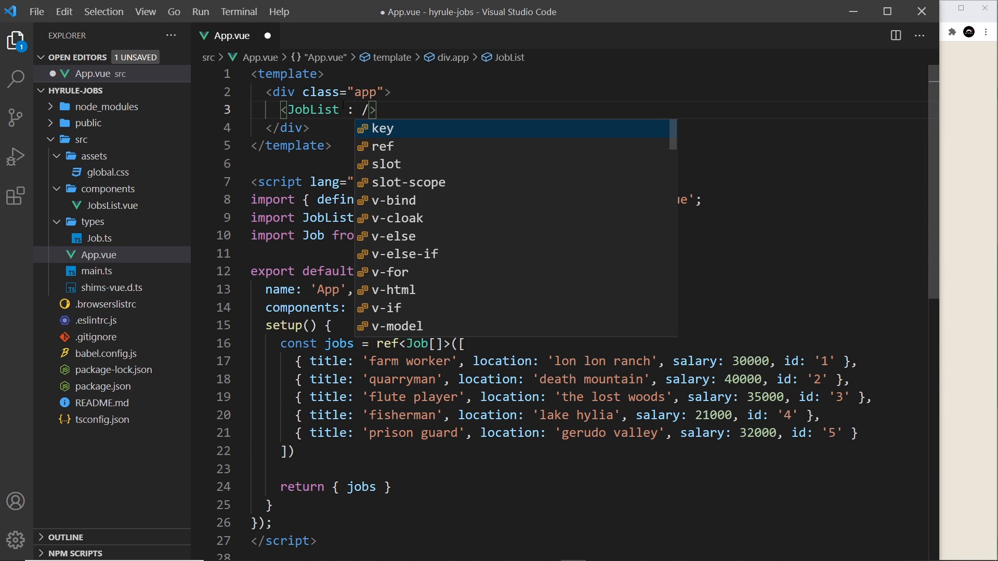
text(:jobs="jobs)
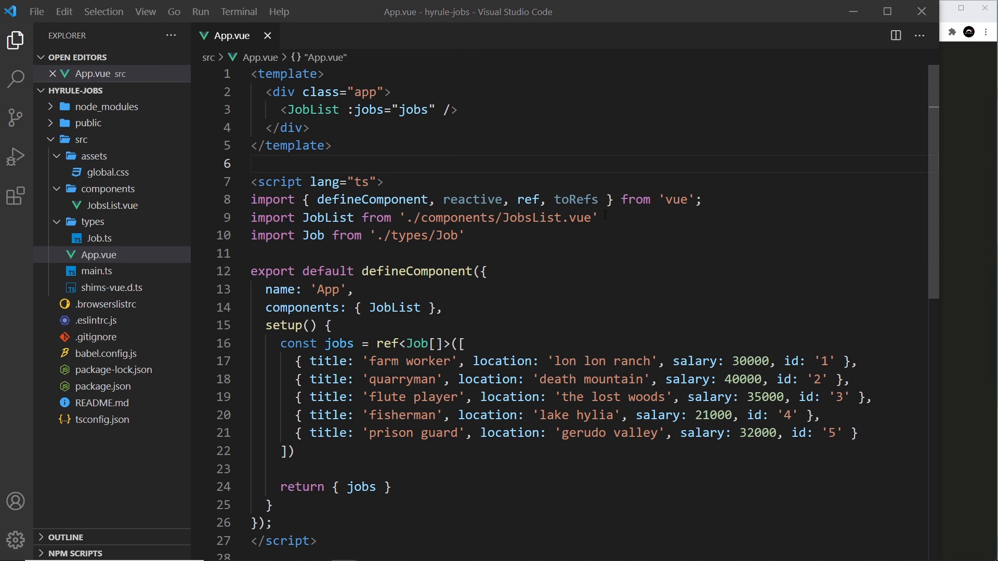
In JobsList.vue, type props: ['jobs'] in defineComponent, then delete the array
click(113, 205)
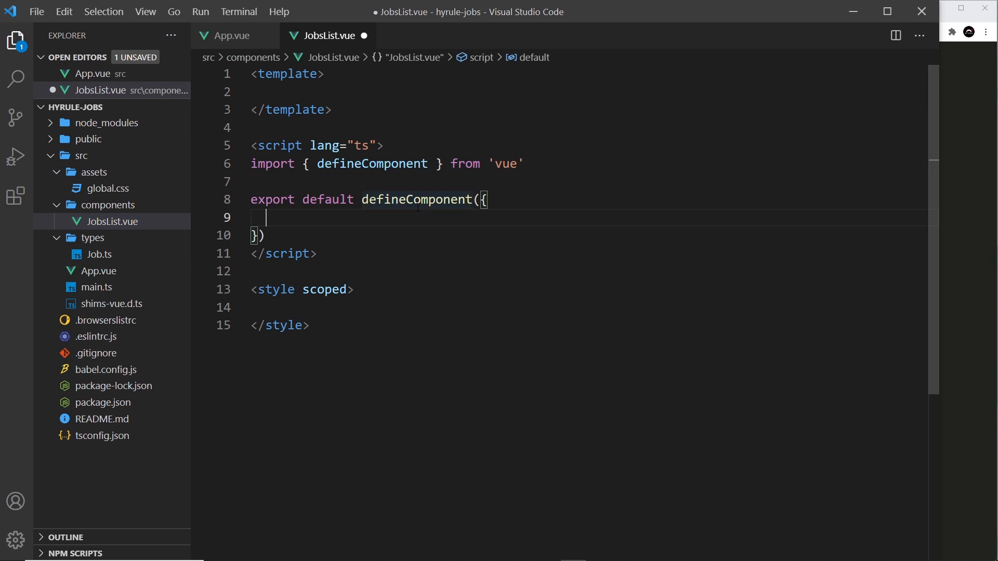
text(props:)
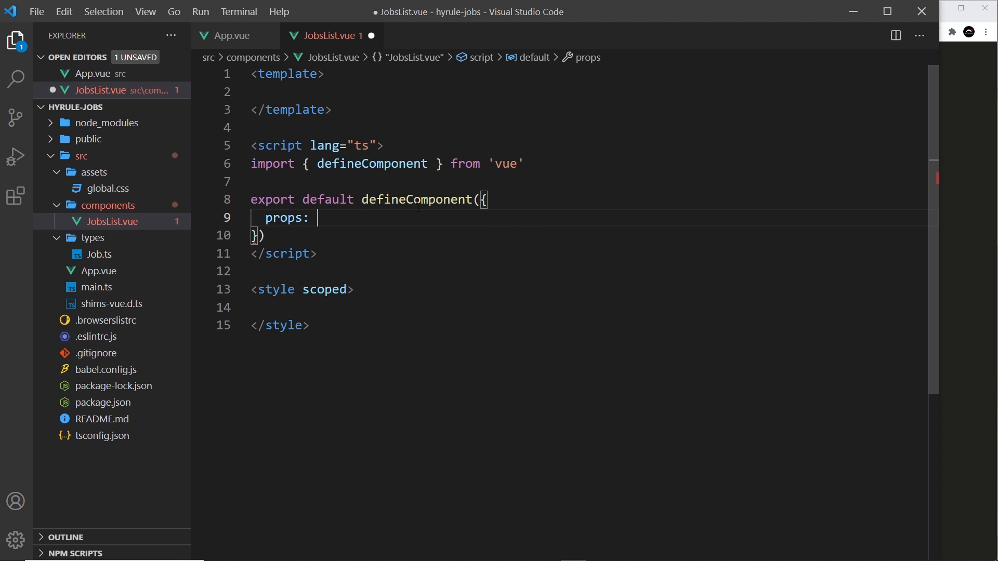
text([])
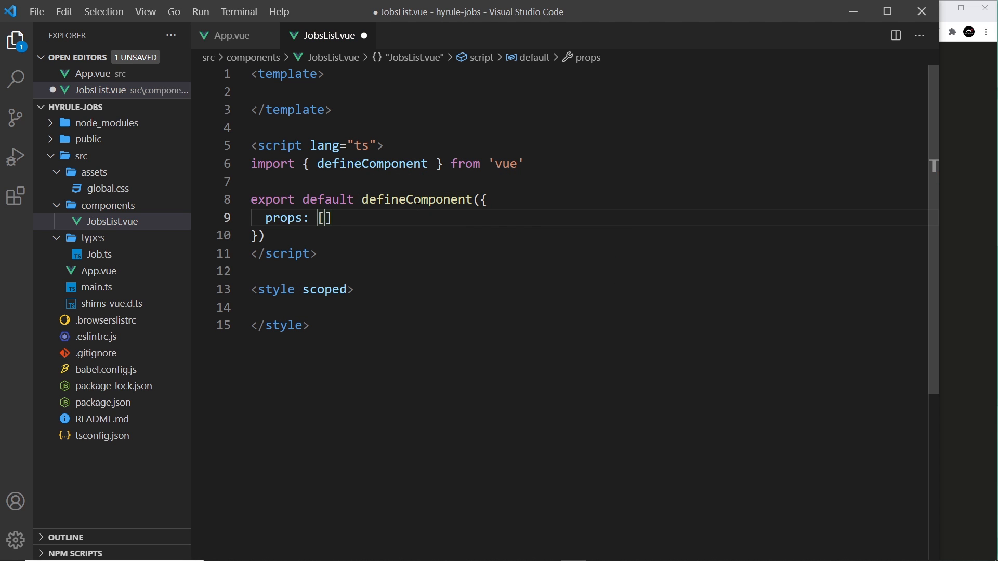
text('')
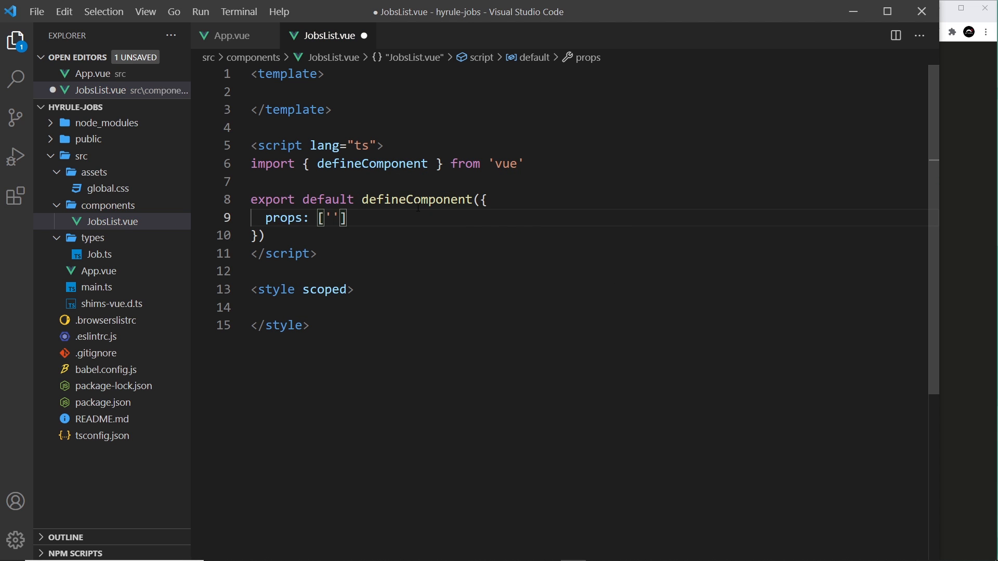
text(jobs)
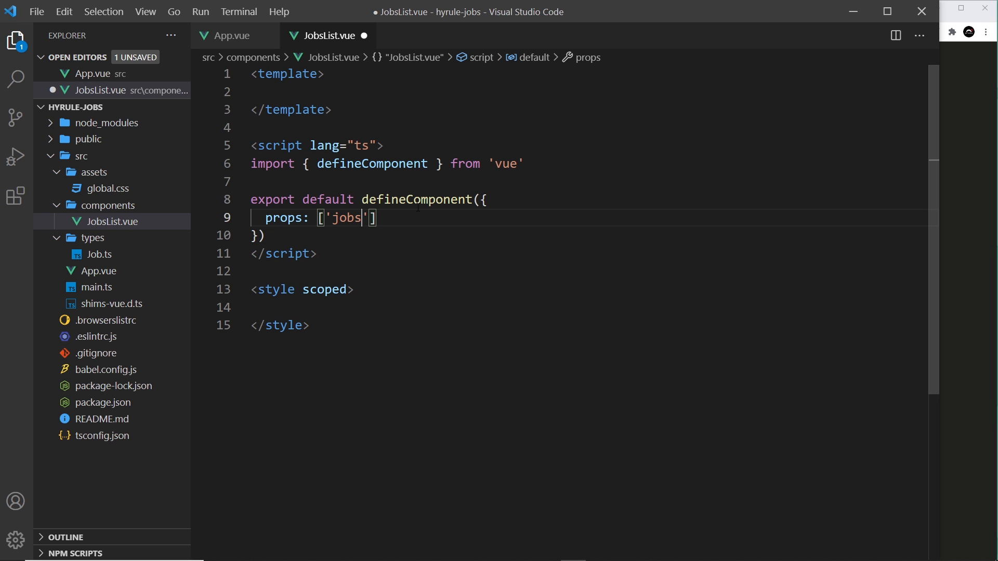
key(Backspace)
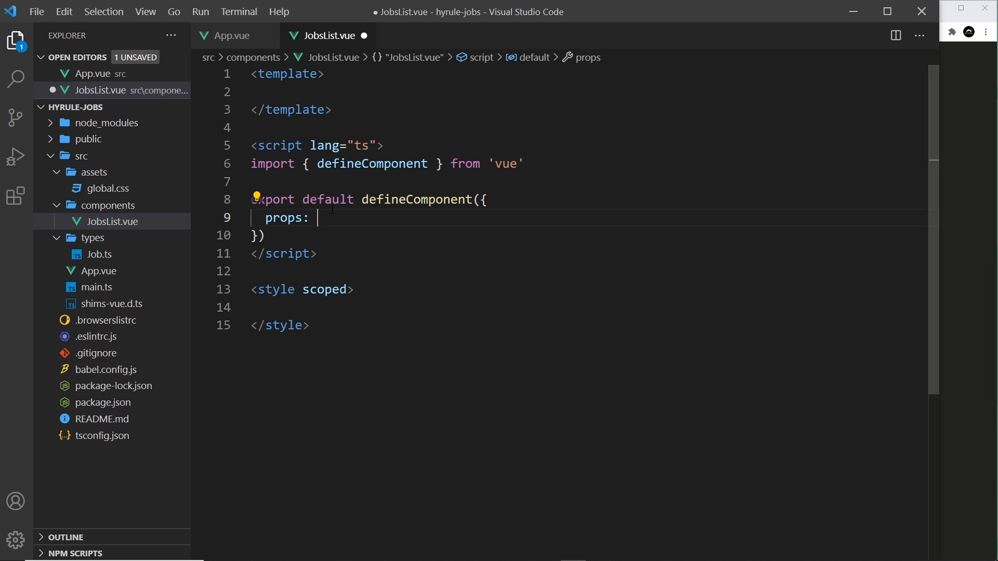
Define props as { jobs: { required: true, type: Array } } in JobsList.vue
text({)
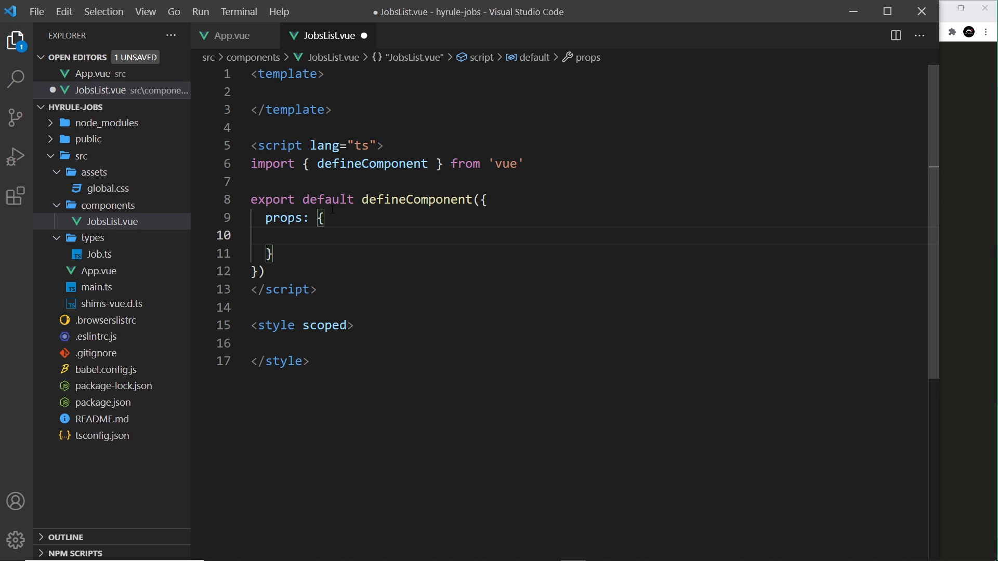
text(jo)
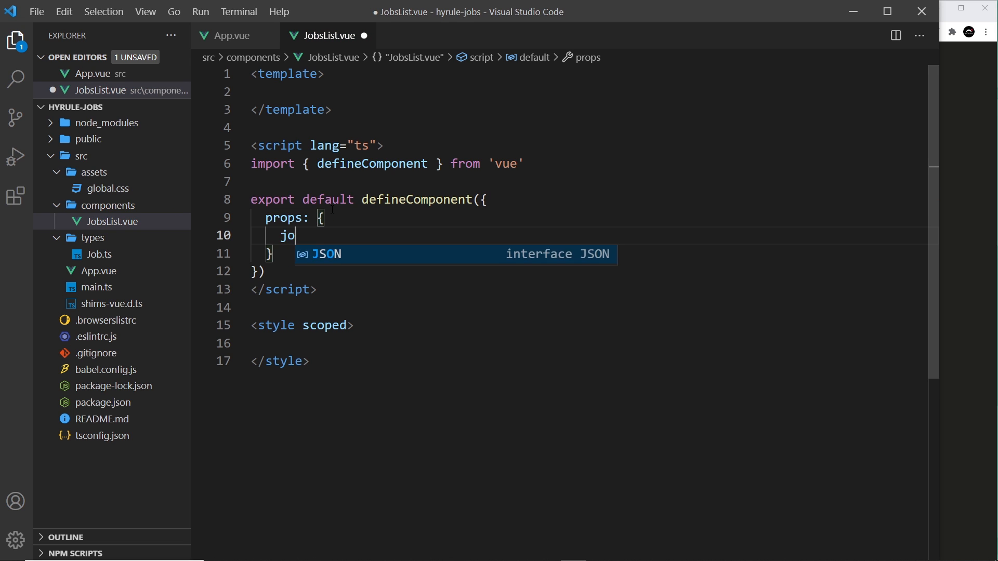
text(bs: {)
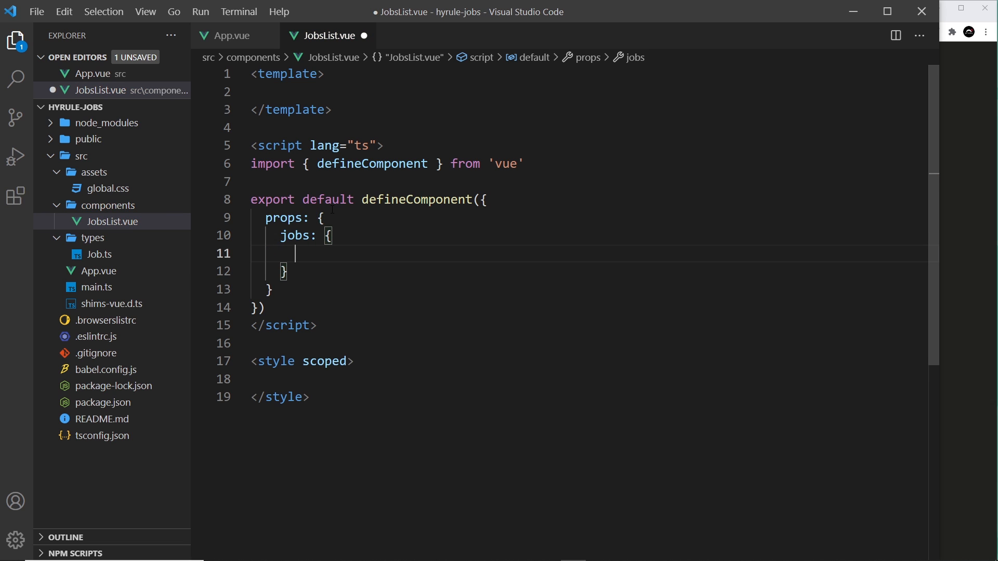
text(requi)
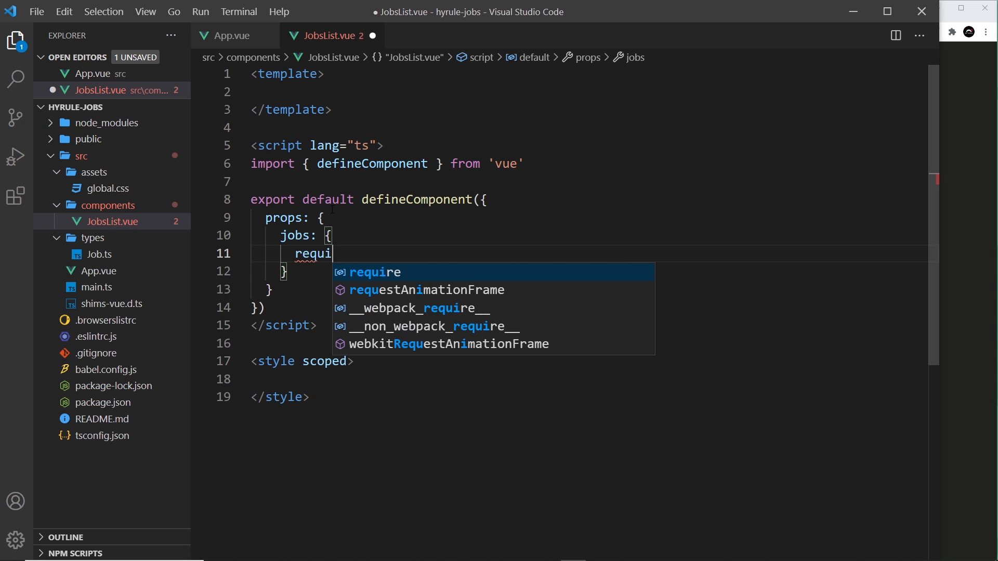
text(red: t)
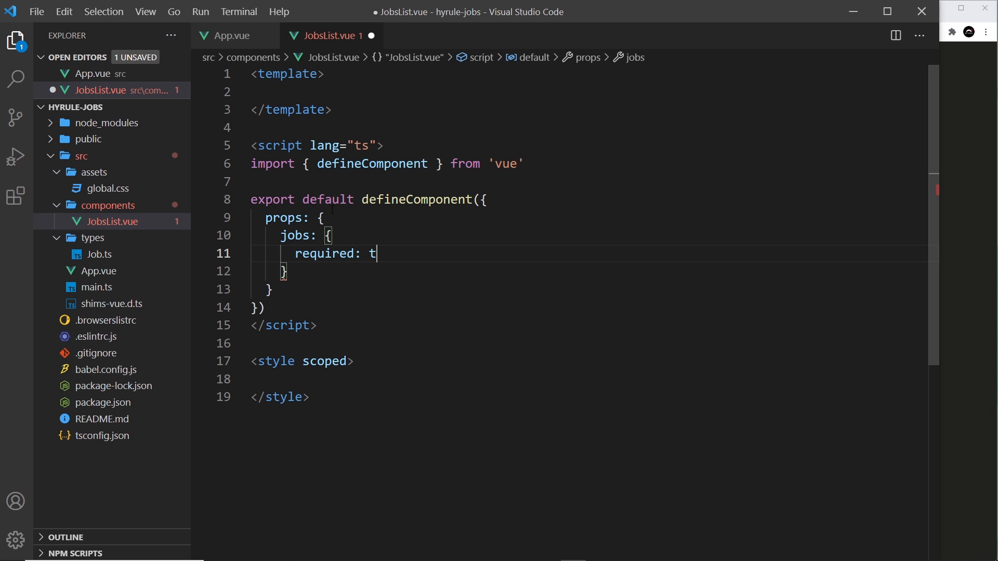
text(rue,)
text(type:)
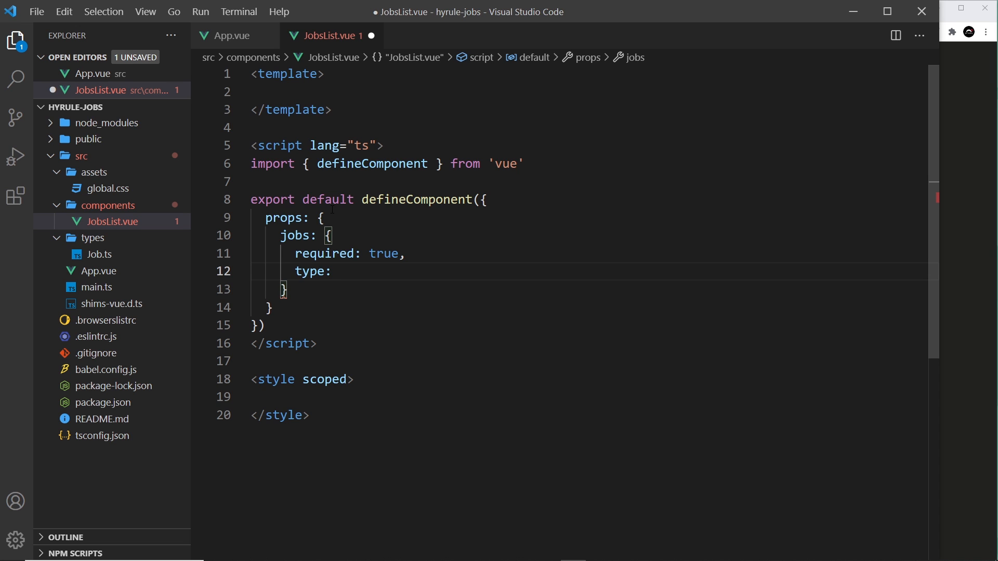
text(A)
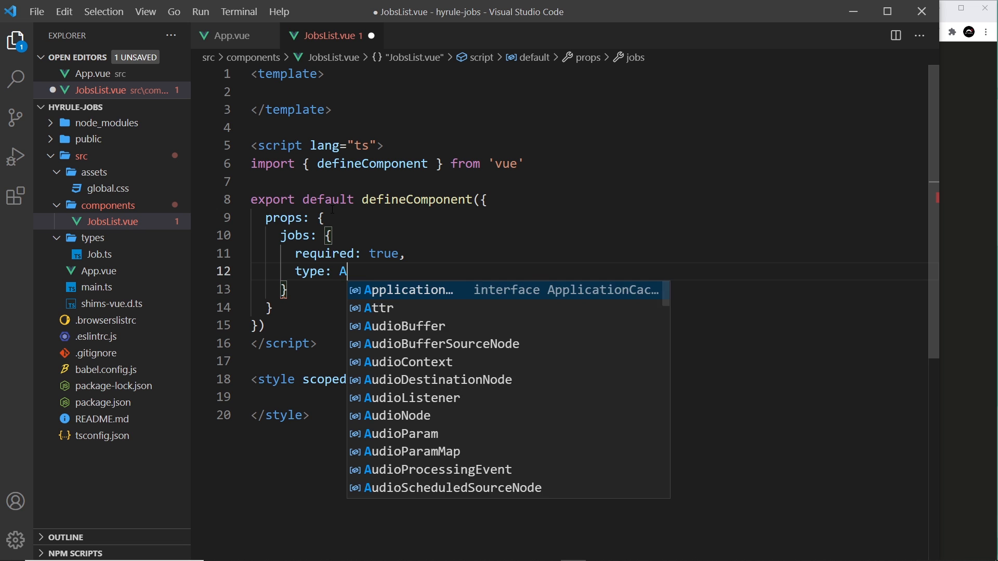
text(rray)
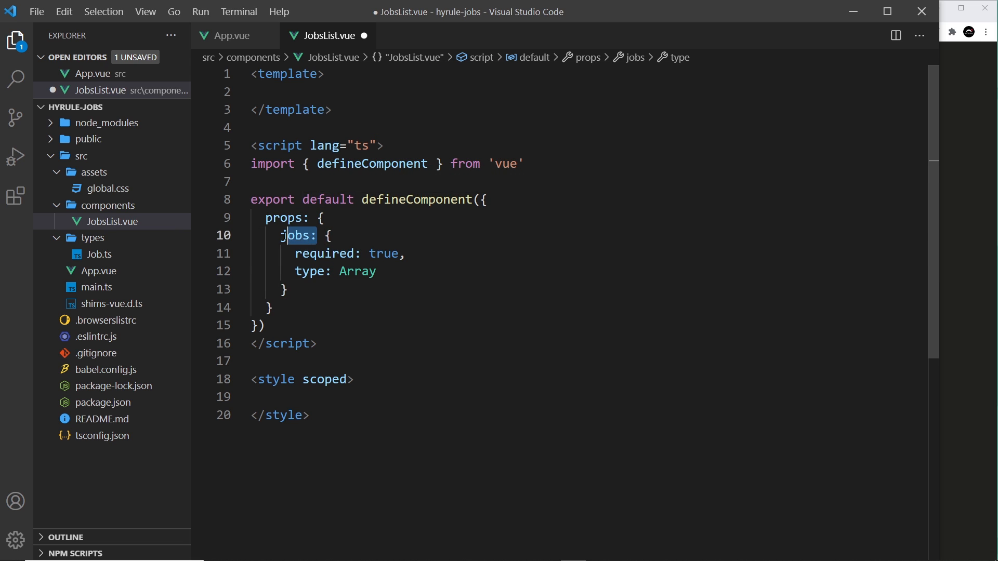
click(329, 91)
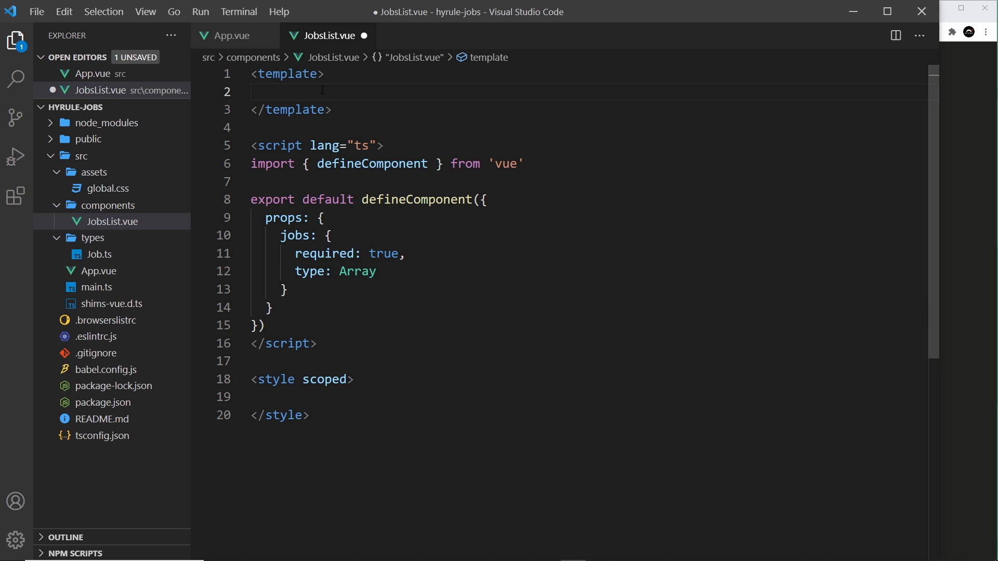
Expand div.job-list with a ul and an li using v-for="job in jobs"
text(div.j)
text(<ul></ul>)
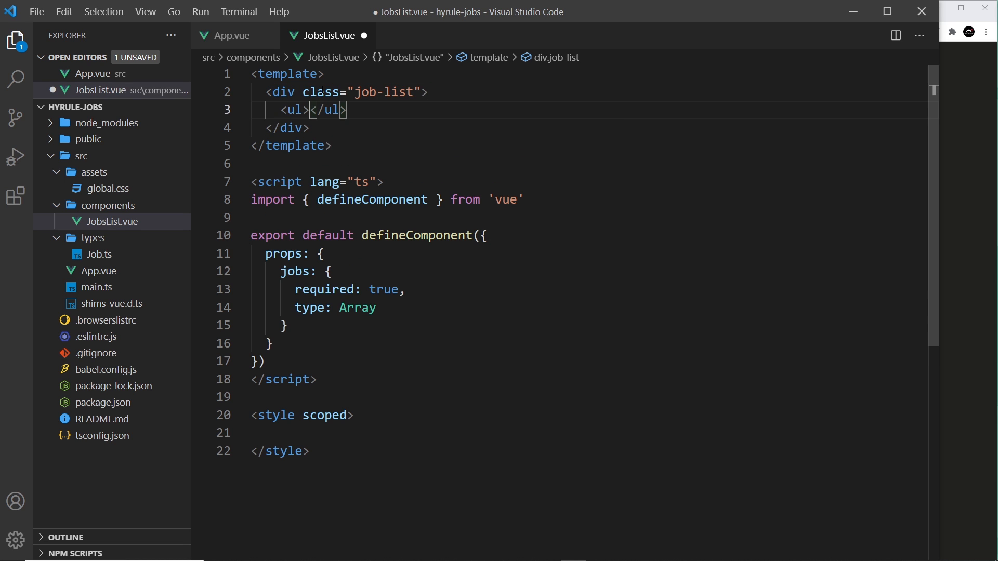
key(Enter)
text(<li></li>)
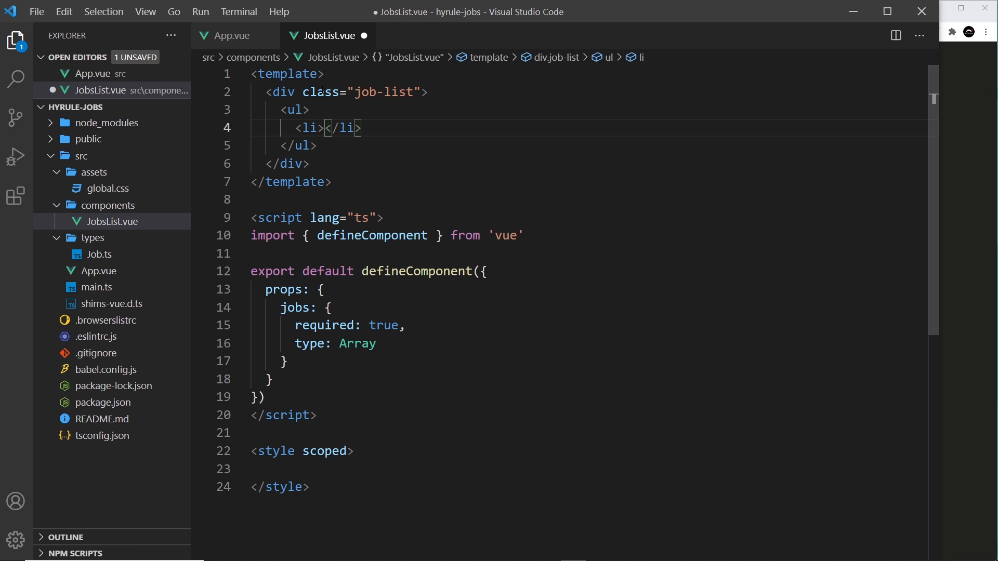
double_click(310, 128)
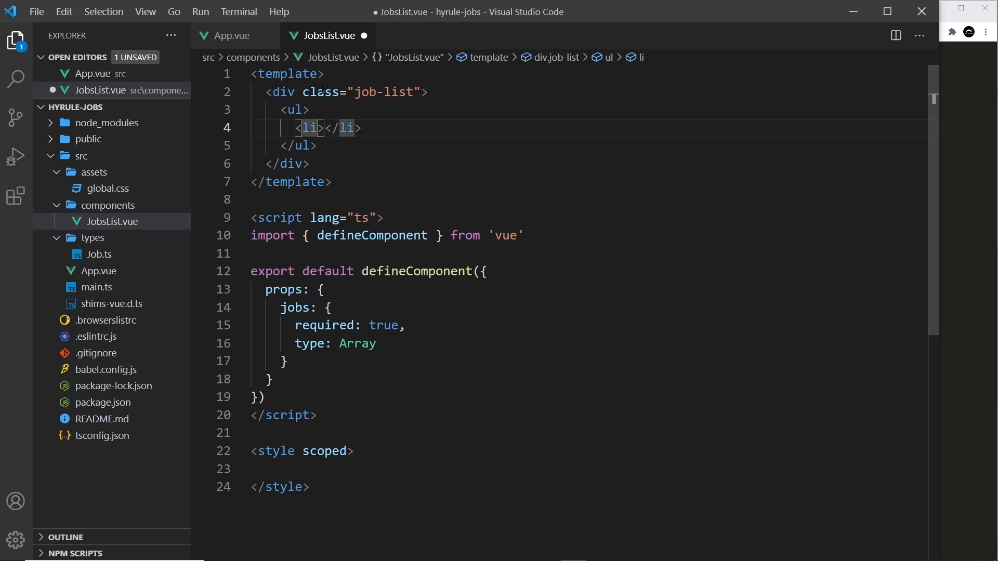
text(v-for="job)
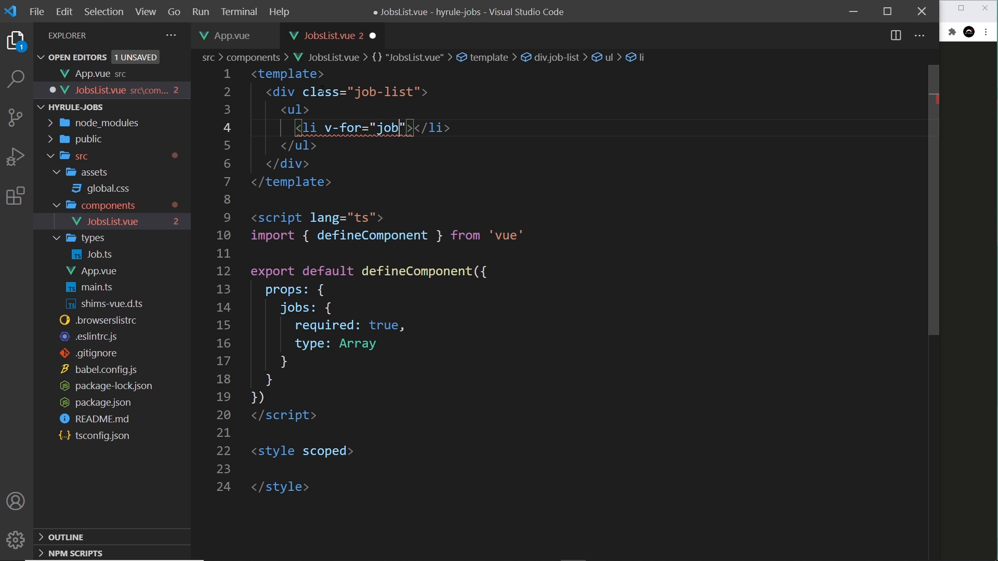
text(in jobs)
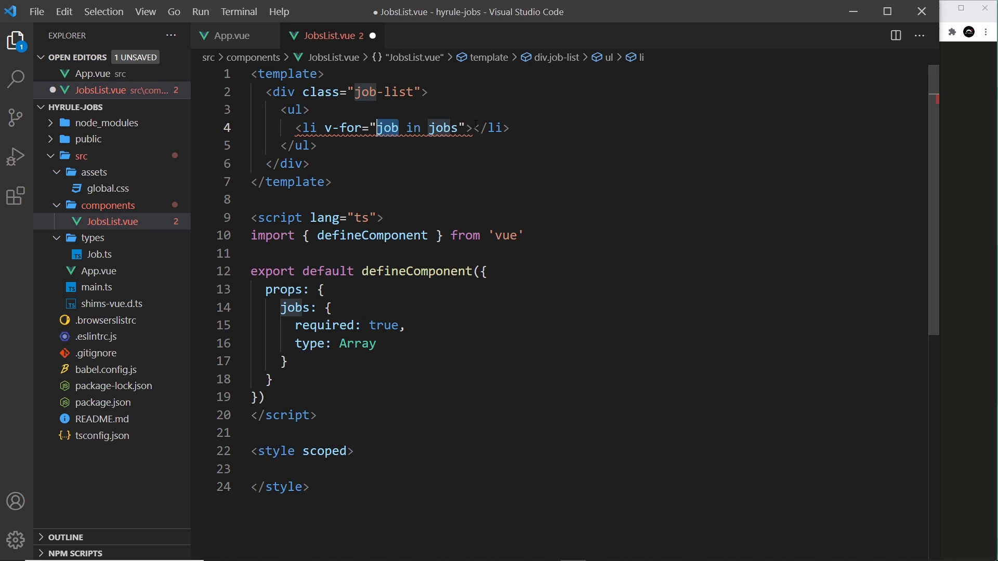
mouse_move(408, 128)
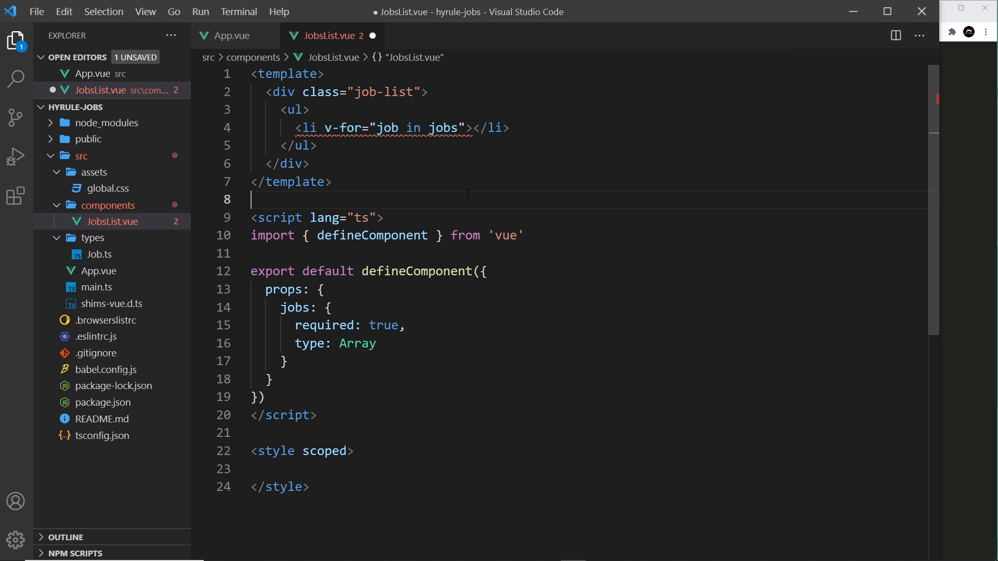
mouse_move(382, 128)
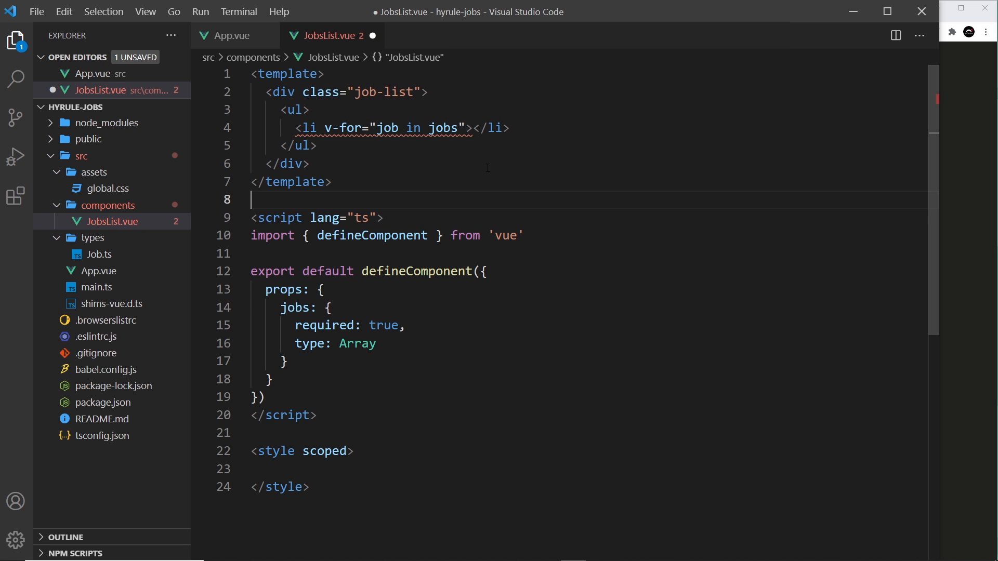
Check the id field of App.vue's job data, then return to JobsList.vue
click(230, 35)
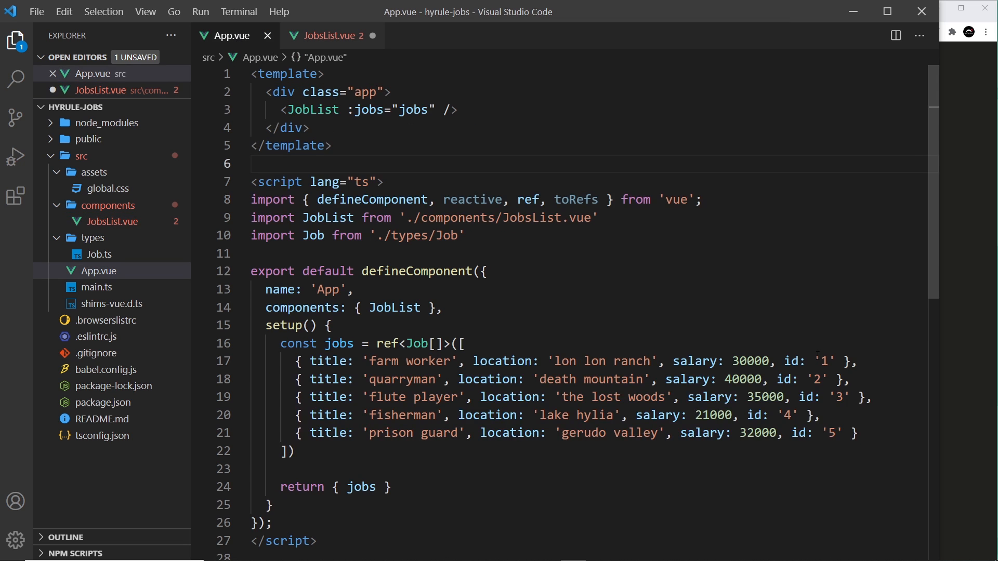
double_click(820, 397)
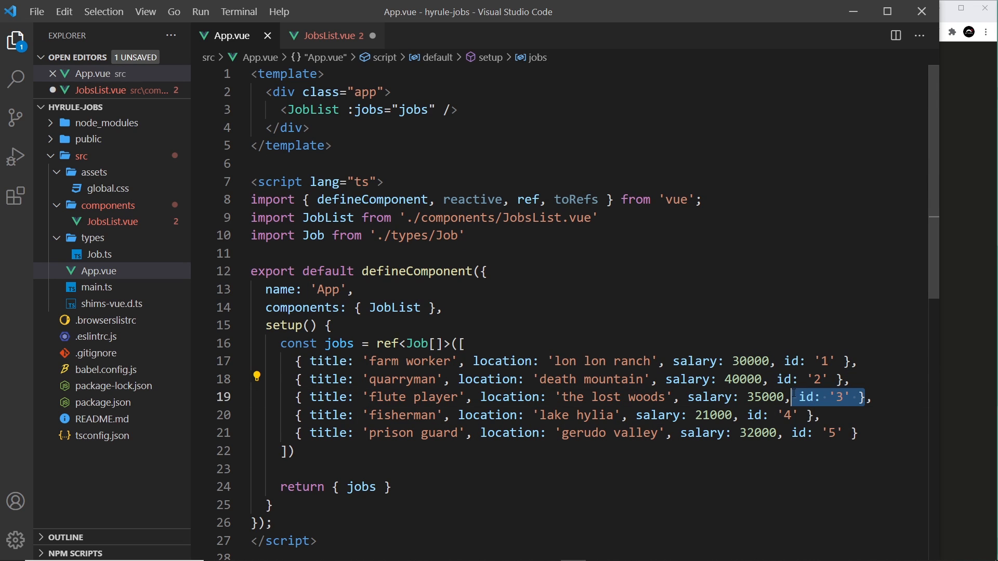
click(326, 36)
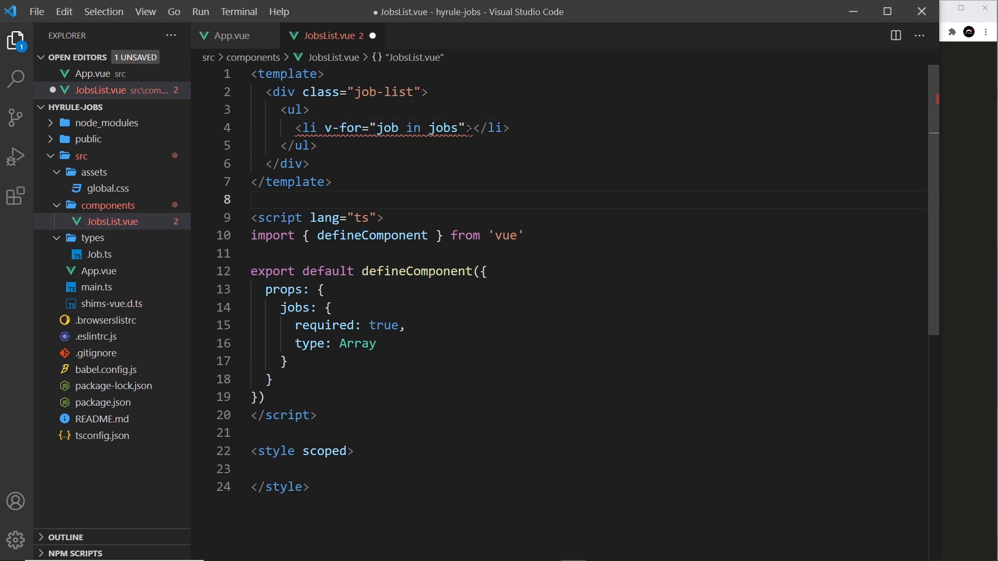
Bind the list item's :key to job.id and save JobsList.vue
text(:key=)
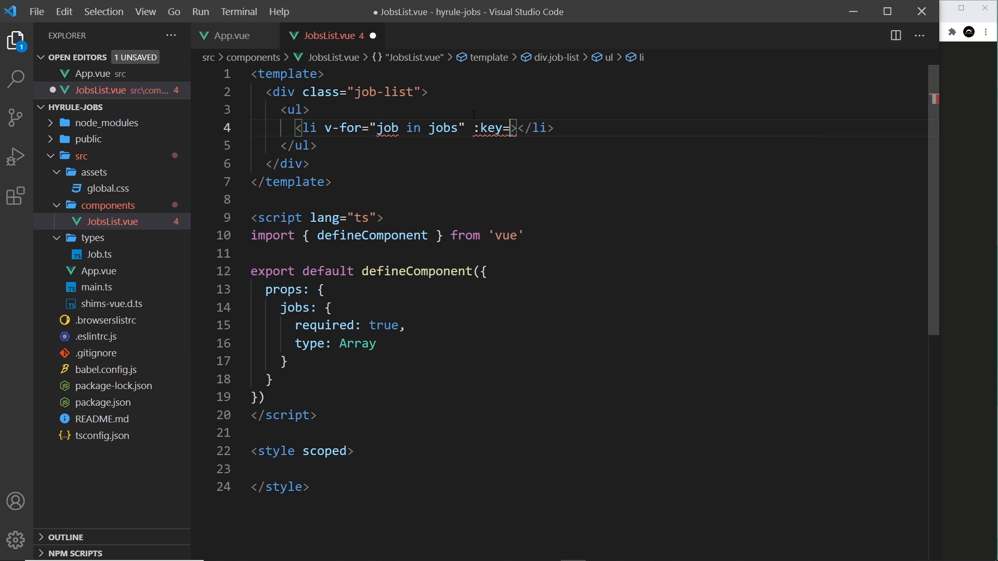
text("")
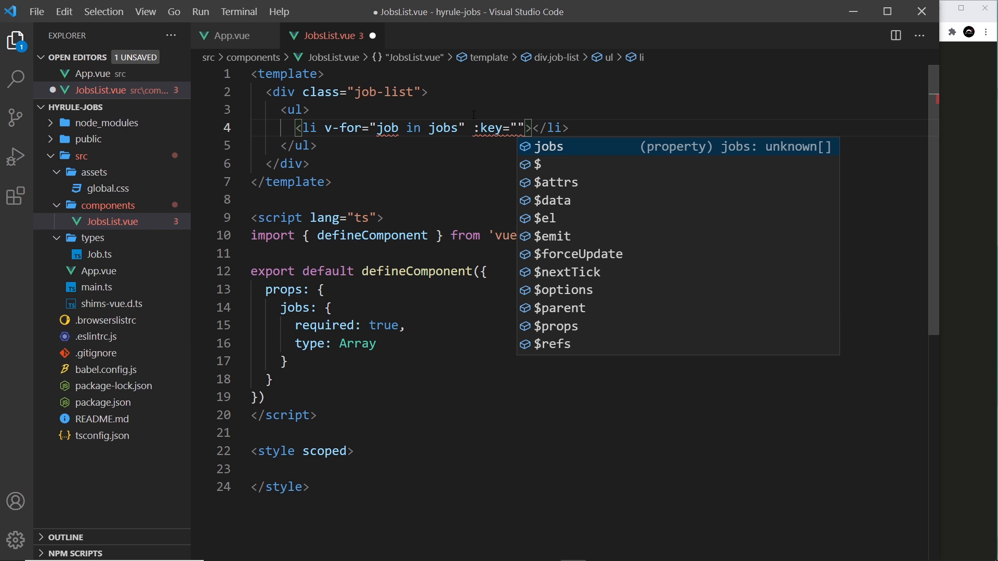
text(job)
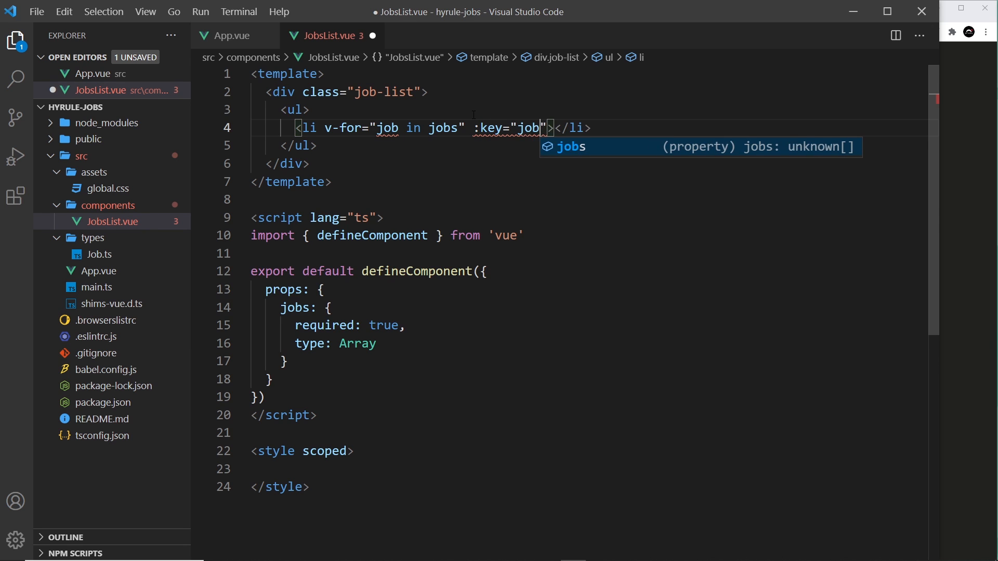
text(.)
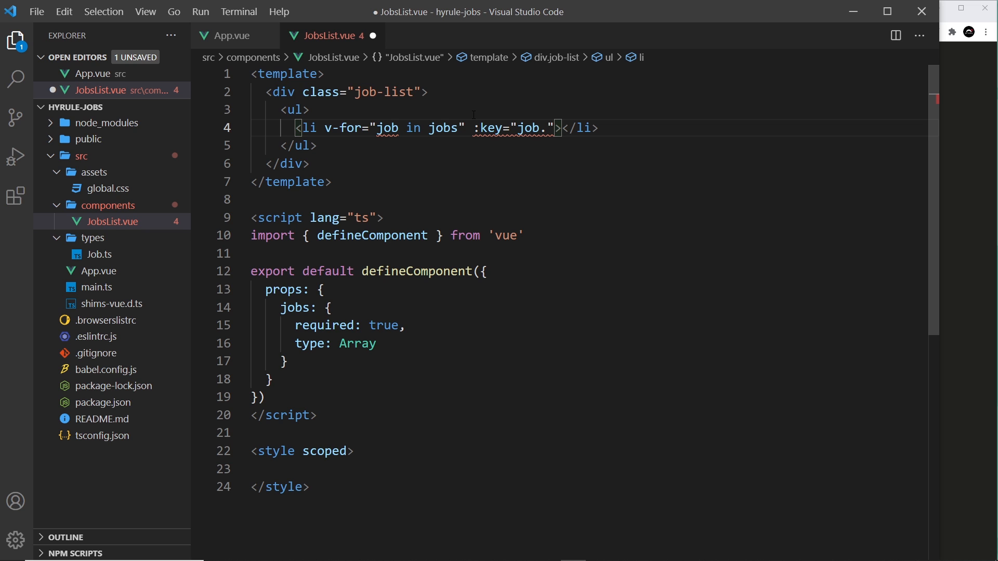
click(377, 344)
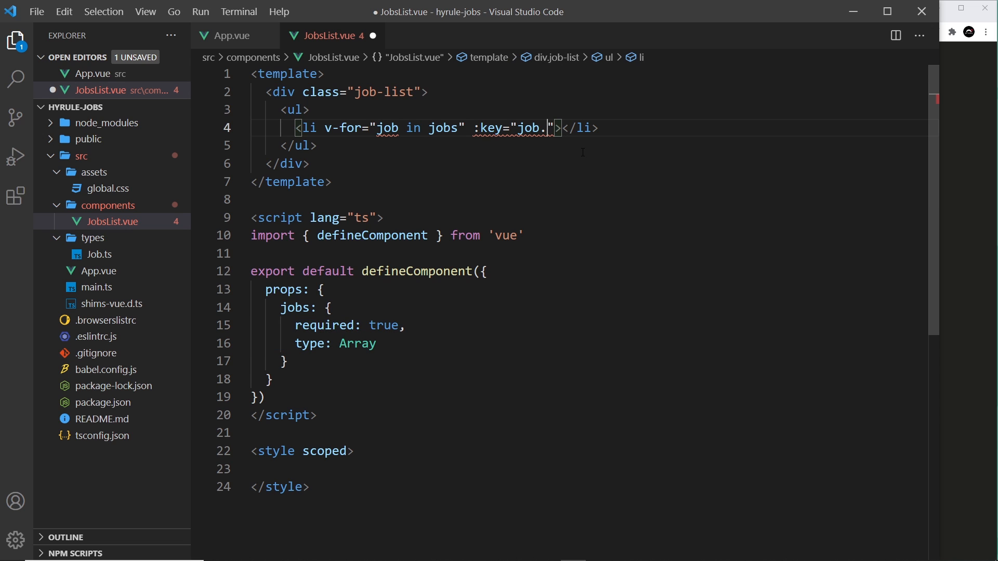
text(id)
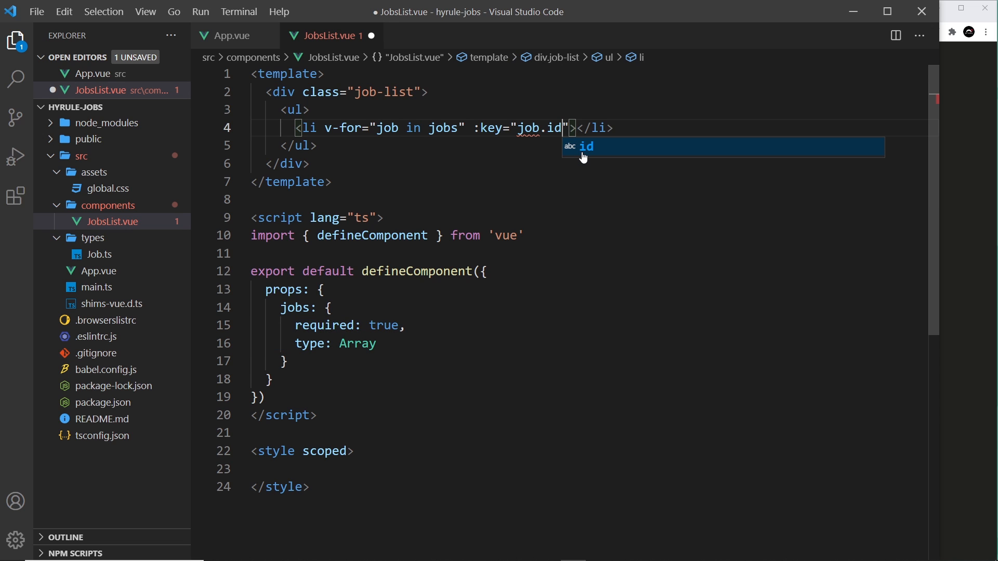
mouse_move(595, 203)
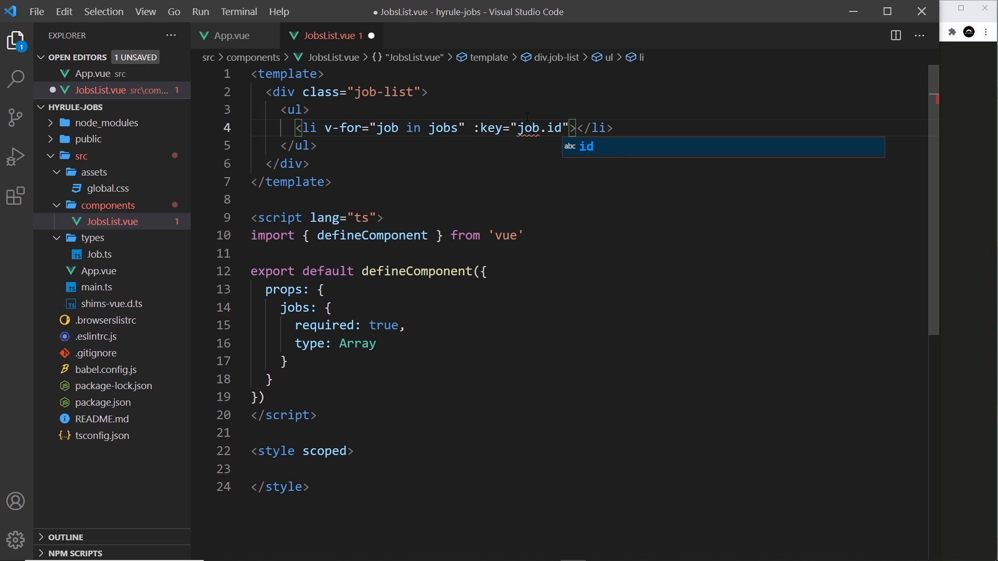
mouse_move(528, 127)
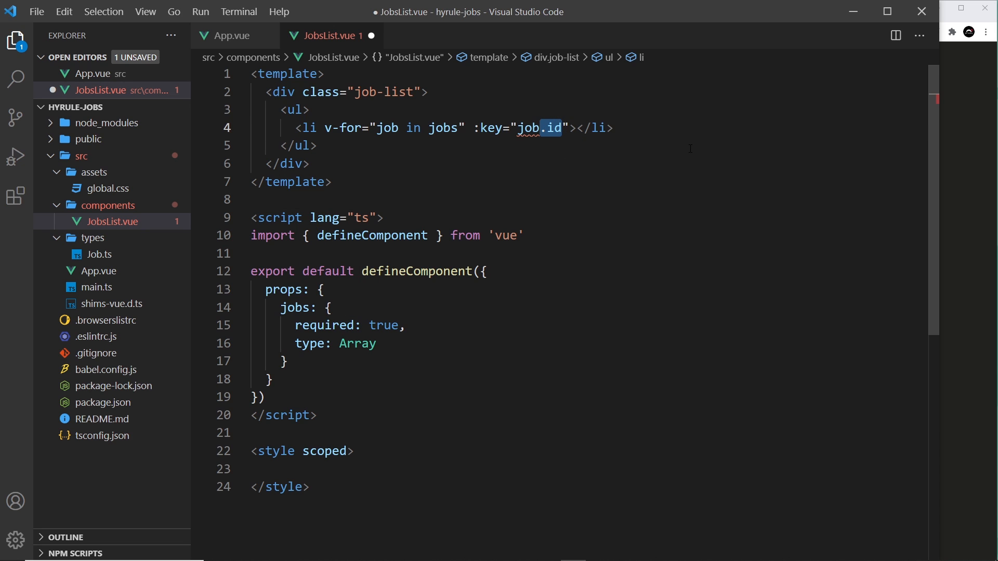
key(ctrl+s)
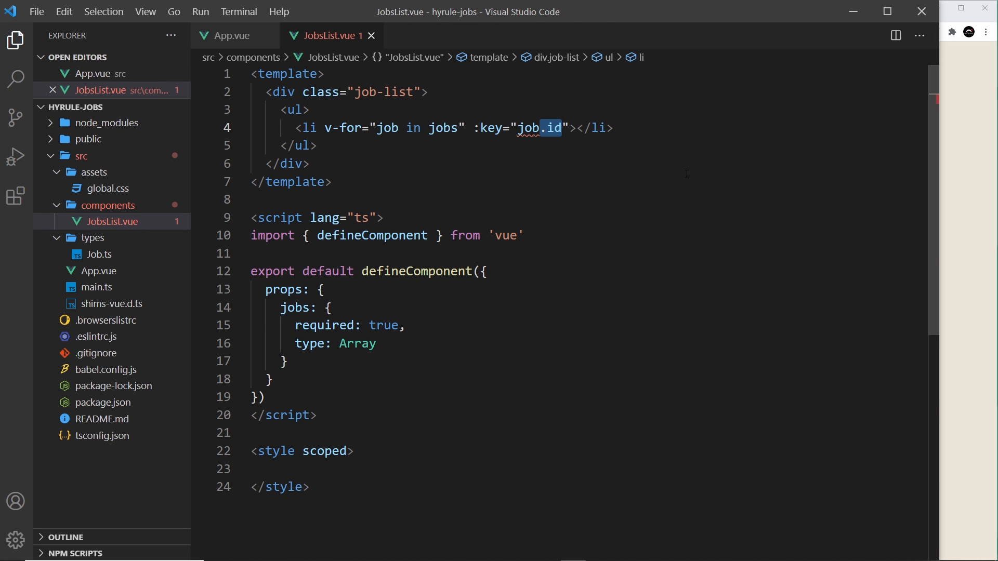
click(281, 308)
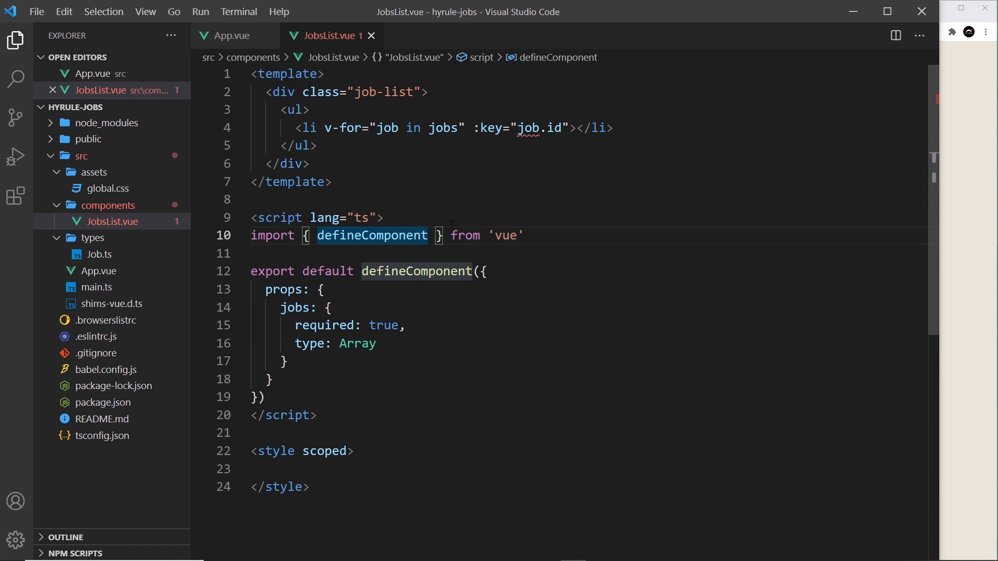
Import PropType from vue and cast the jobs prop type as PropType<>
text(, PropType)
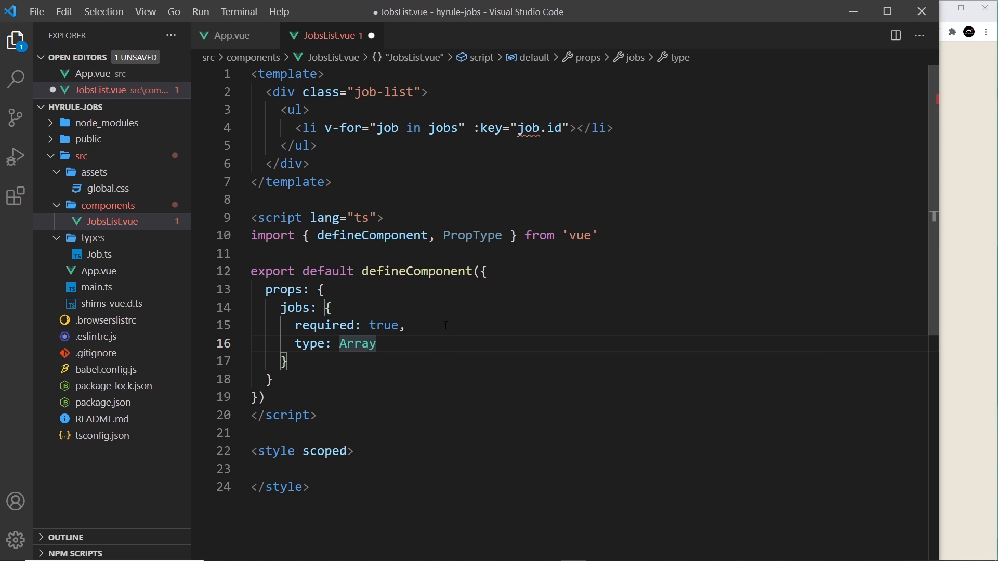
text(asPropTy)
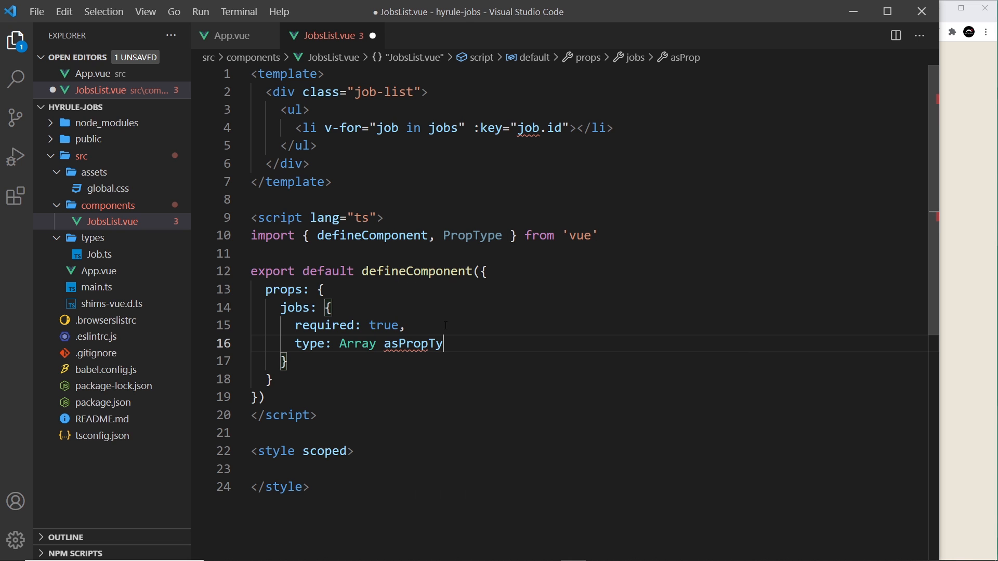
text(pe<)
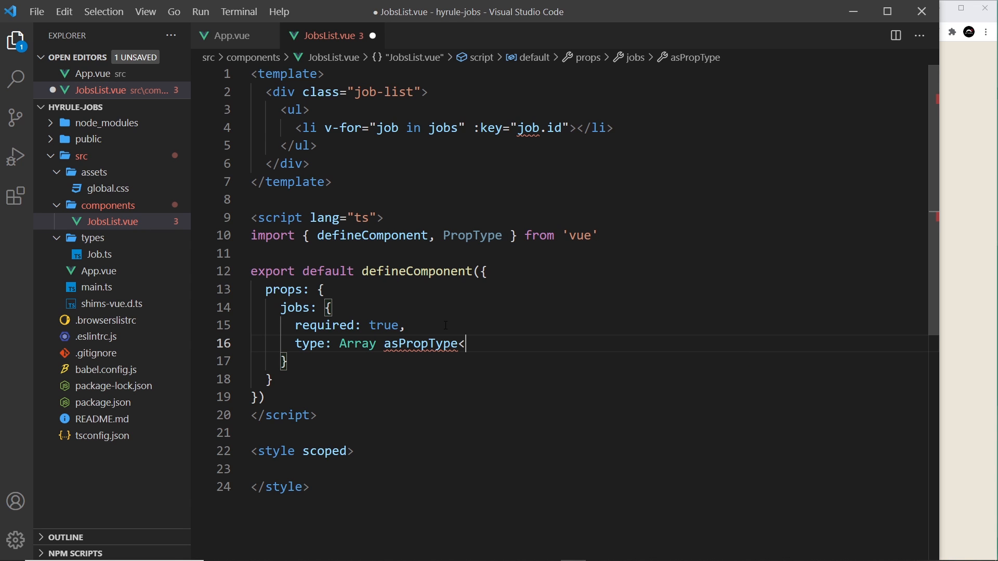
text(>)
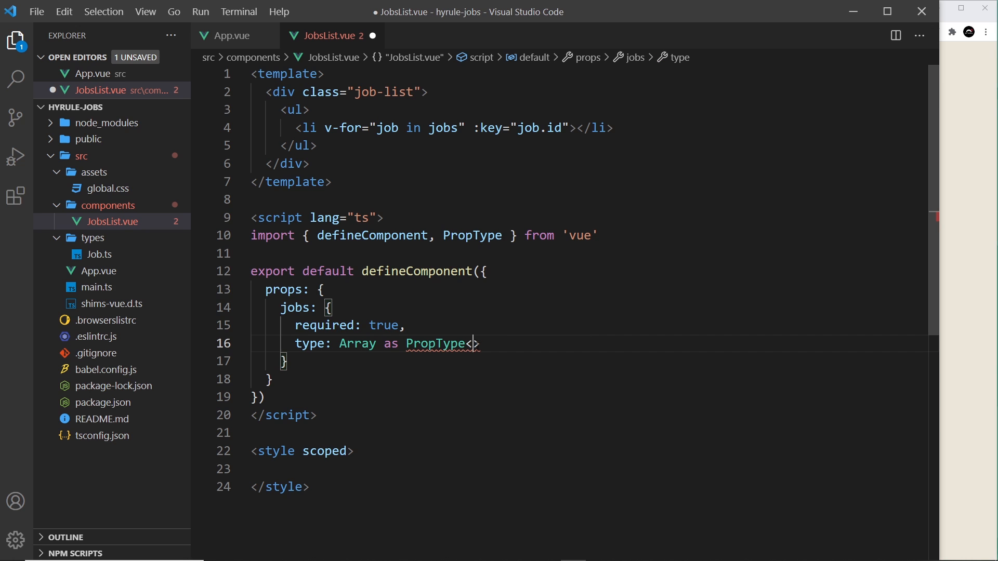
Back in JobsList.vue, fill in Job[] as the PropType argument
click(234, 35)
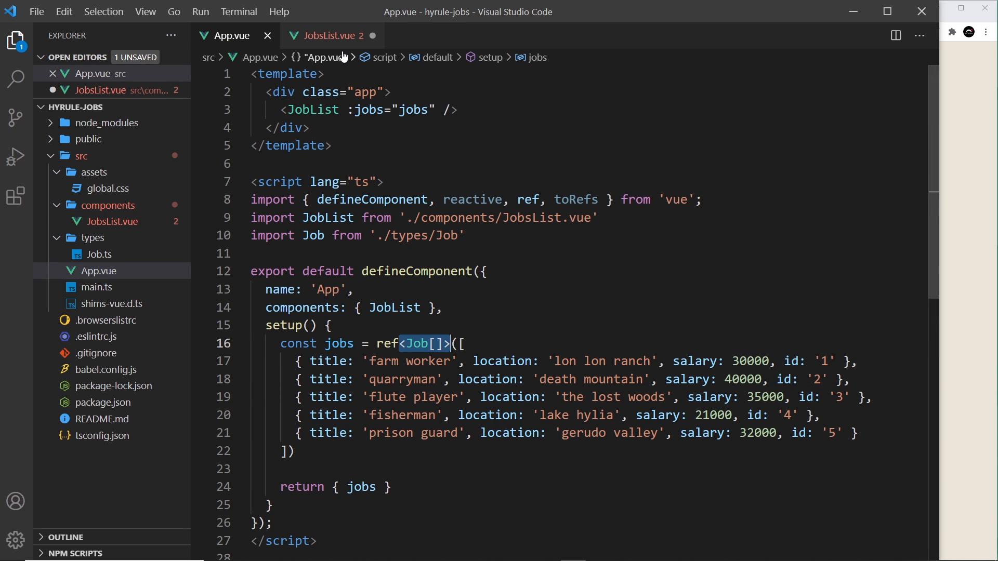
click(324, 36)
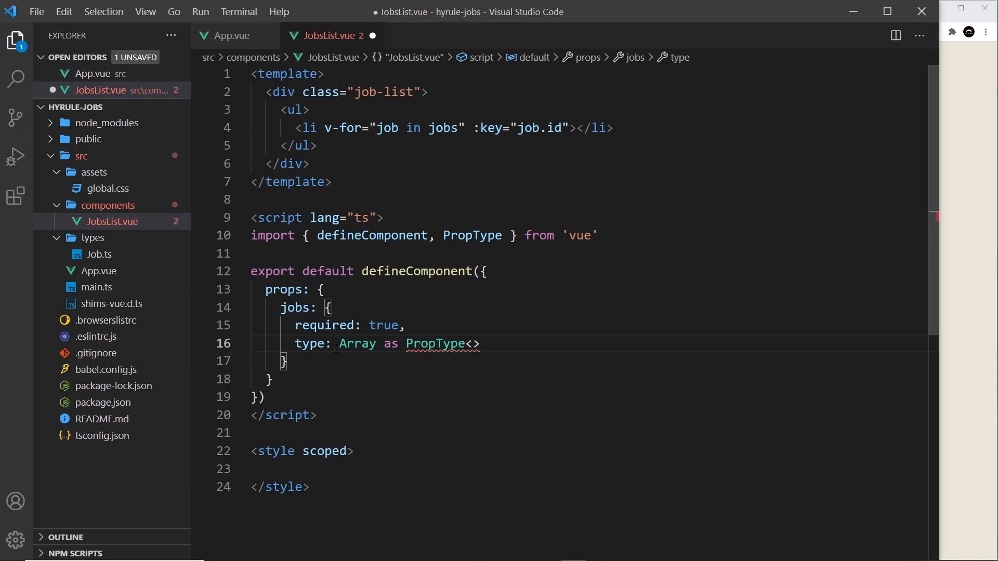
text(Job[)
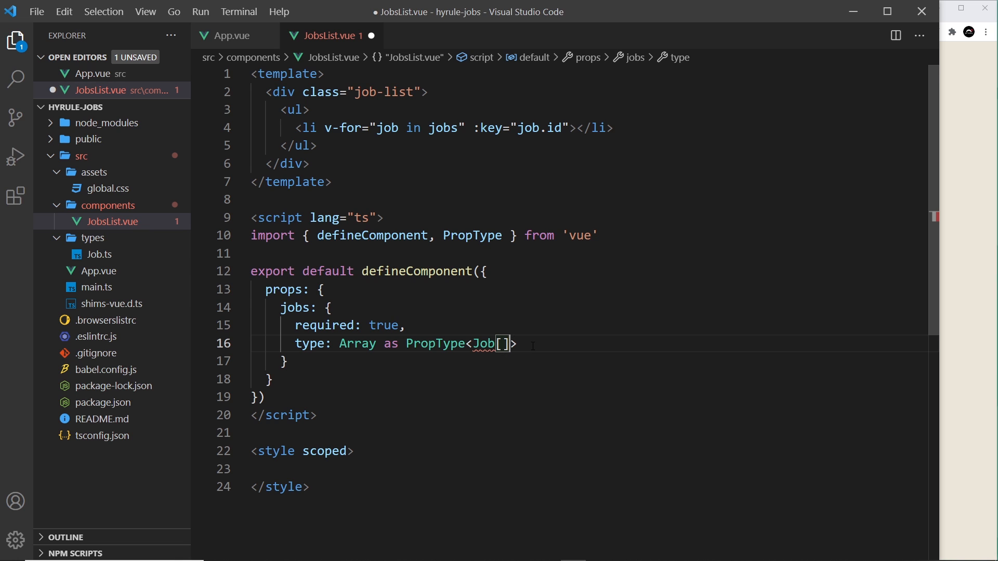
double_click(358, 343)
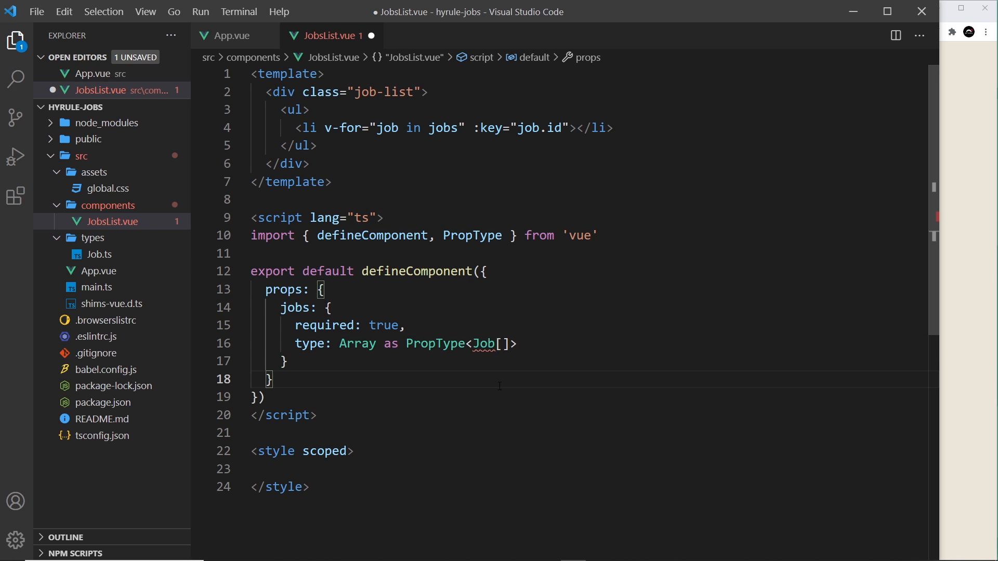
double_click(491, 344)
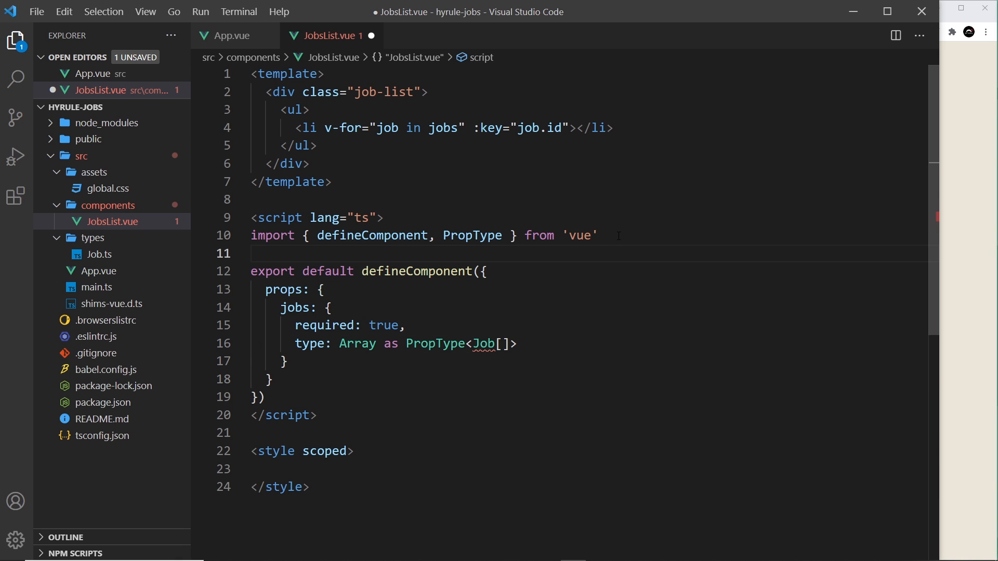
Add import Job from '@/types/Job' to JobsList.vue
text(i)
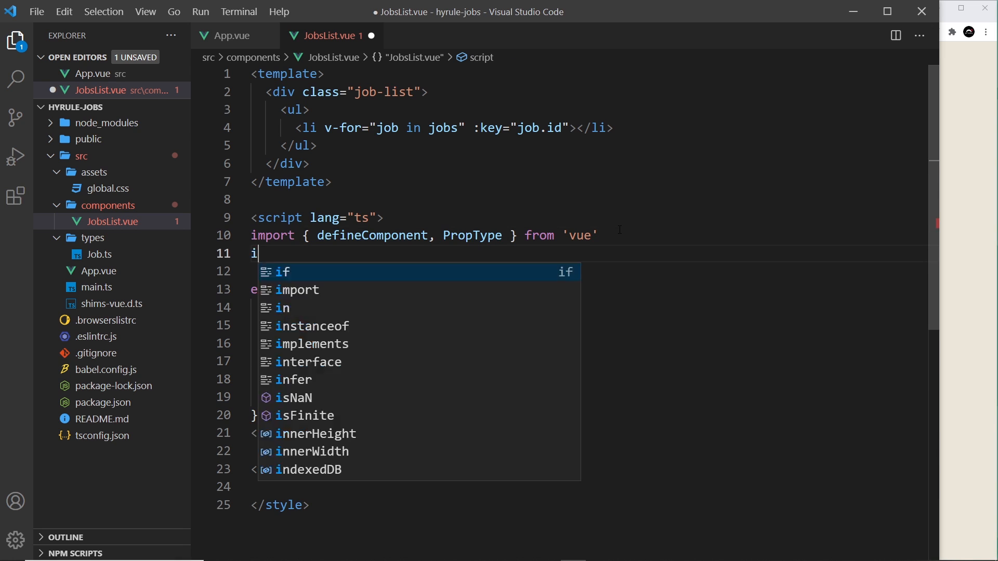
text(mport Job from)
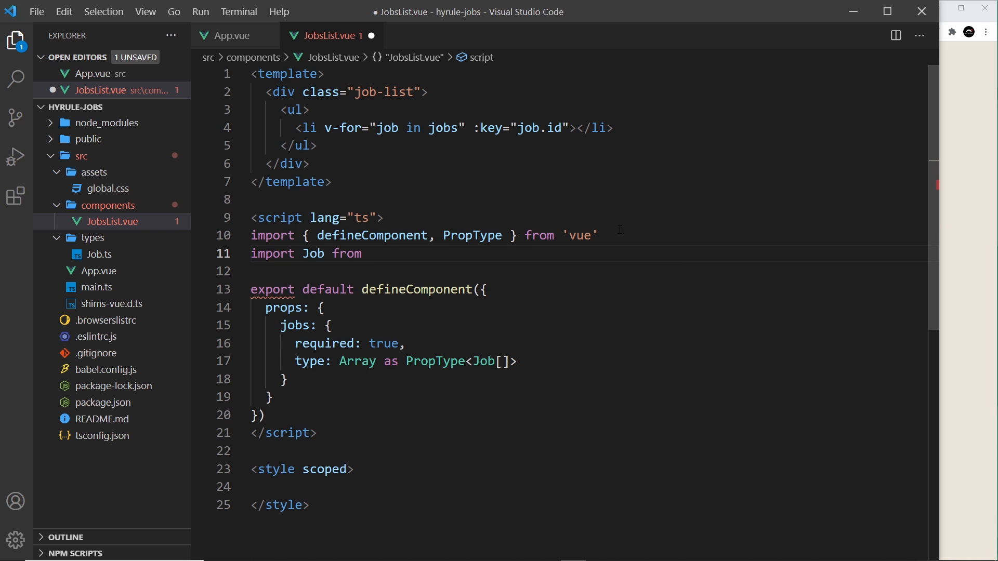
text('@')
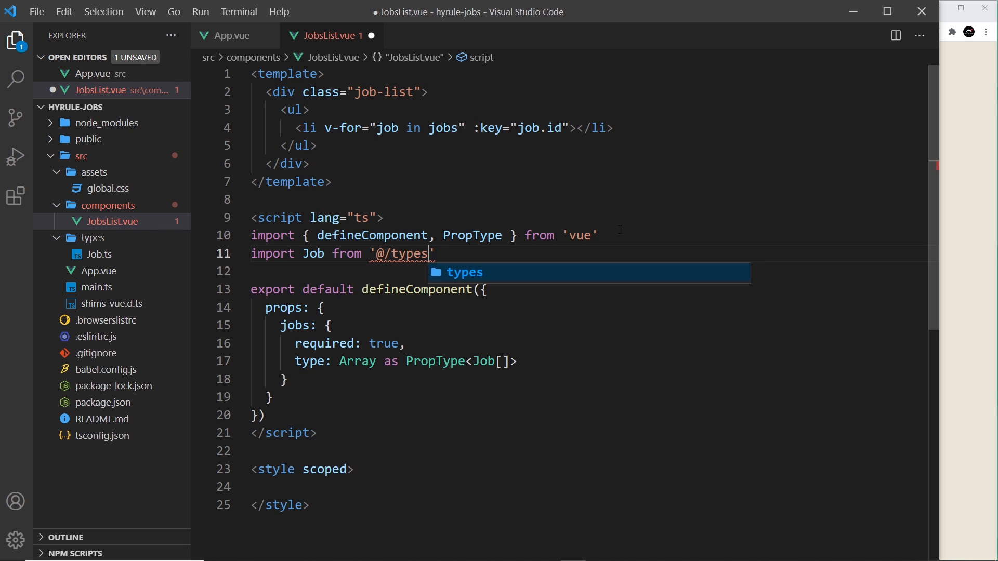
text(/Job)
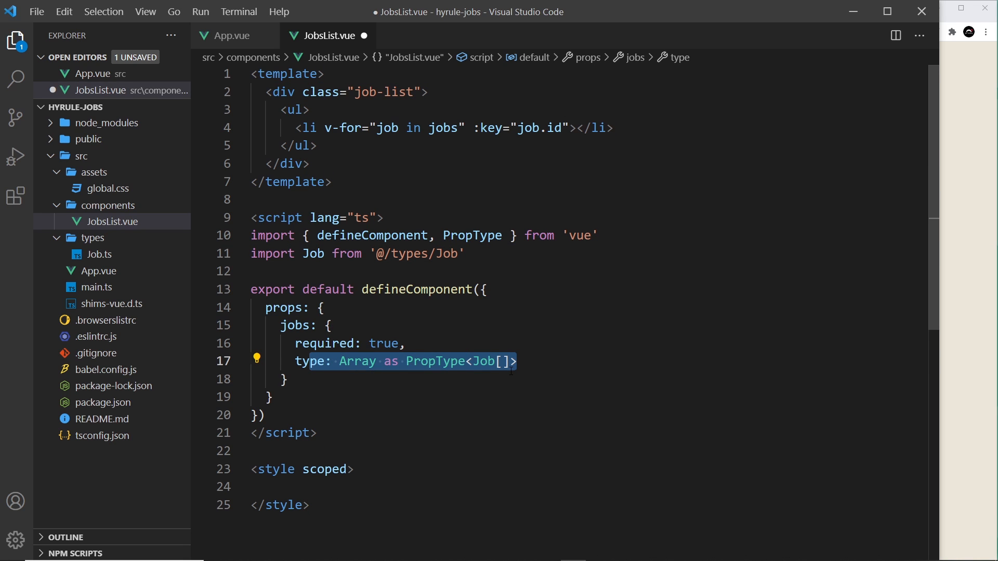
Retype the list item's key value as job.id
click(538, 128)
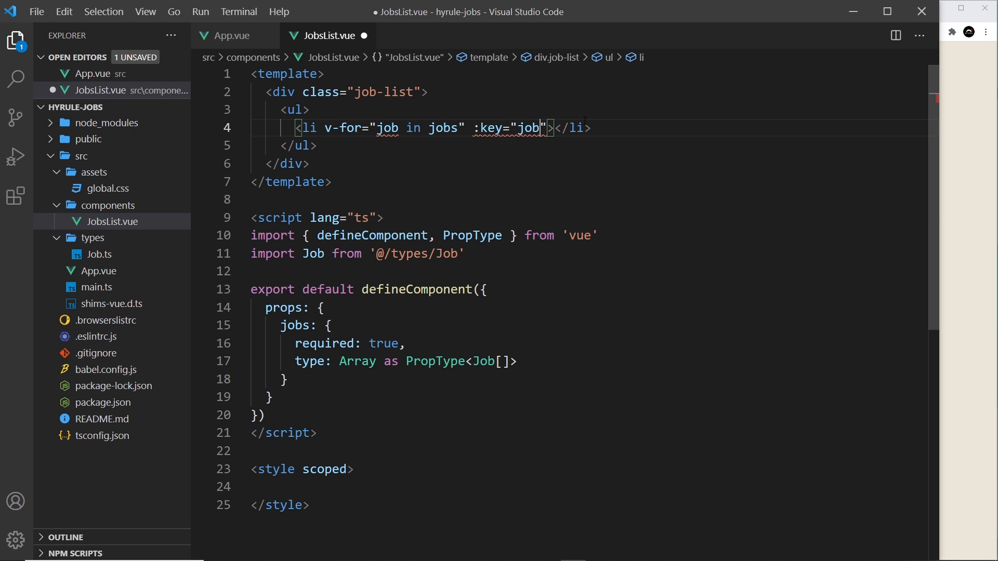
text(.)
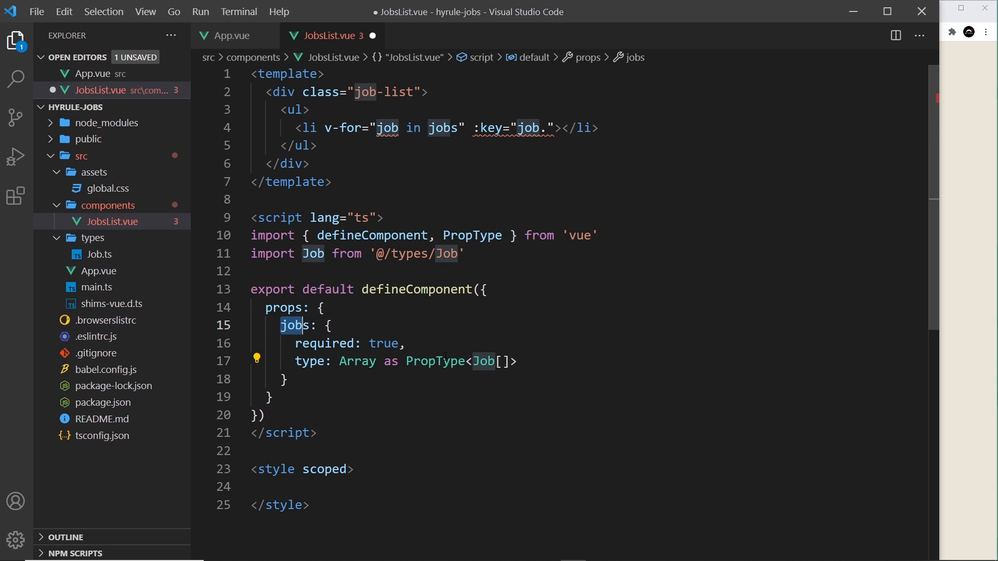
click(516, 360)
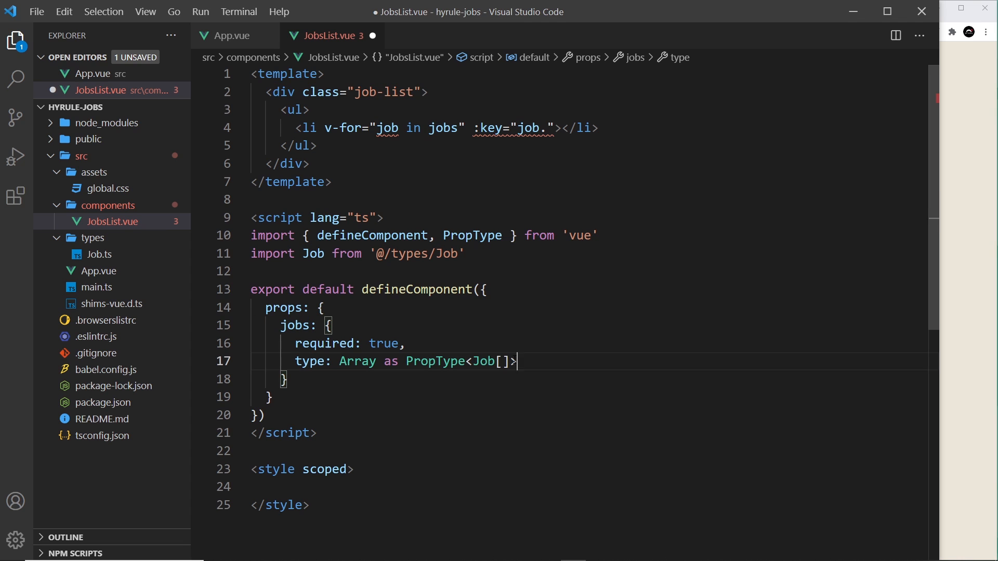
click(387, 128)
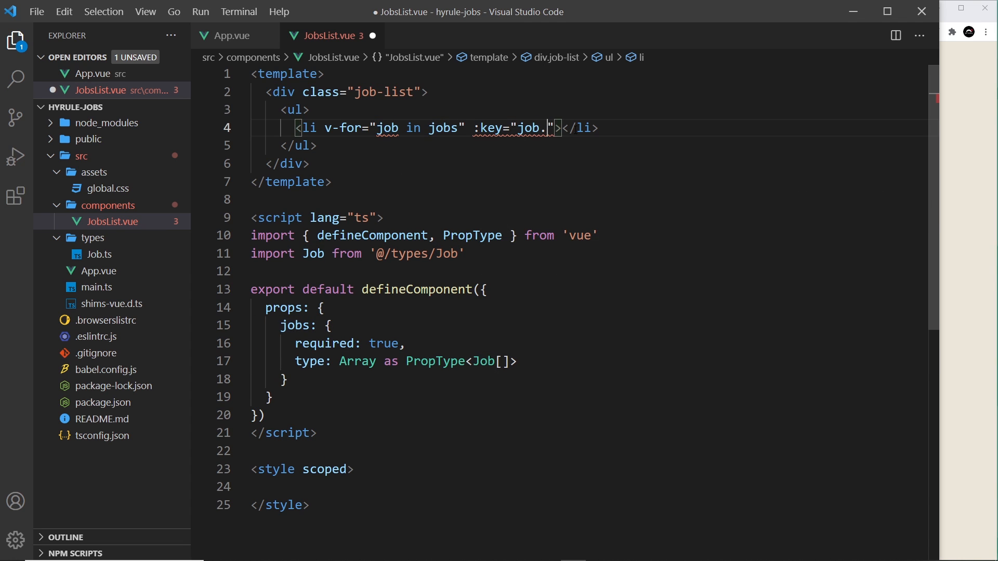
text(id)
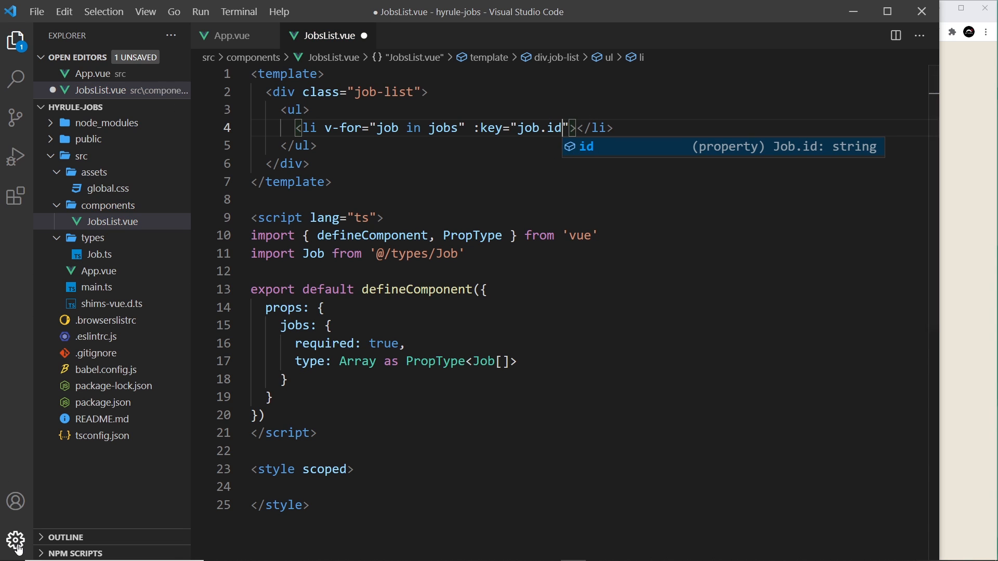
Enable Vetur's Experimental: Template Interpolation Service by searching settings for 'vetur template'
click(15, 540)
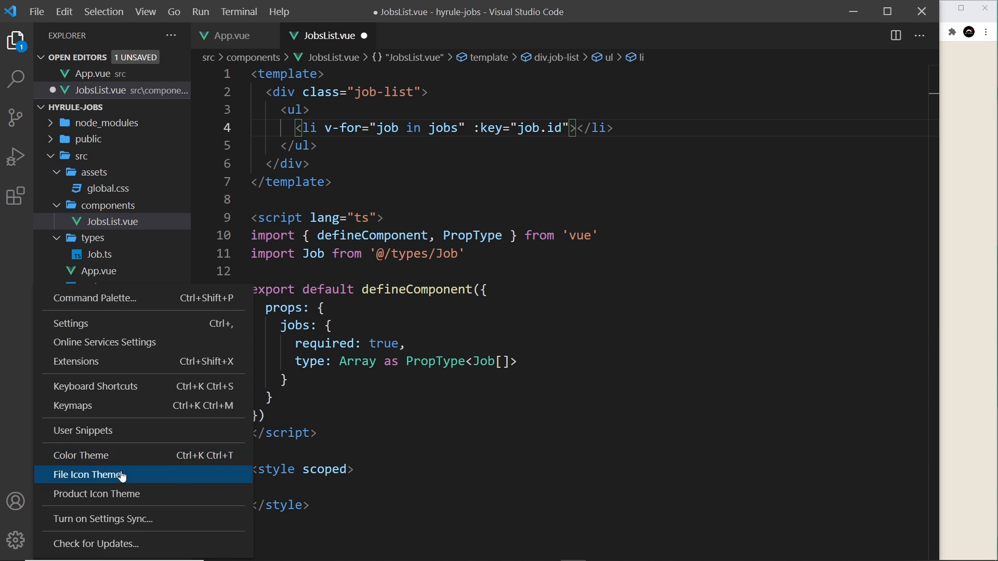
mouse_move(120, 328)
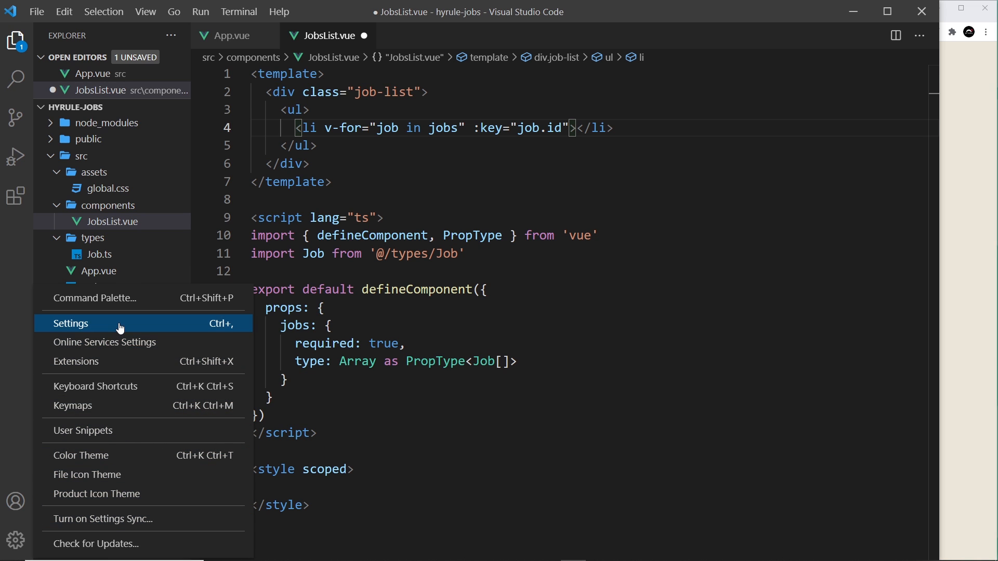
click(70, 323)
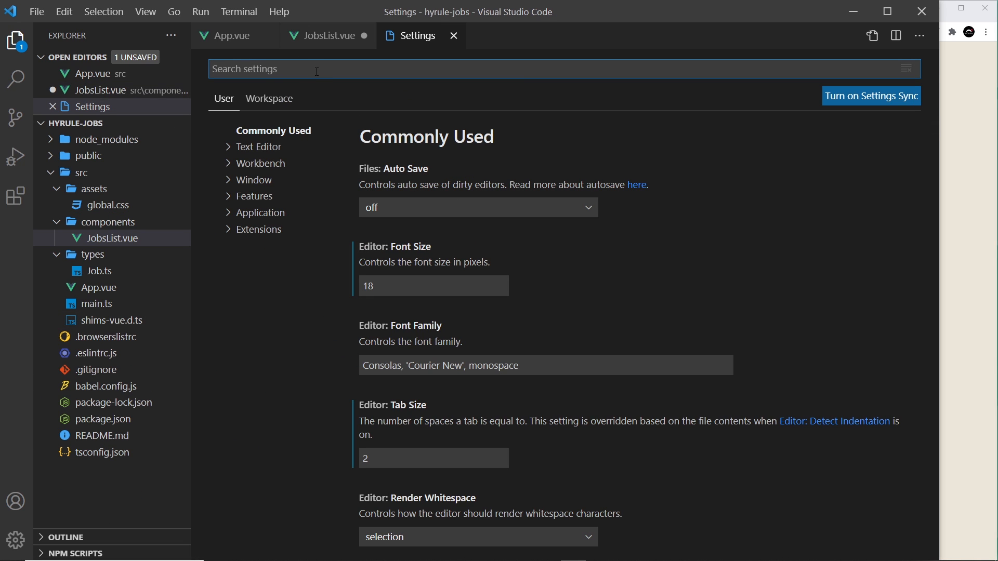
text(vetur template)
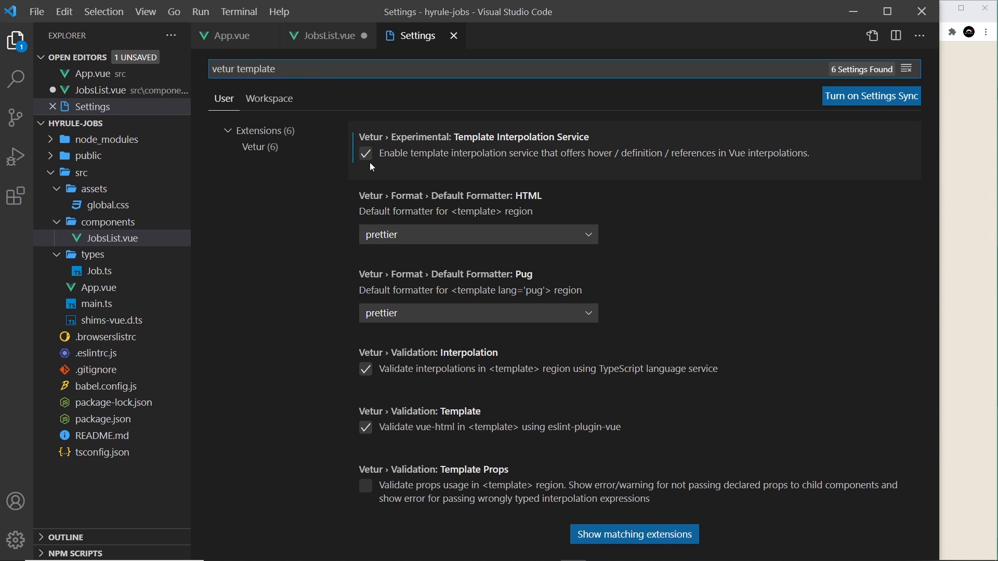
mouse_move(366, 162)
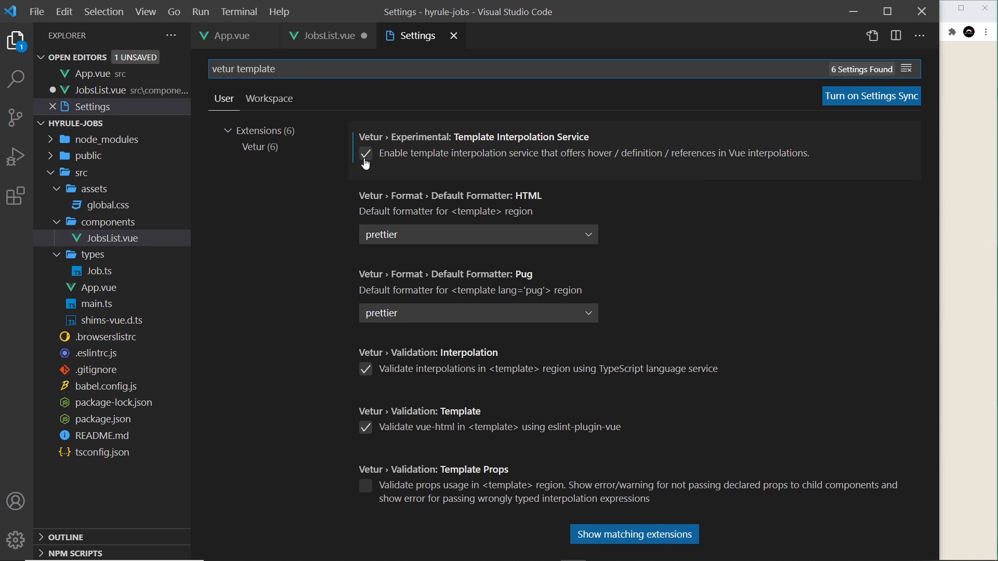
click(326, 36)
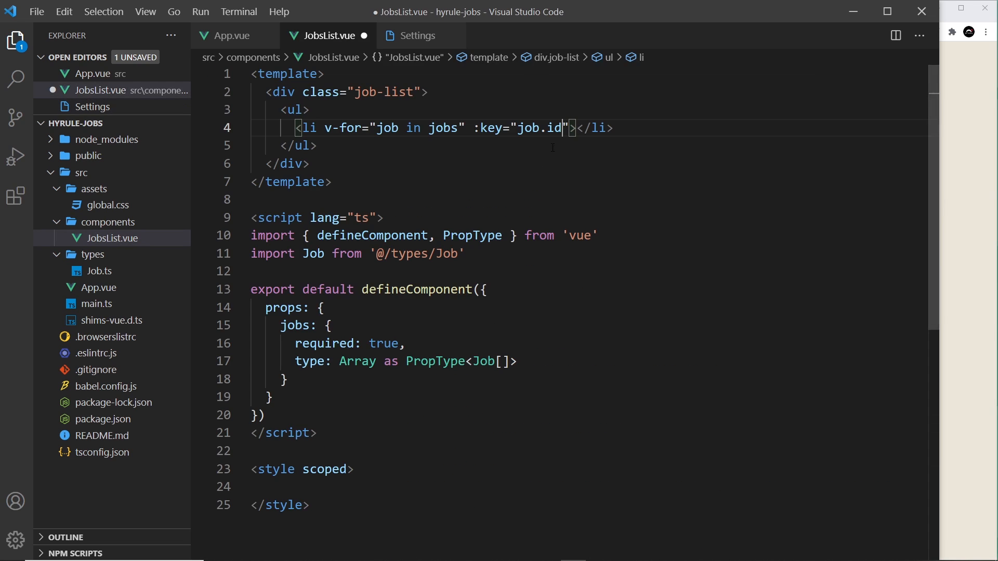
Extend each job's h2 title to read 'in {{ job.location }}'
click(417, 35)
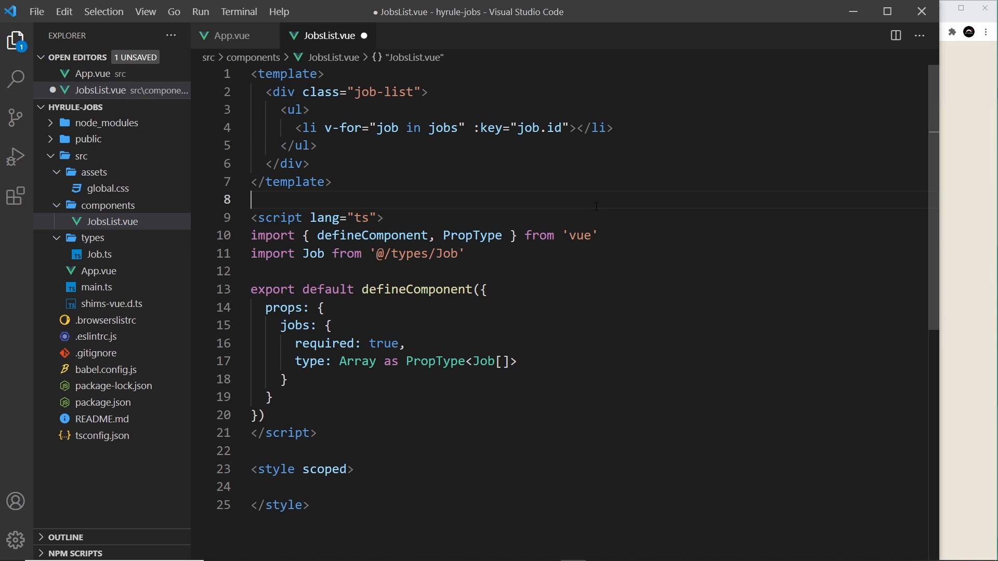
key(ctrl+s)
text(<h2></h2>)
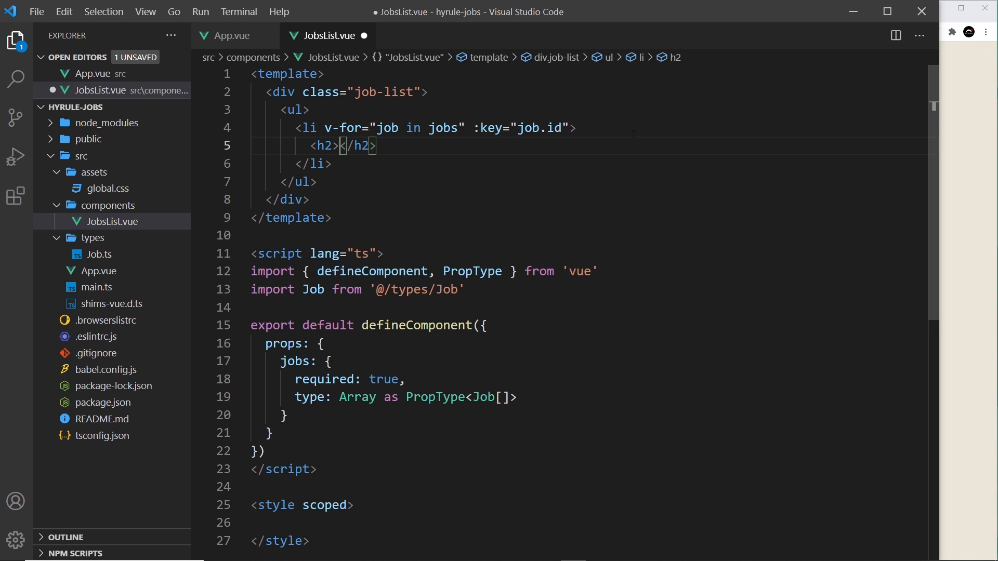
text({)
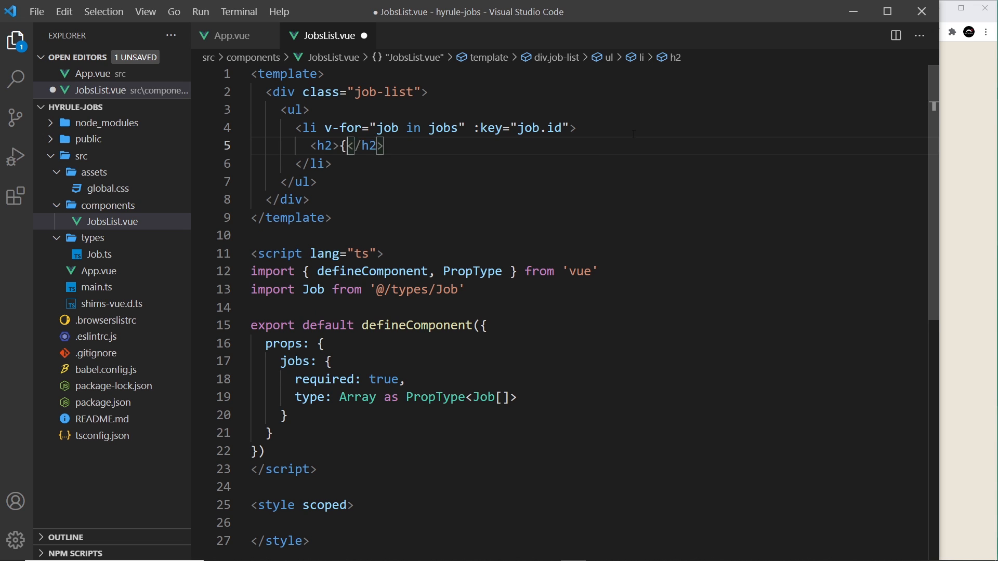
text(}})
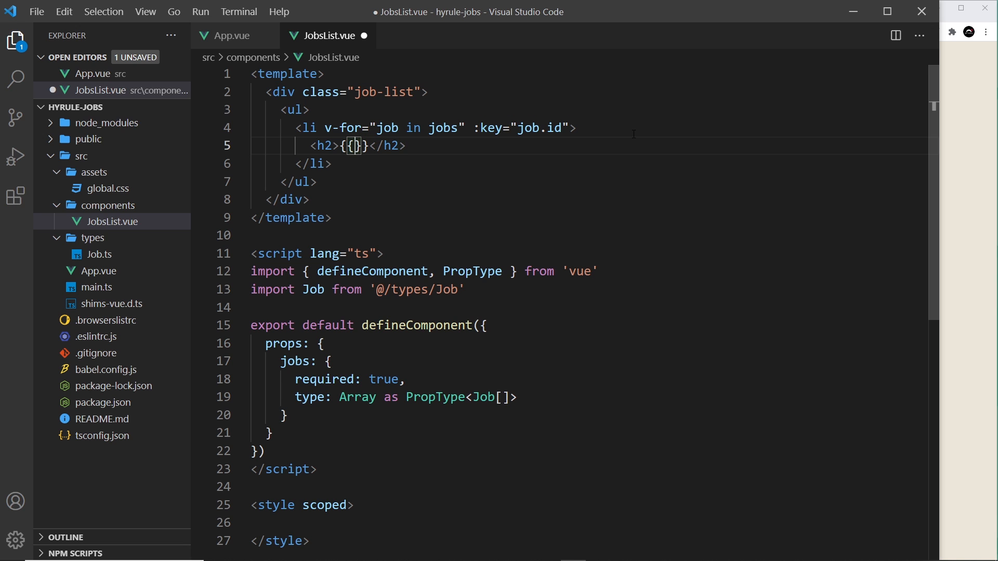
text(job.title)
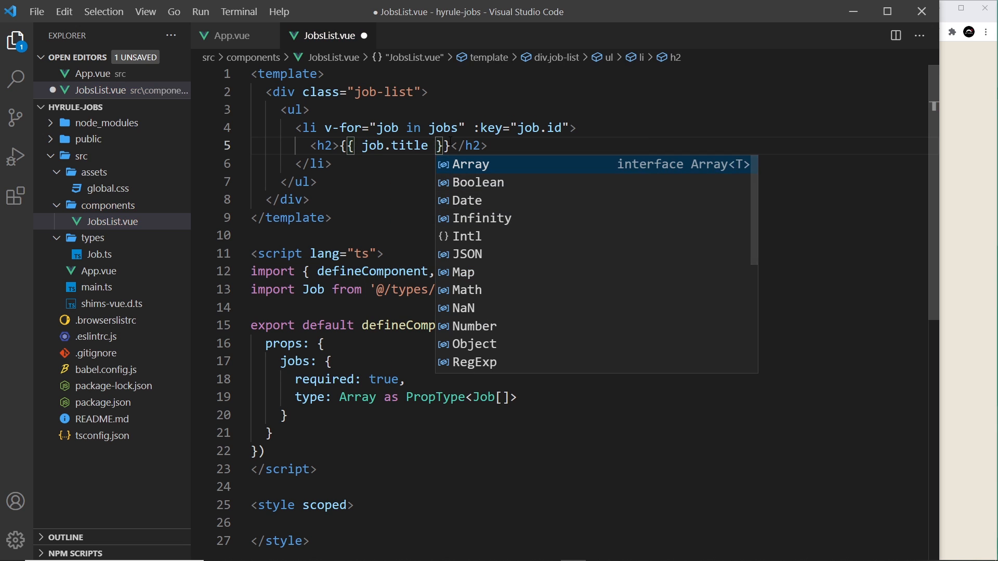
text(in {{)
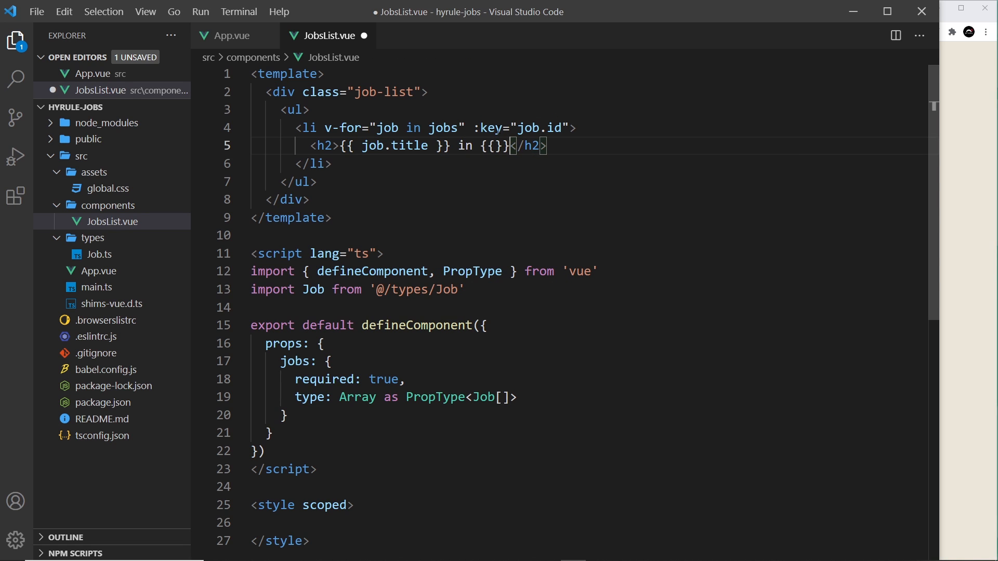
text(job.)
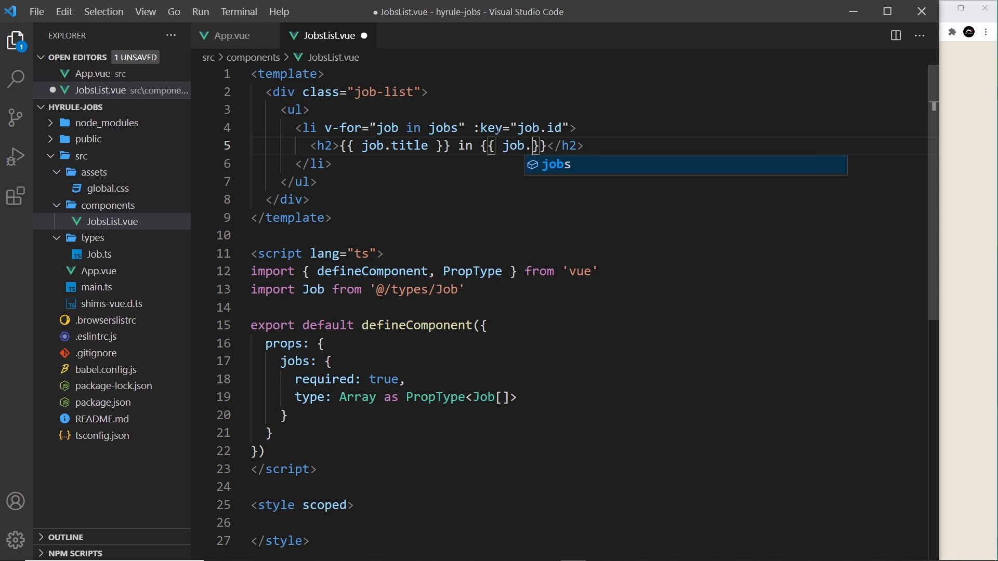
text(location)
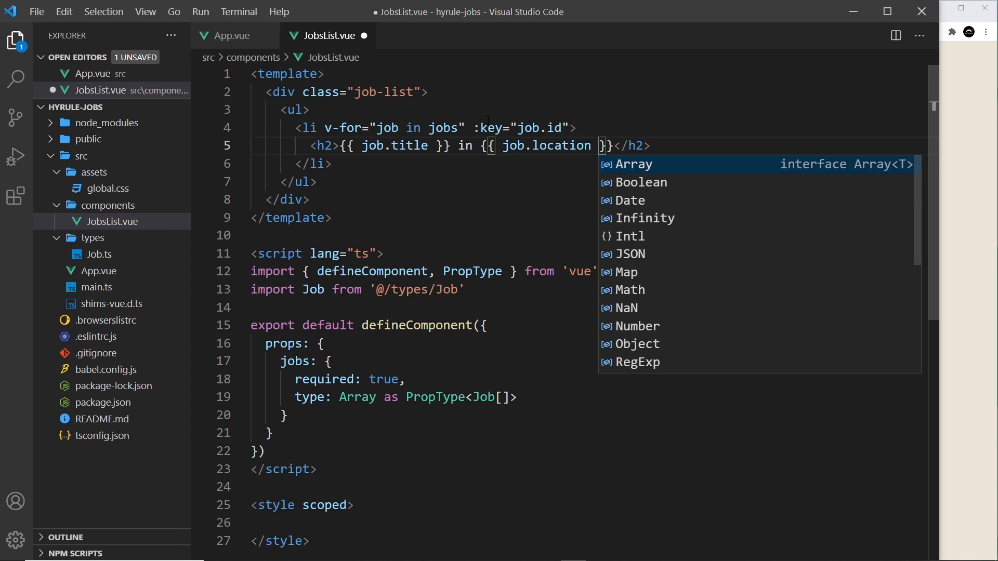
key(Escape)
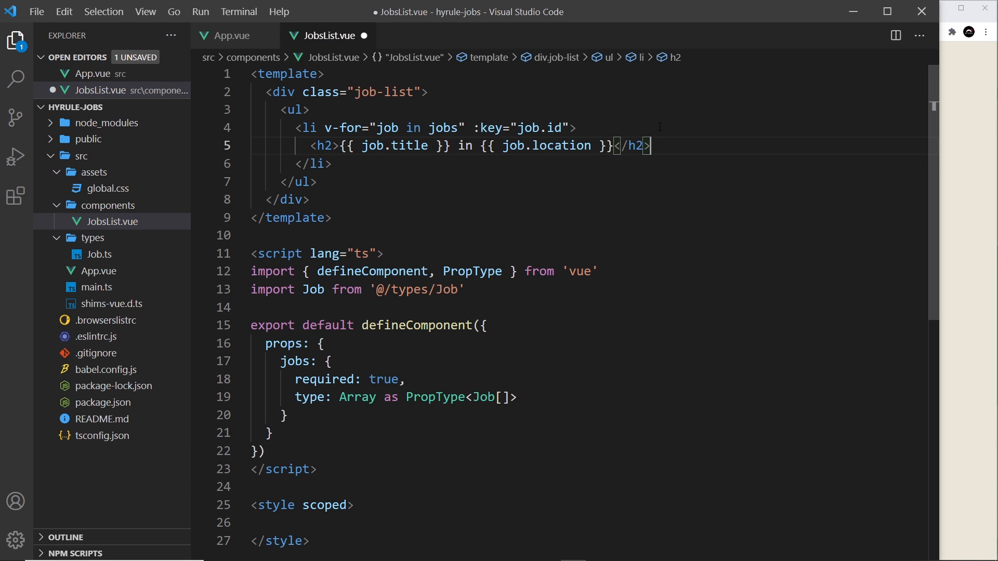
Add a div.salary paragraph showing '{{ job.salary }} rupees' to each job item
text(div.sa)
text(<p>{{}}</p>)
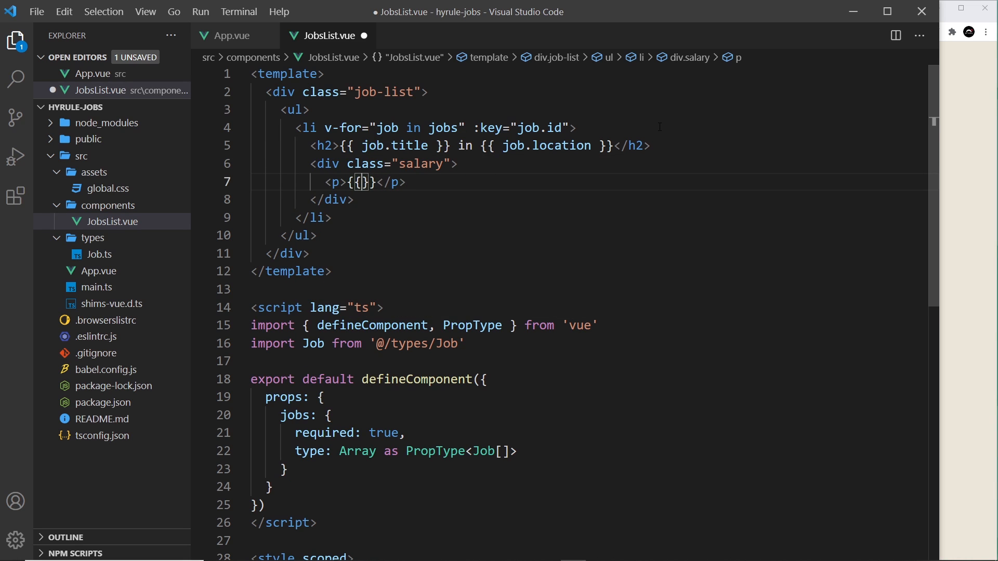
text(job.salary)
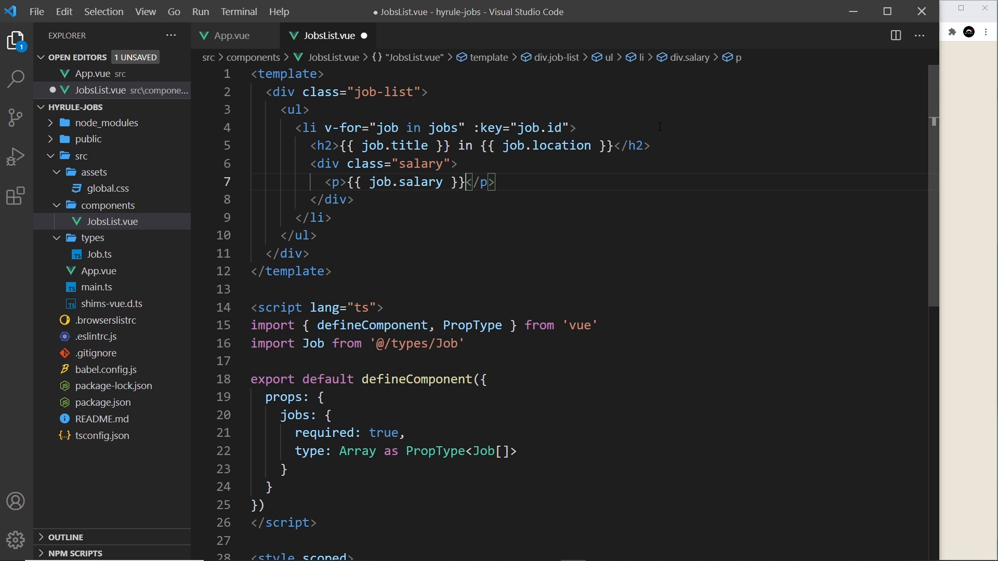
text(ru[)
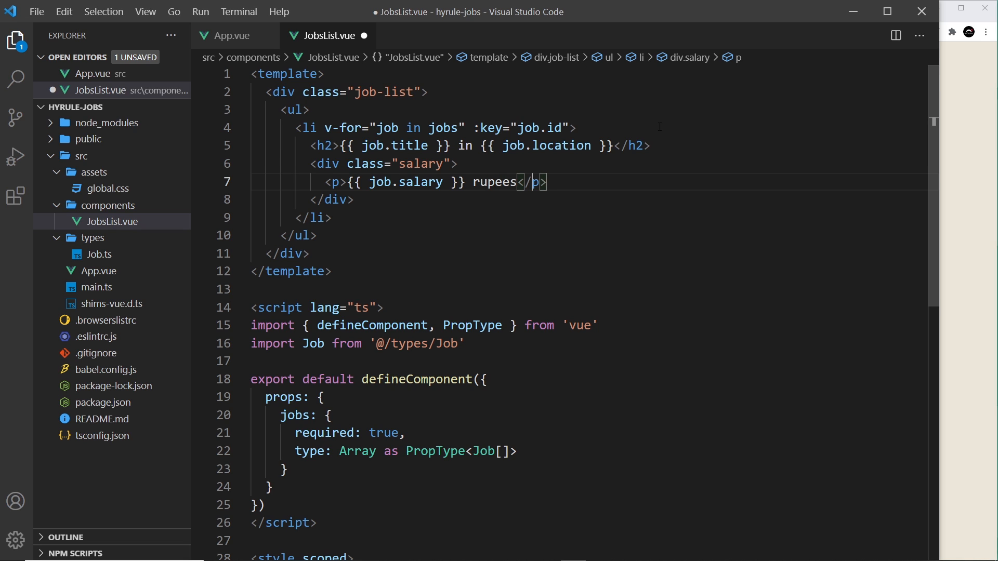
key(Enter)
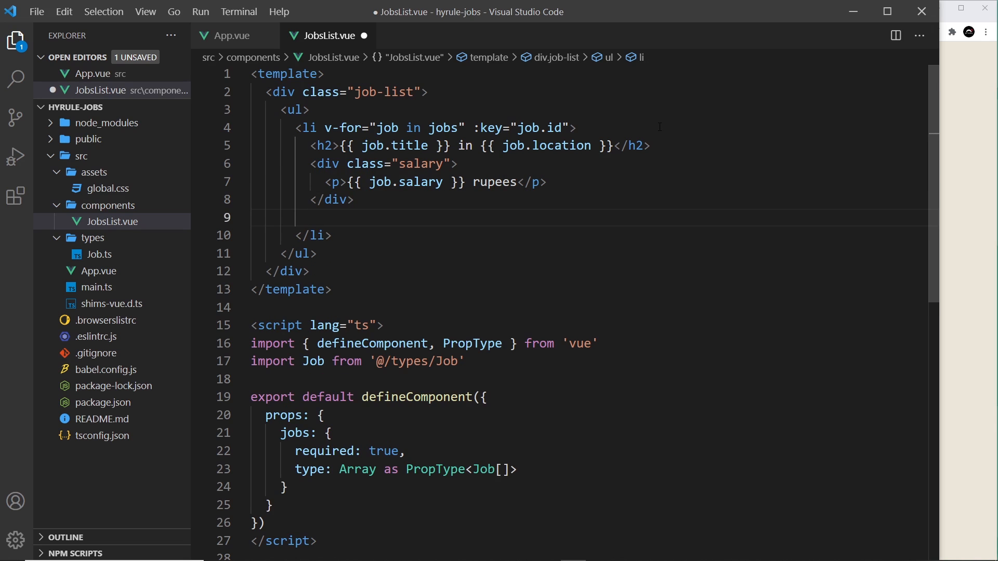
Add a div.description with a lorem ipsum paragraph below the salary, and save
text(div.de)
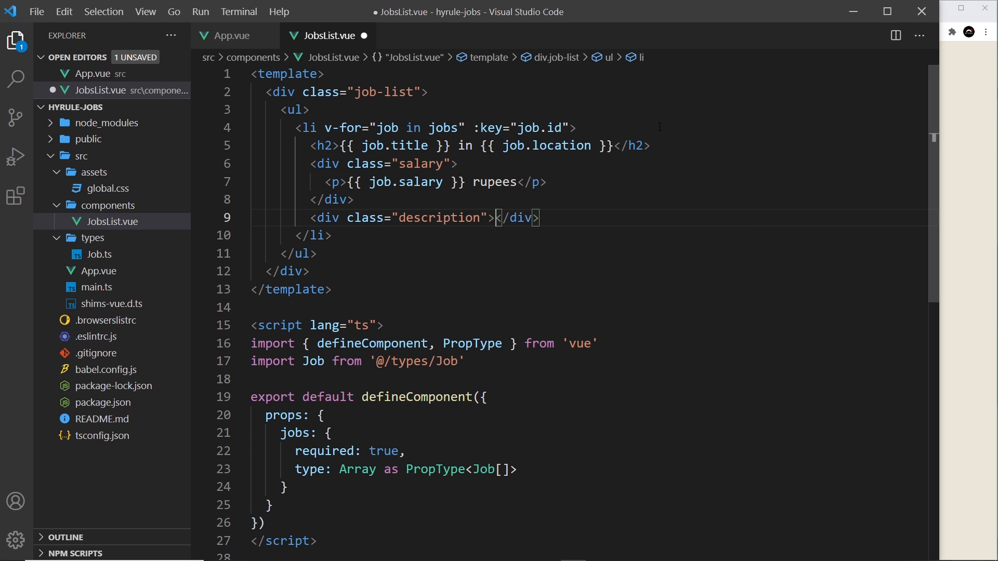
click(231, 35)
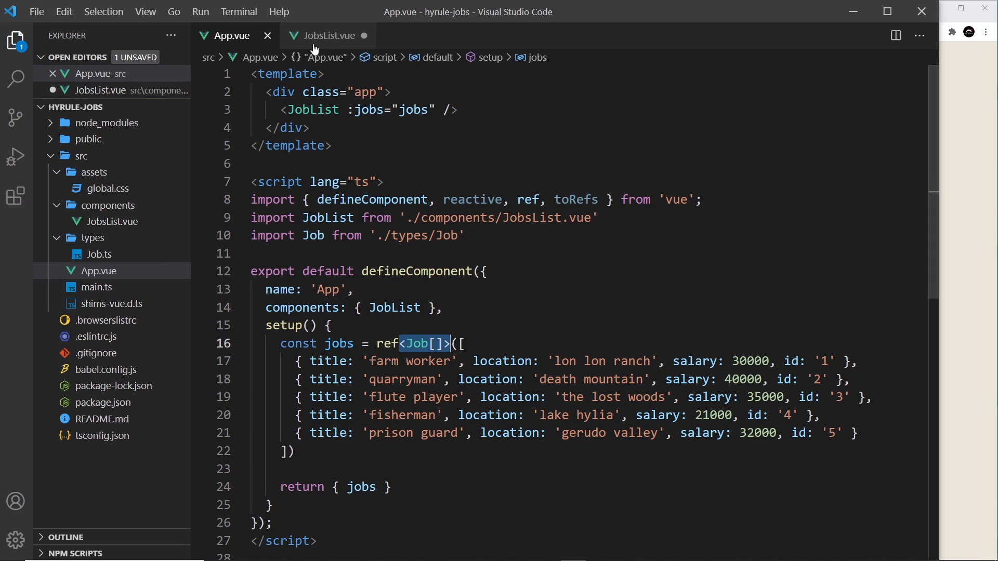
click(329, 35)
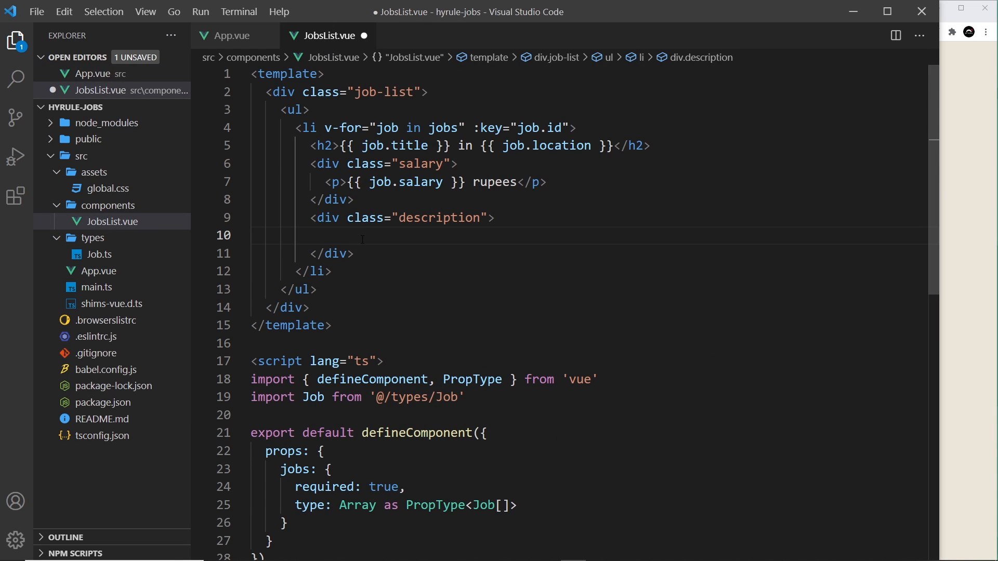
text(<p>lore)
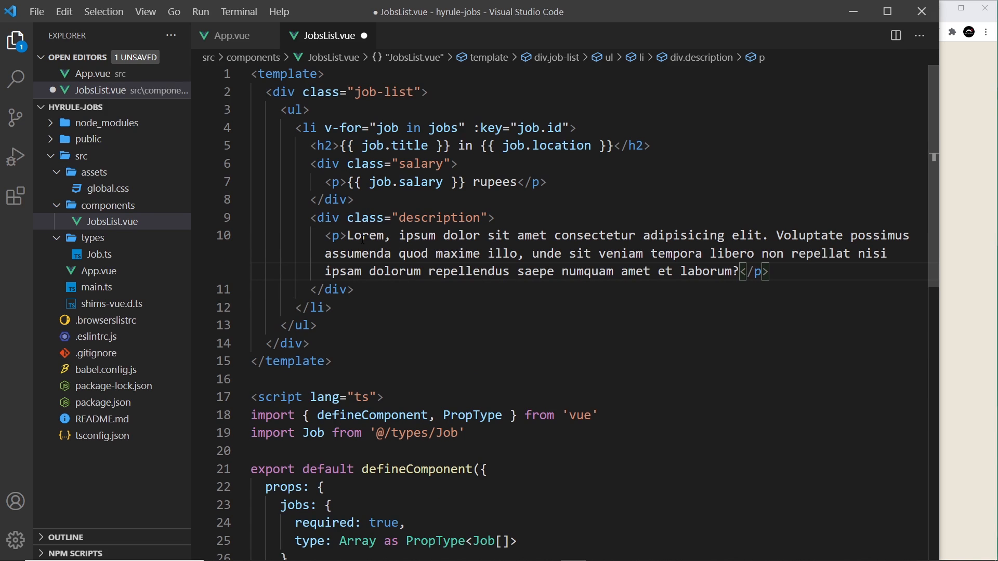
key(ctrl+s)
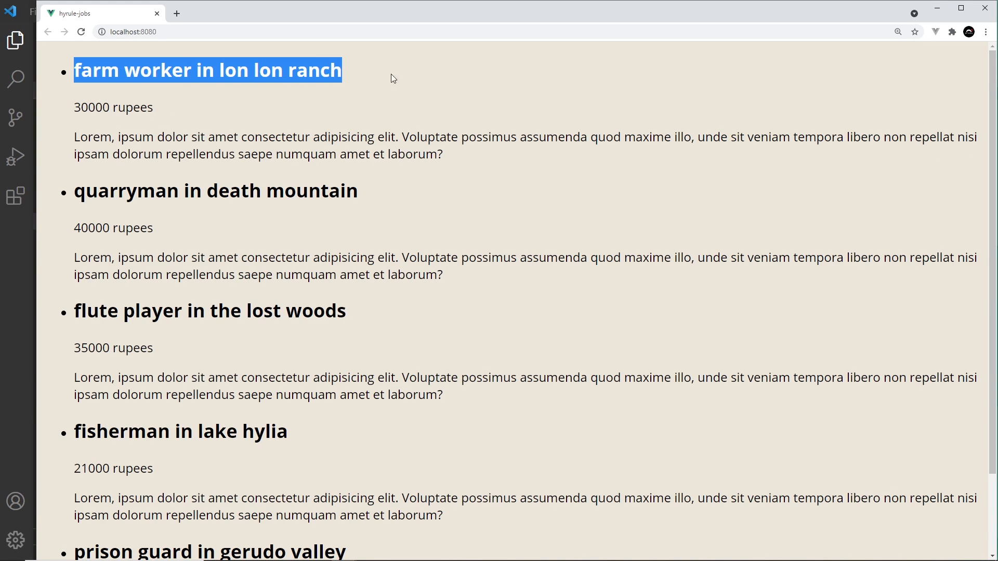
Check the rendered job titles, salaries and descriptions at localhost:8080 in Chrome
double_click(113, 107)
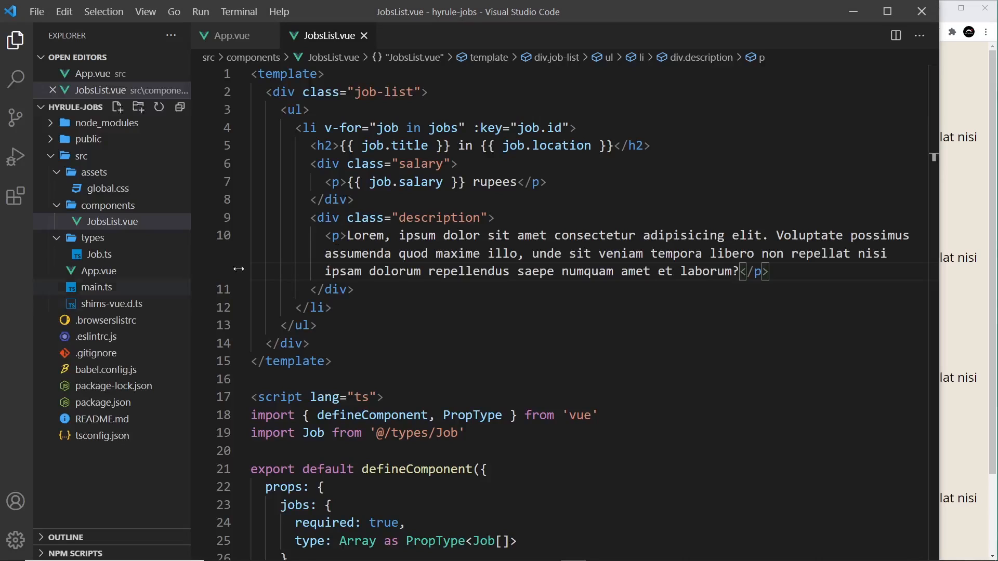
double_click(516, 127)
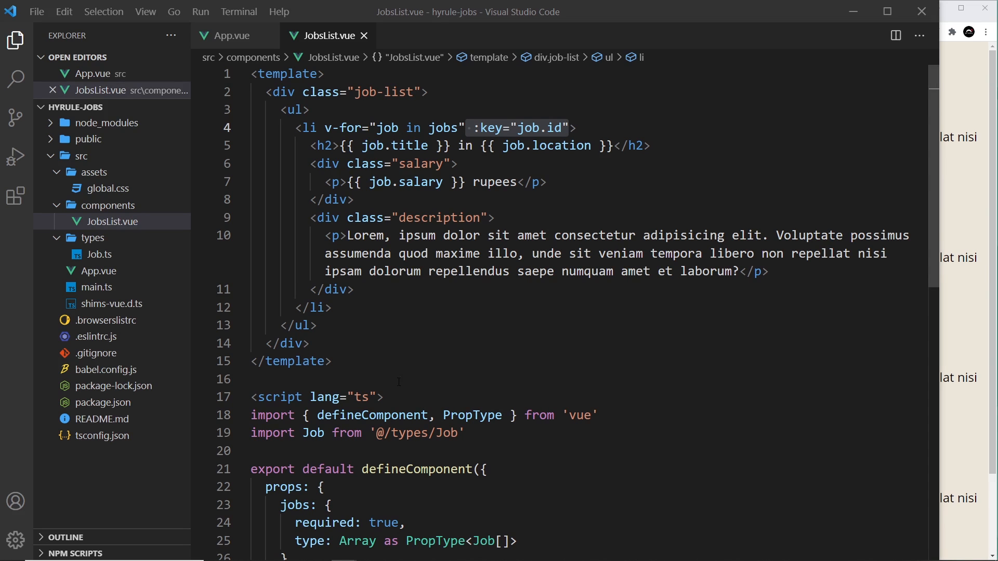
Add scoped styles: white rounded job cards, no bullets, capitalised h2, bold green salary; save
scroll(down, 3)
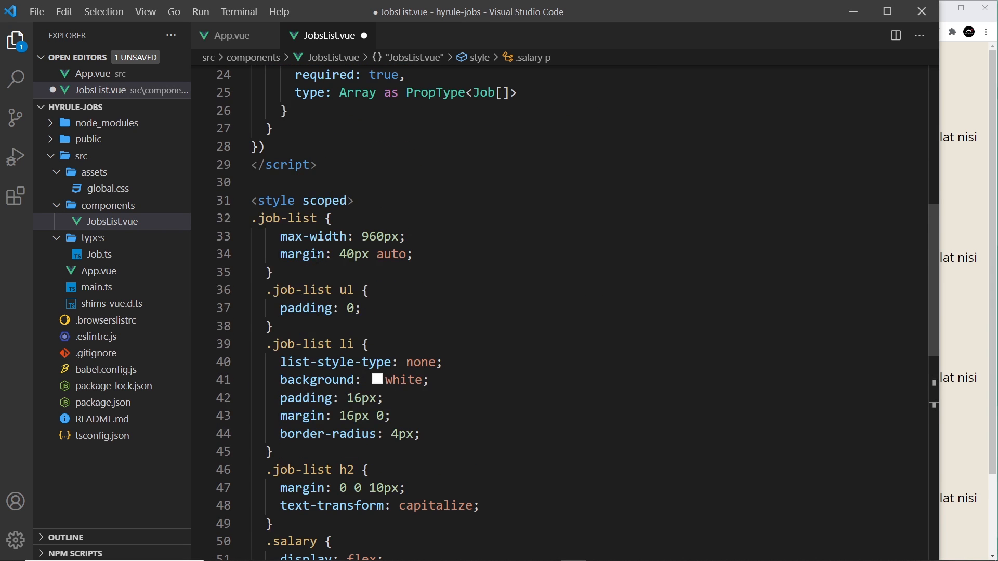
click(267, 218)
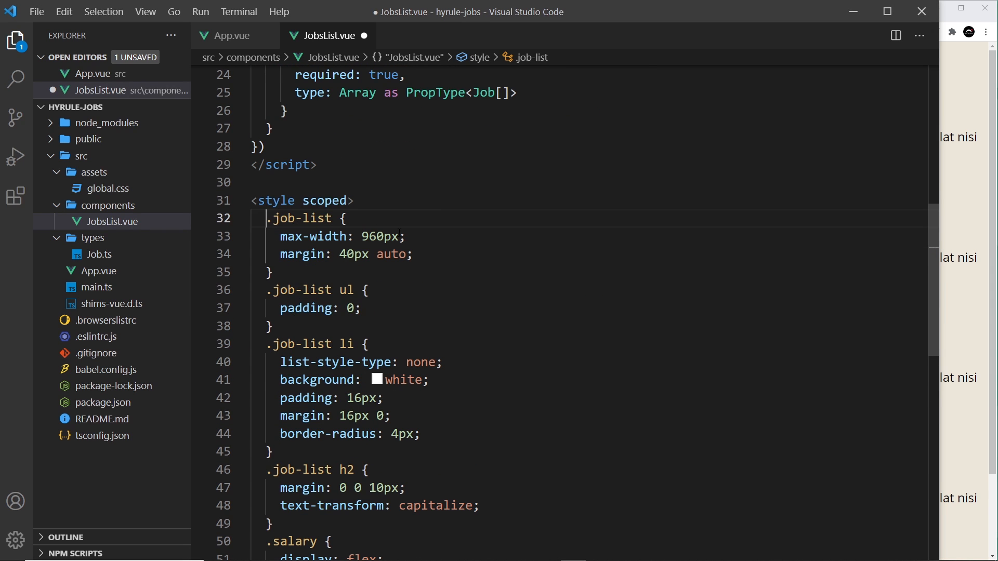
scroll(up, 3)
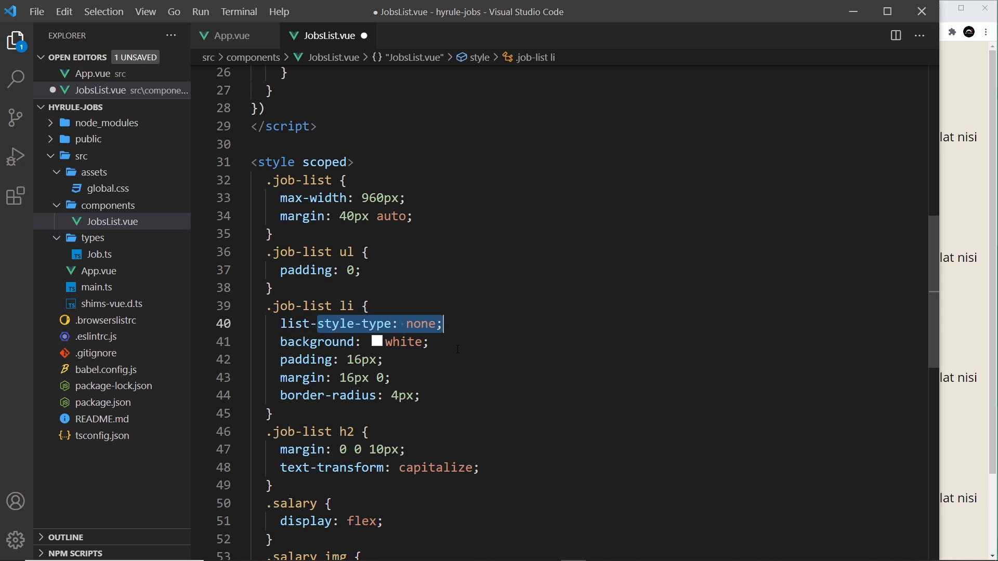
click(341, 378)
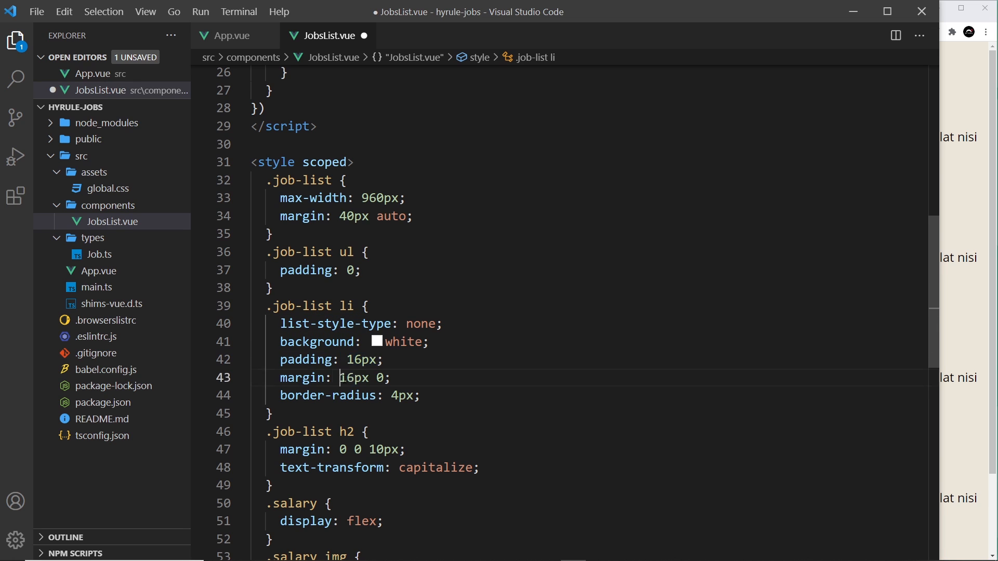
scroll(down, 3)
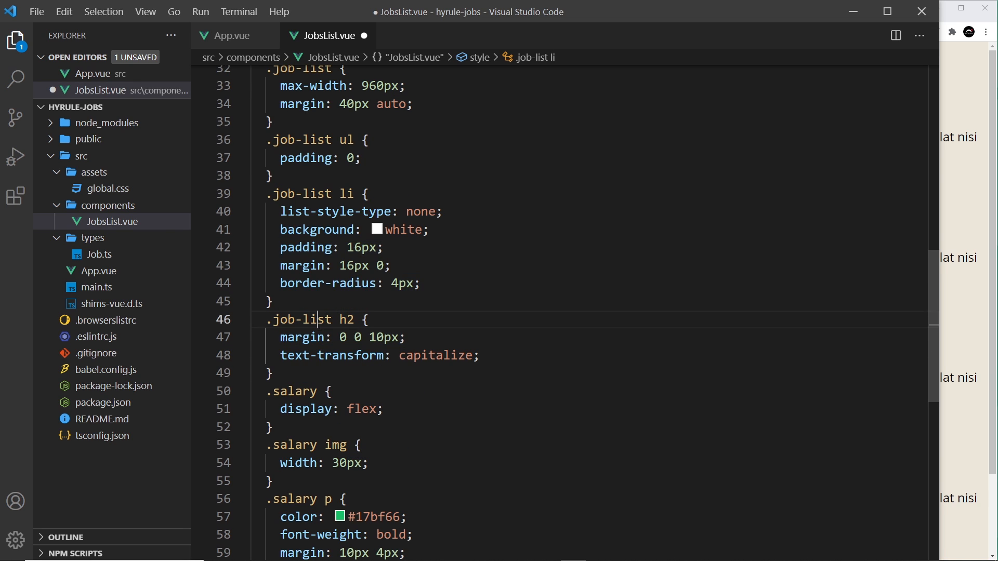
click(479, 355)
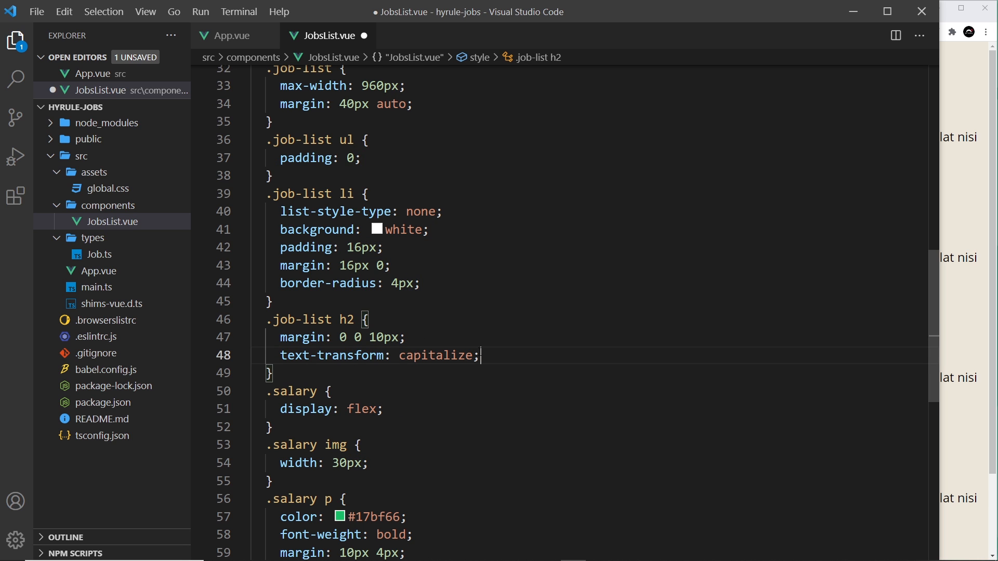
scroll(down, 3)
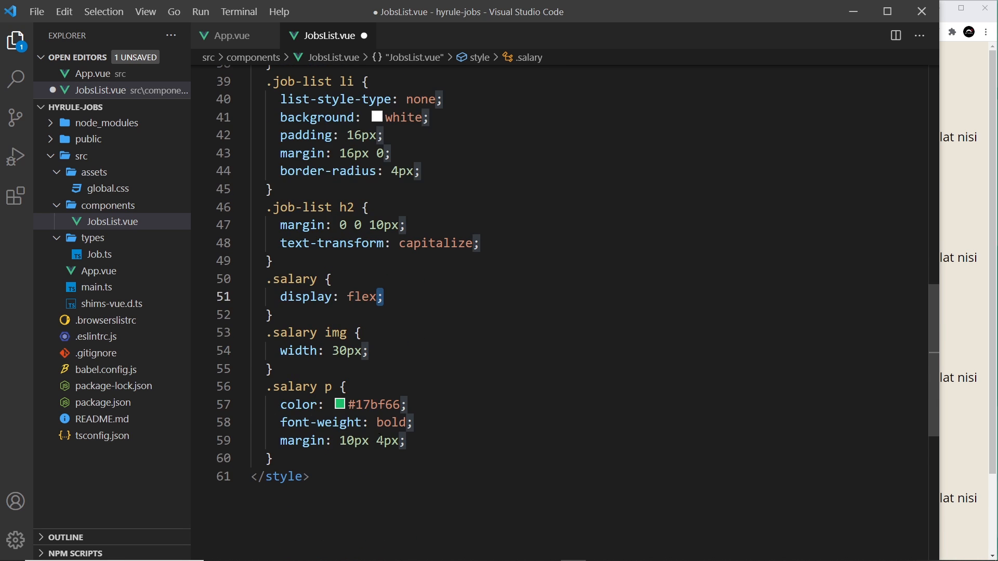
scroll(up, 3)
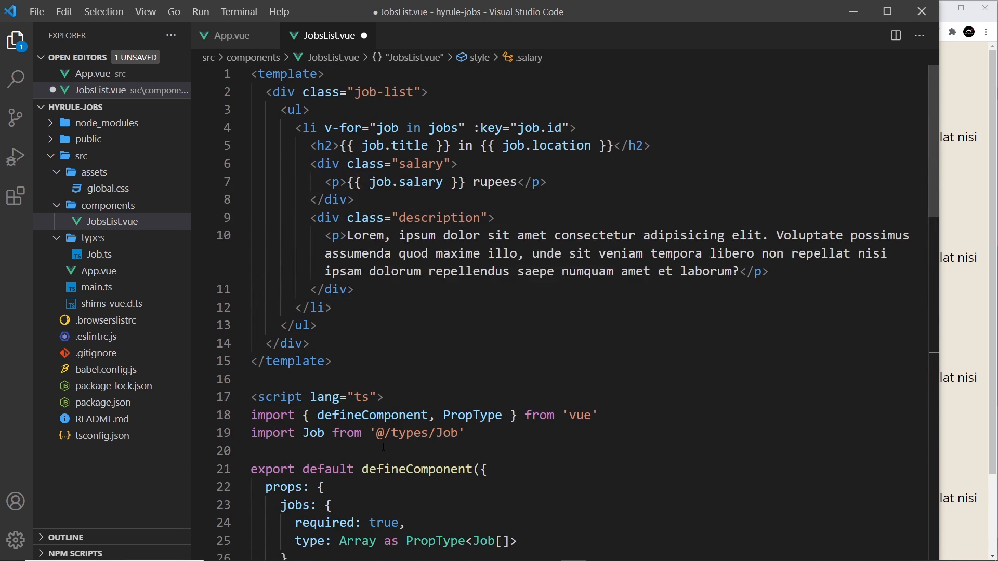
key(ctrl+s)
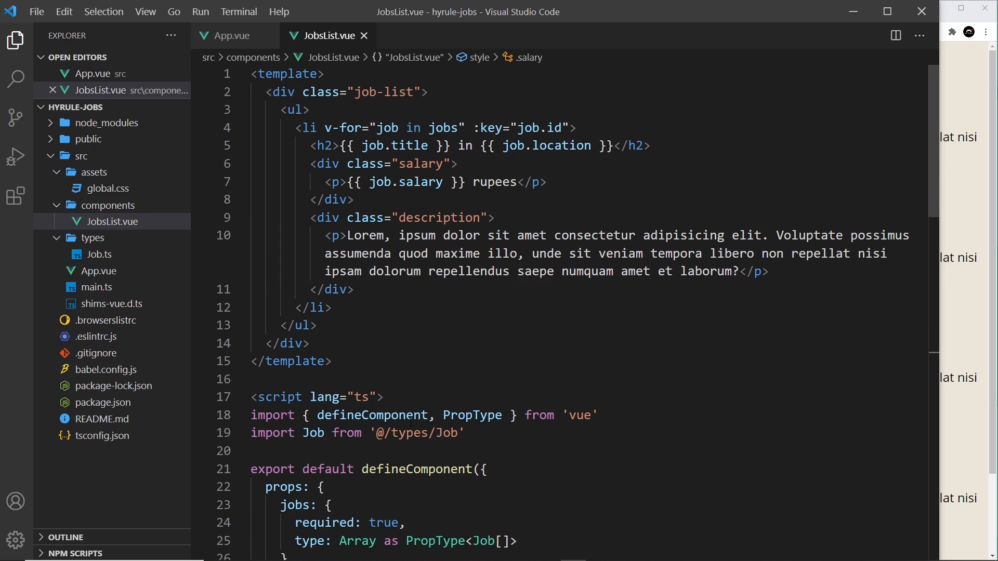
scroll(down, 3)
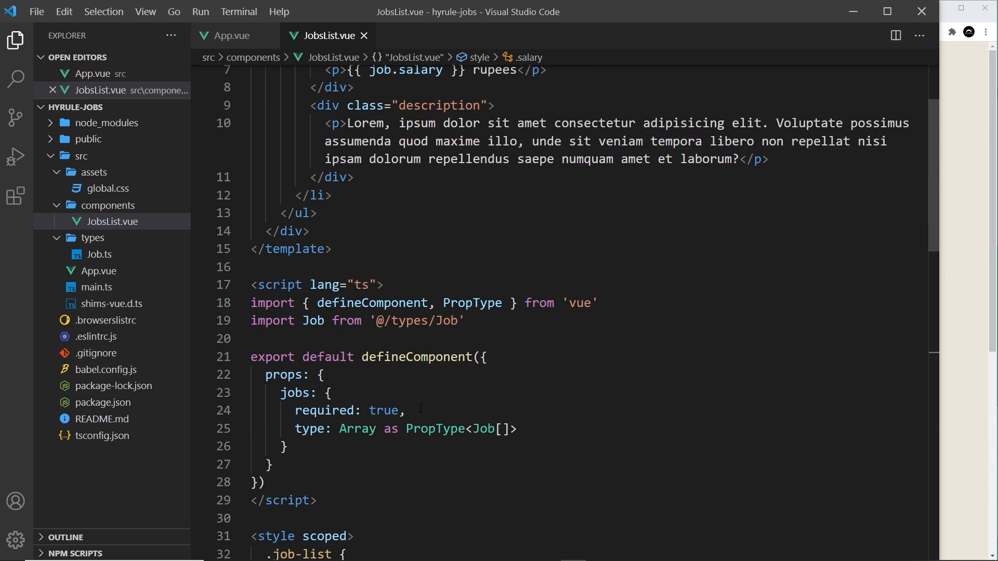
click(293, 428)
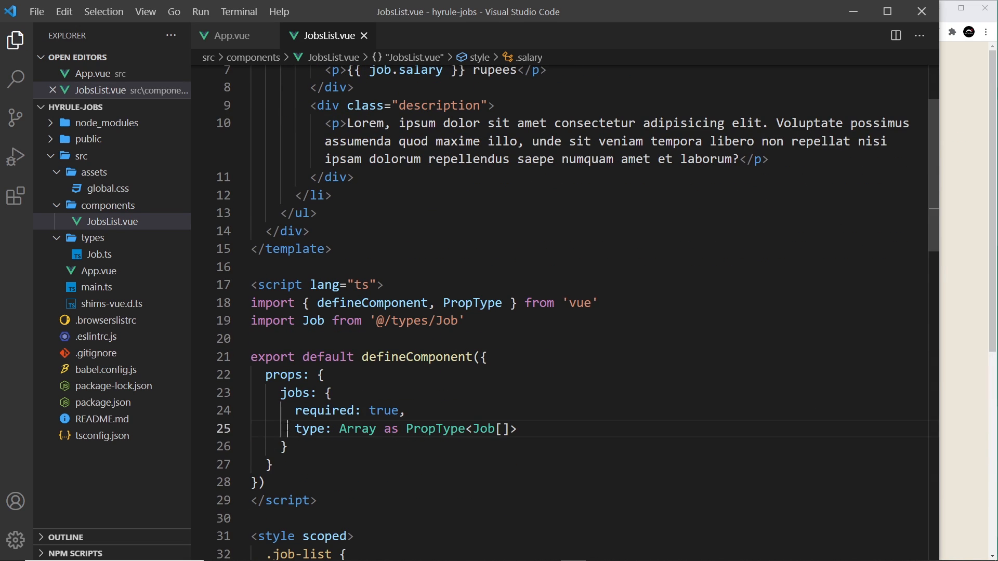
double_click(437, 428)
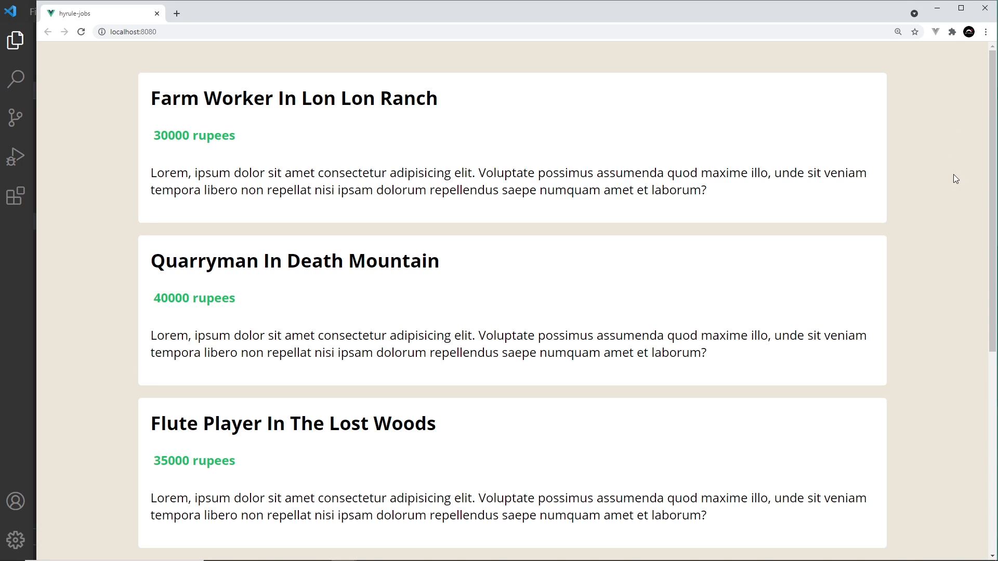
mouse_move(853, 310)
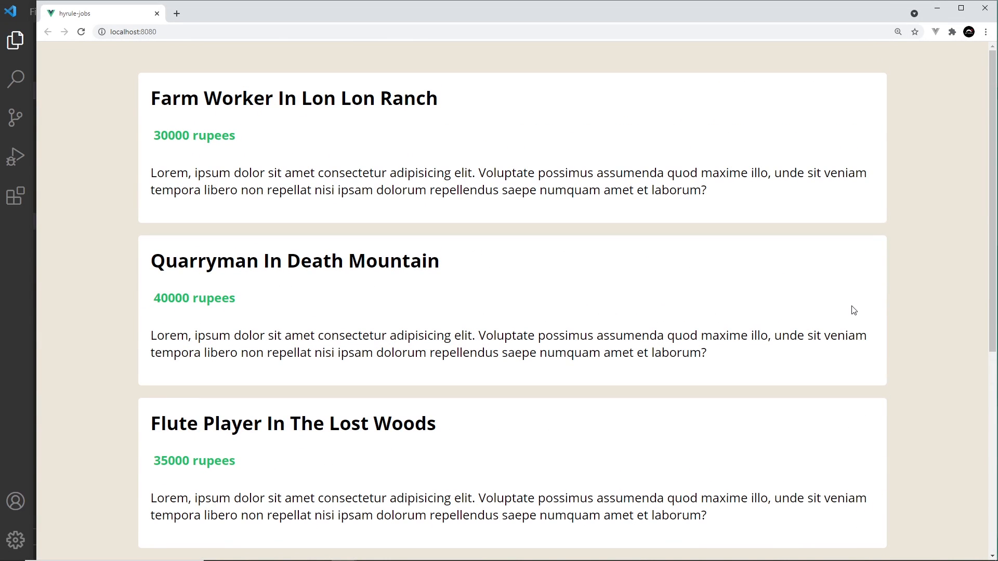